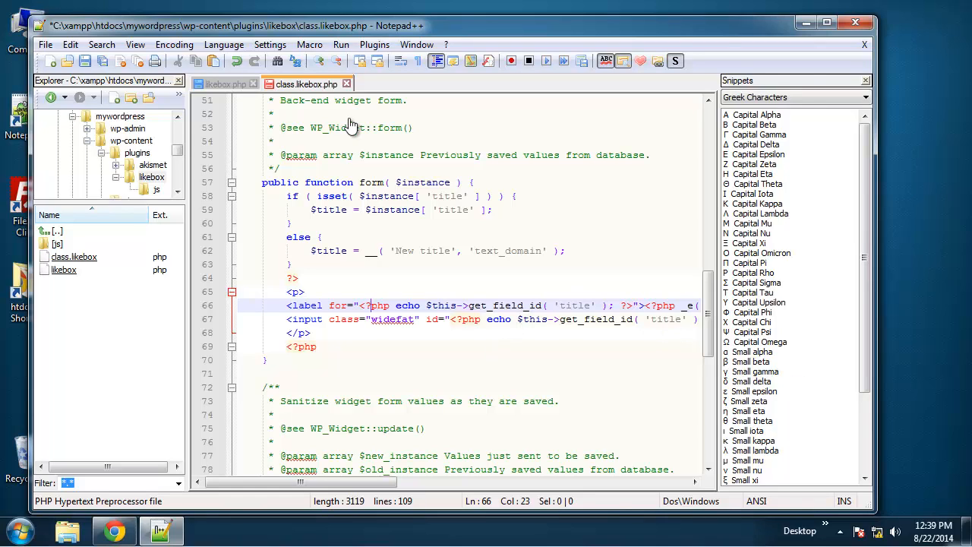
{"action": "mouse_move", "coordinate": [352, 126]}
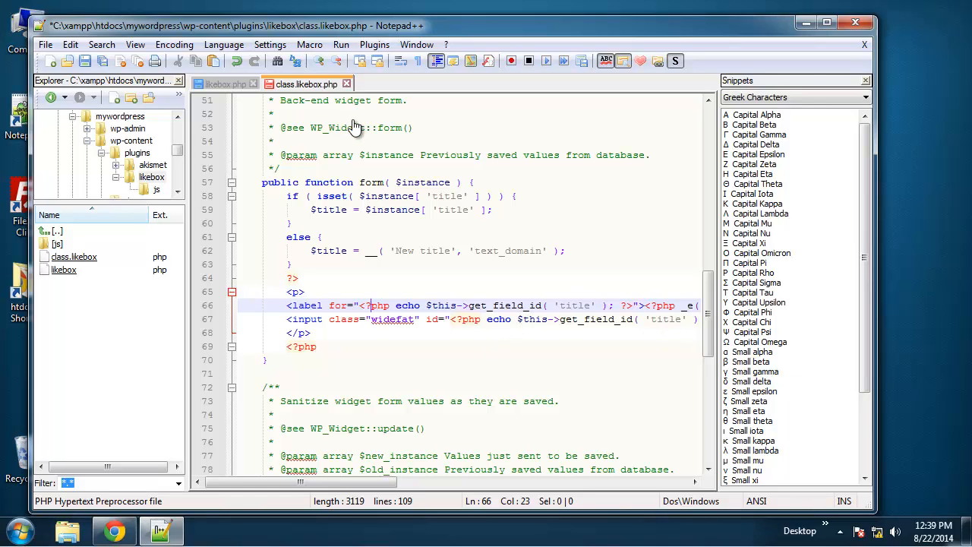
{"action": "mouse_move", "coordinate": [176, 145]}
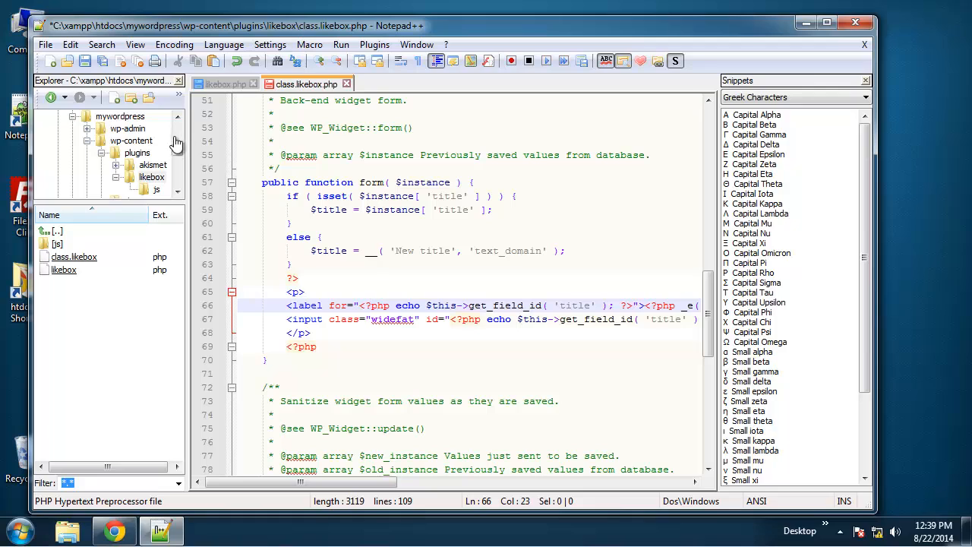
{"action": "mouse_move", "coordinate": [380, 234]}
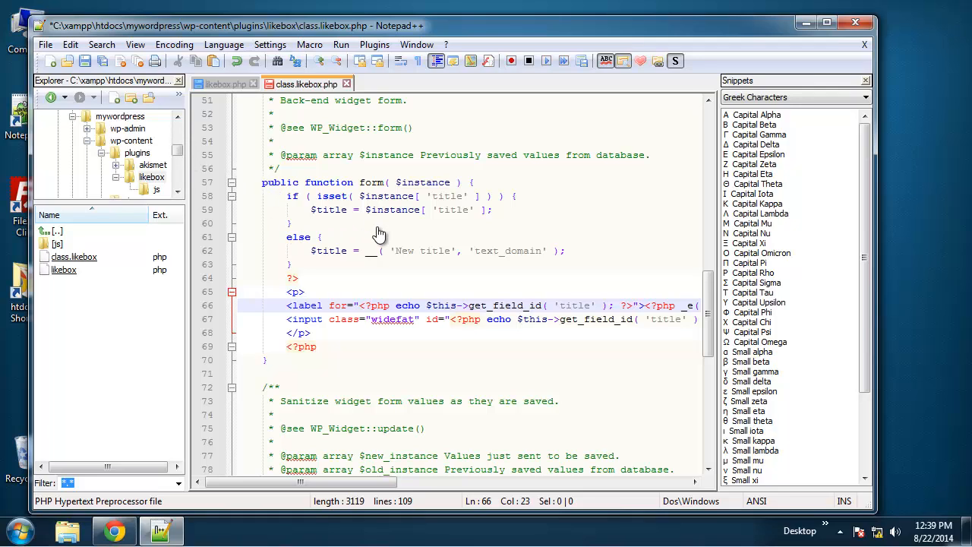
{"action": "mouse_move", "coordinate": [394, 233]}
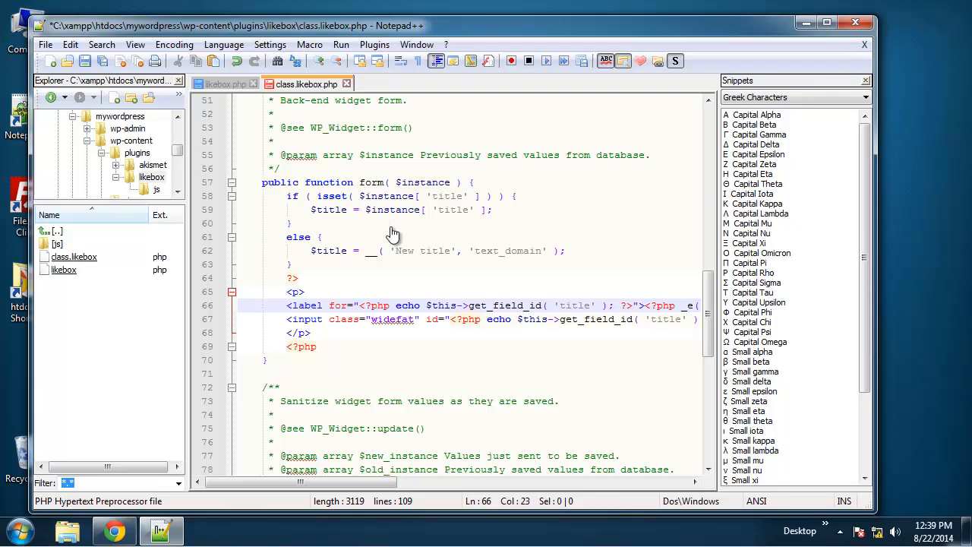
{"action": "mouse_move", "coordinate": [255, 207]}
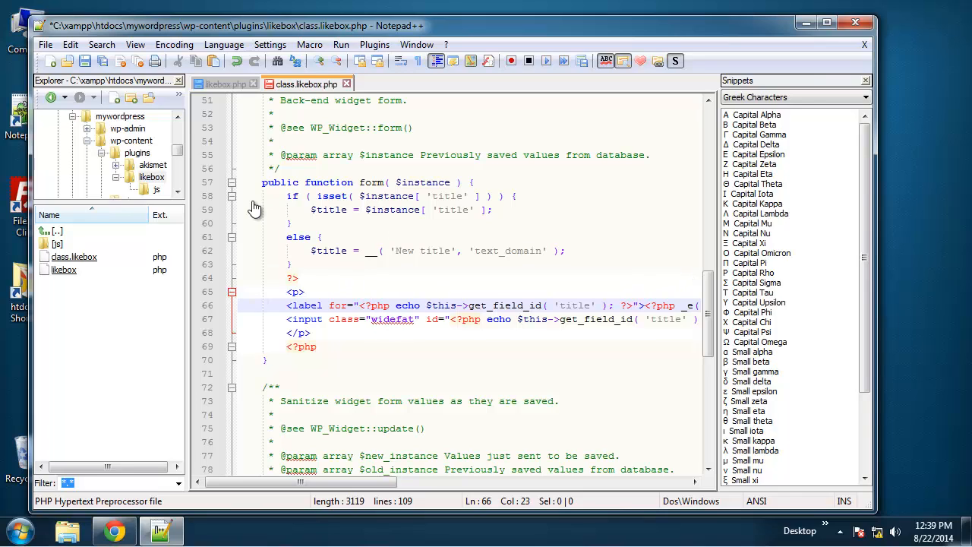
{"action": "mouse_move", "coordinate": [281, 191]}
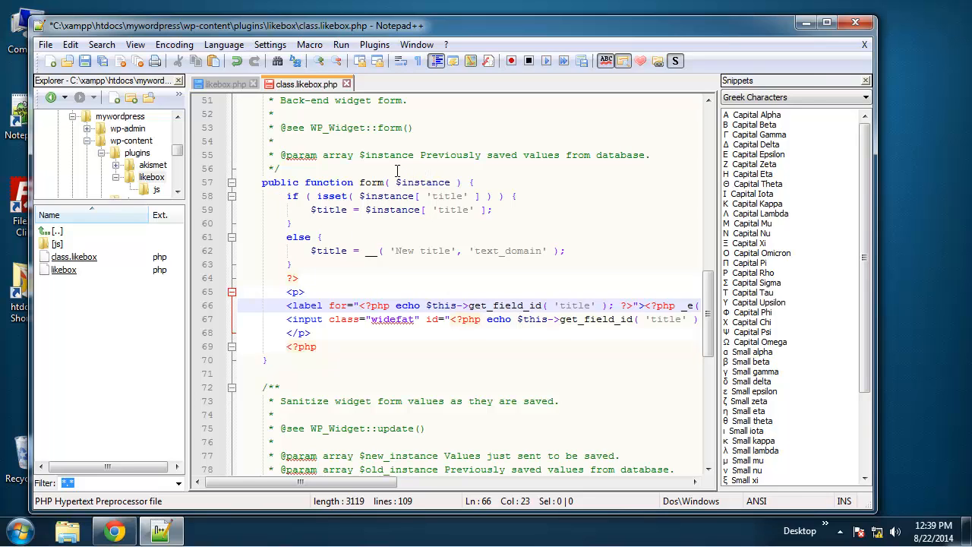
{"action": "mouse_move", "coordinate": [381, 183]}
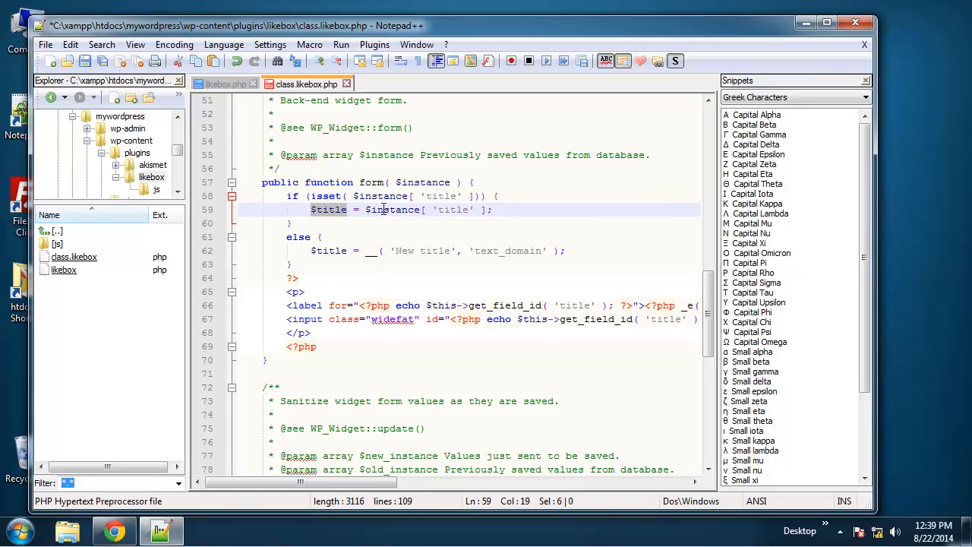
Join the closing brace and else onto a single '} else {' line.
{"action": "left_click", "coordinate": [298, 237]}
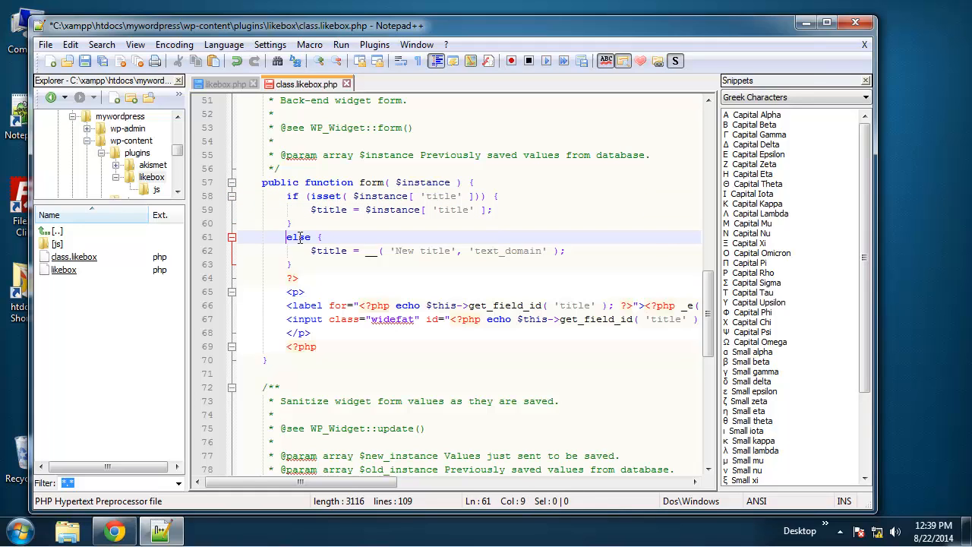
{"action": "left_click", "coordinate": [331, 251]}
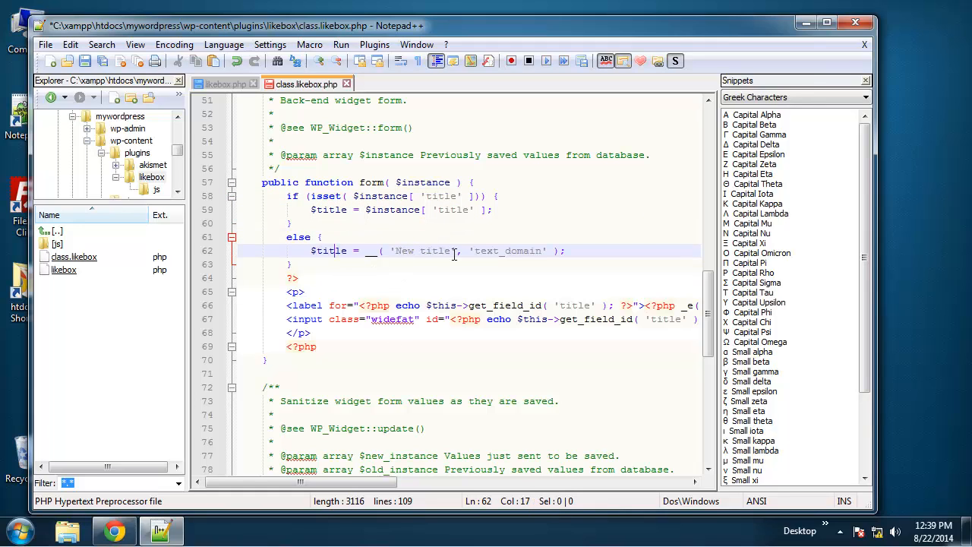
{"action": "left_click", "coordinate": [454, 251]}
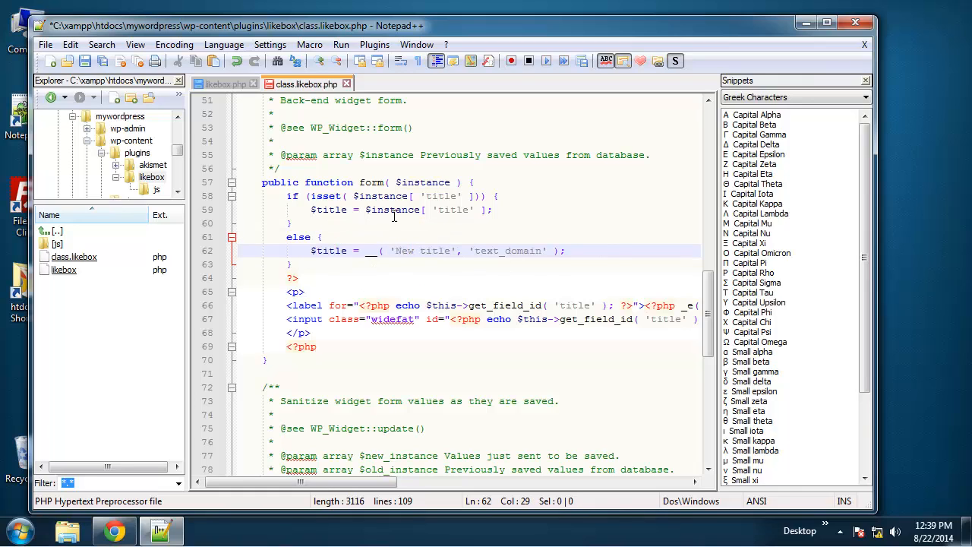
{"action": "double_click", "coordinate": [372, 251]}
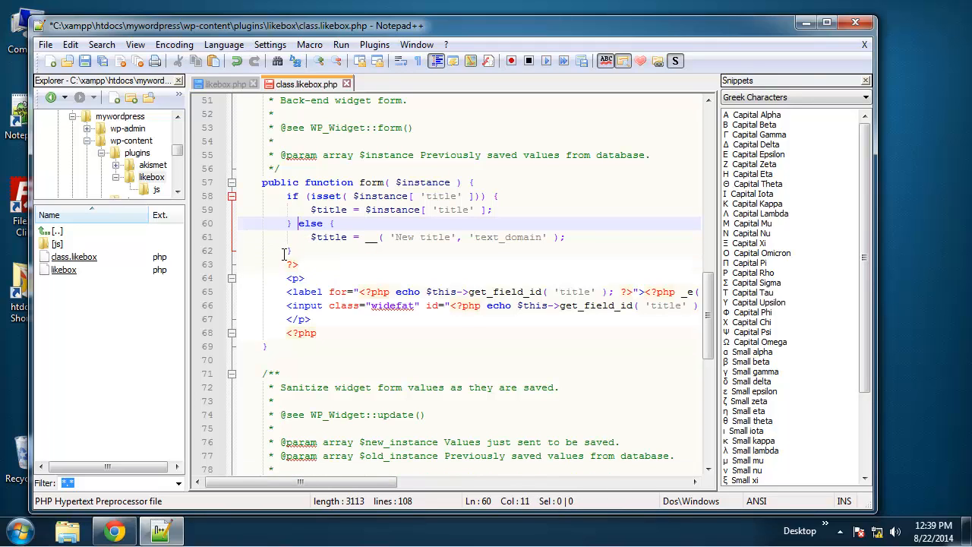
Replace the 'New title' default with 'Like Us On Facebook'.
{"action": "left_click", "coordinate": [452, 237]}
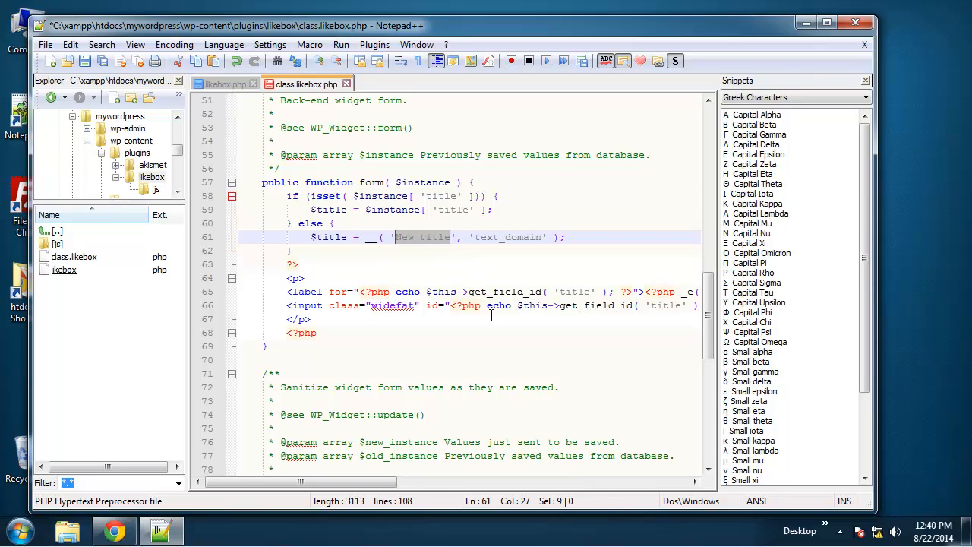
{"action": "key", "text": "Delete"}
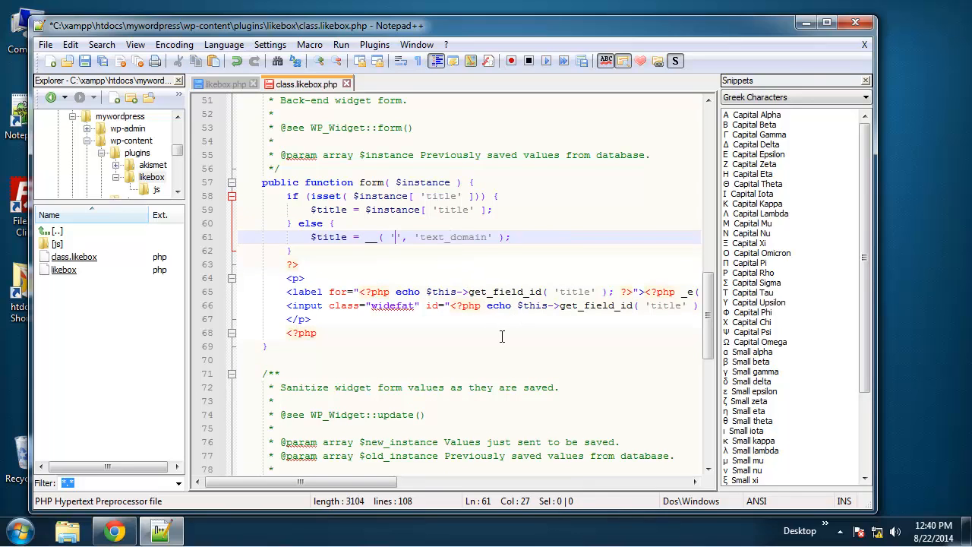
{"action": "type", "text": "Like Us O"}
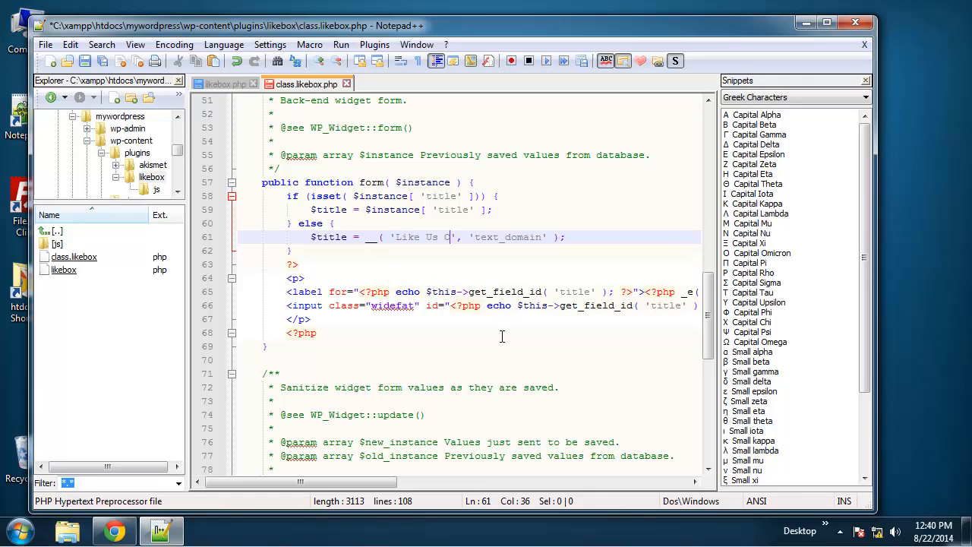
{"action": "type", "text": "n Facebook"}
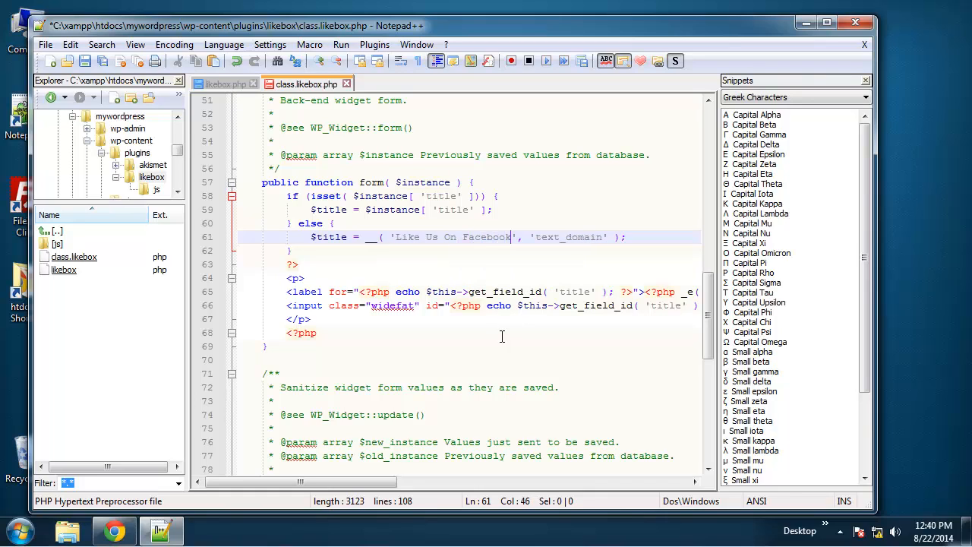
{"action": "left_click", "coordinate": [310, 264]}
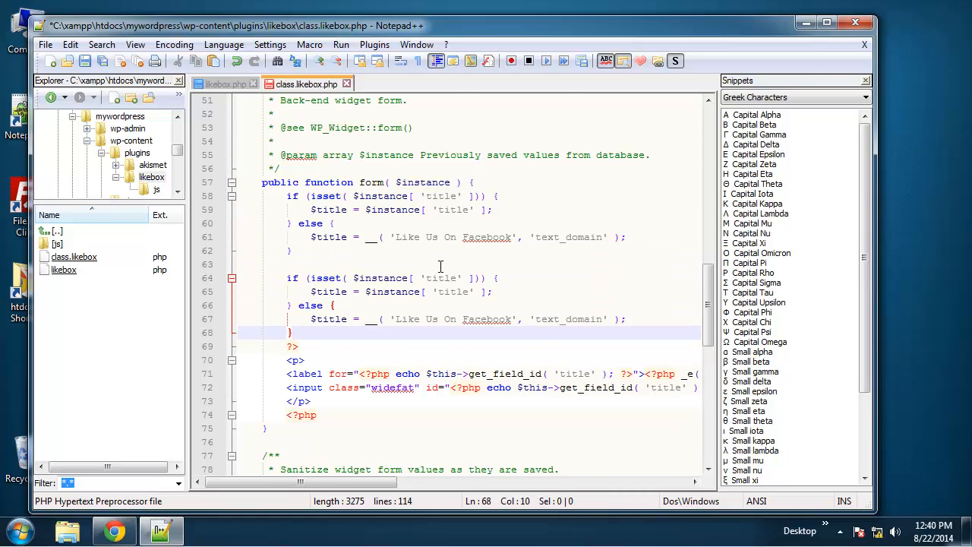
Rename the pasted block's title key to page_url.
{"action": "scroll", "scroll_direction": "down", "scroll_amount": 3}
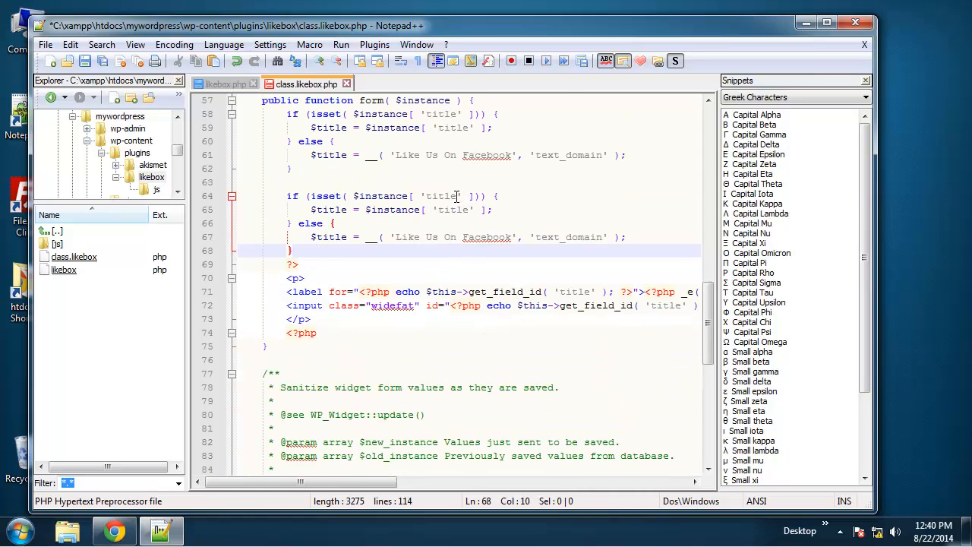
{"action": "type", "text": "page_ur"}
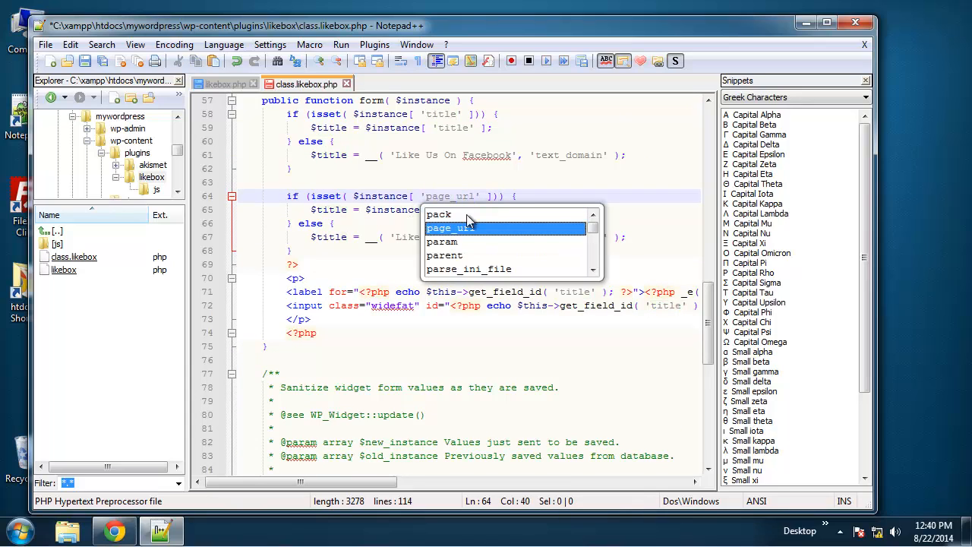
{"action": "key", "text": "Escape"}
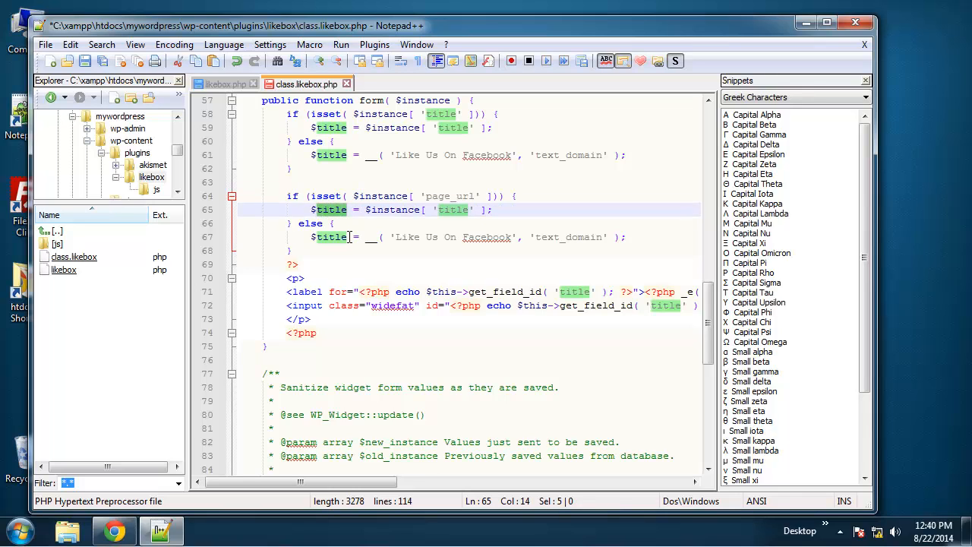
{"action": "type", "text": "page_ur"}
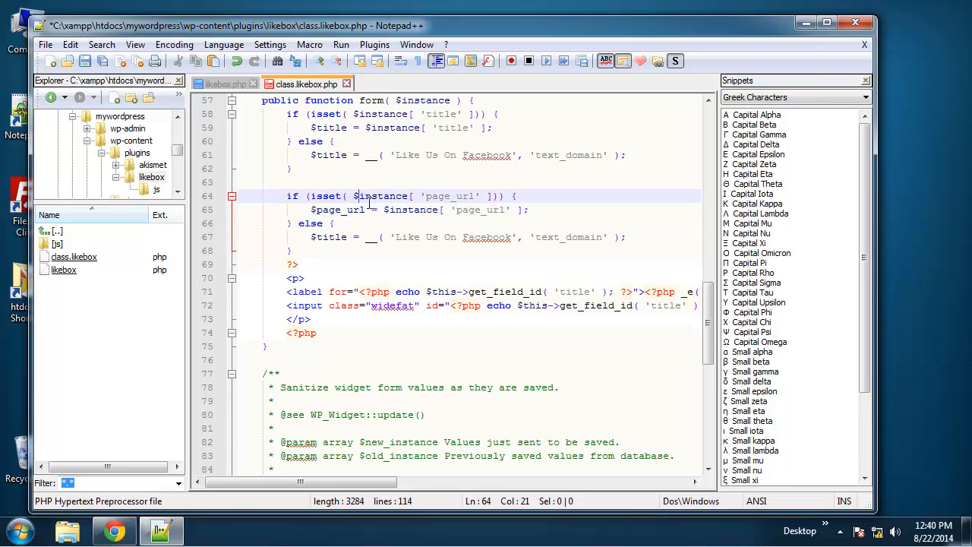
{"action": "type", "text": "esc_attr("}
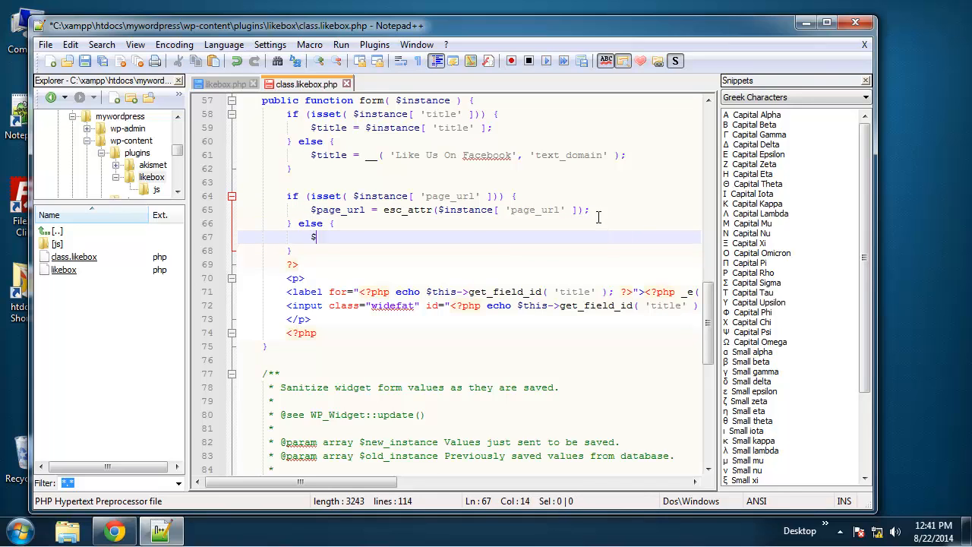
Assign $page_url from esc_attr and set the else default to ''.
{"action": "type", "text": "page_url"}
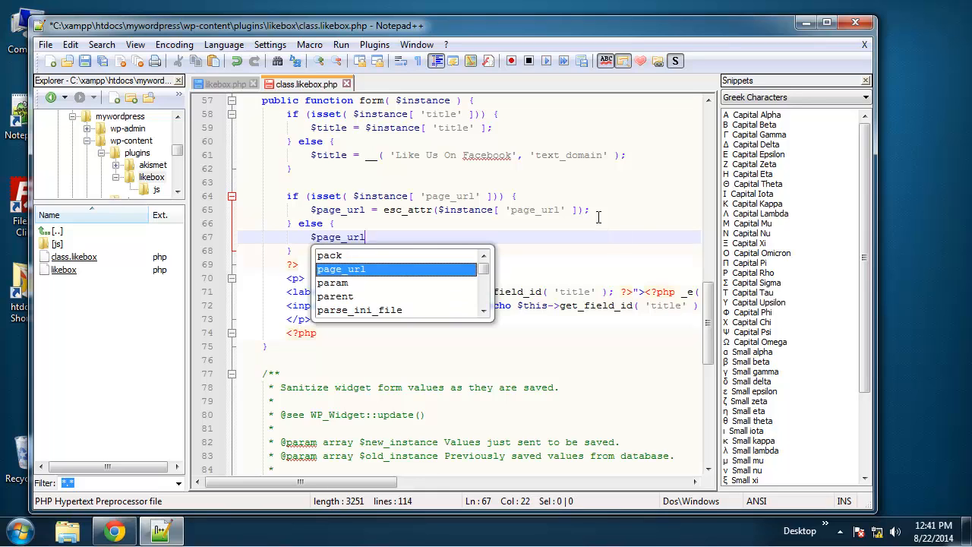
{"action": "type", "text": "= '"}
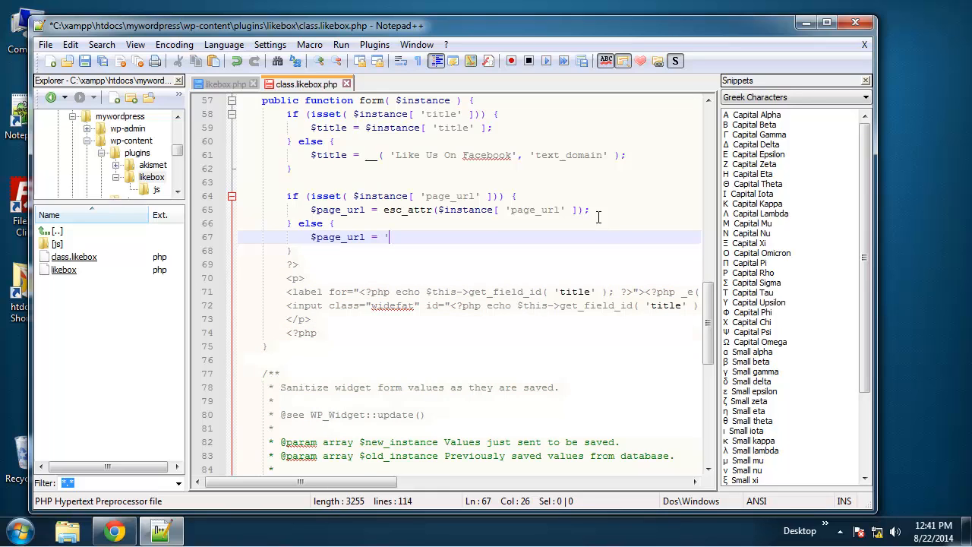
{"action": "type", "text": "';"}
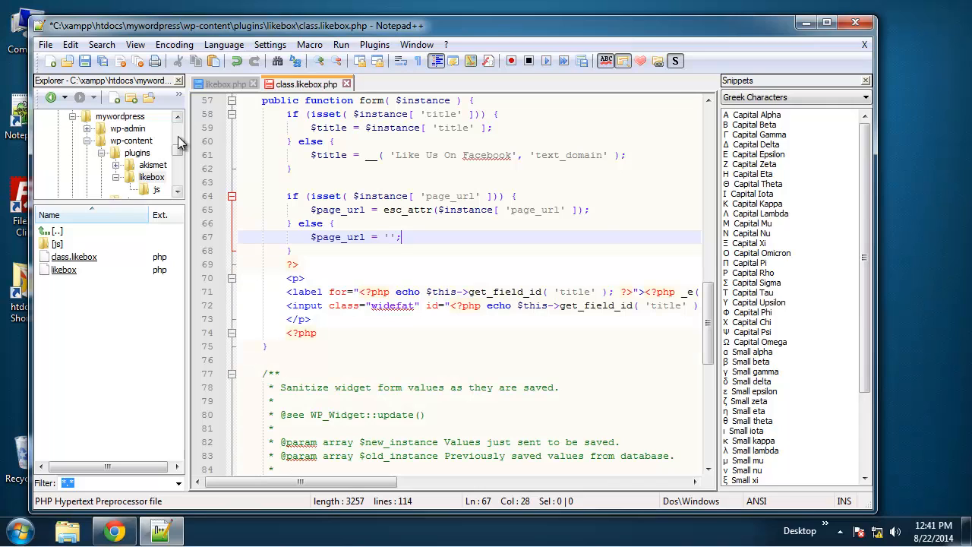
{"action": "left_click", "coordinate": [114, 530]}
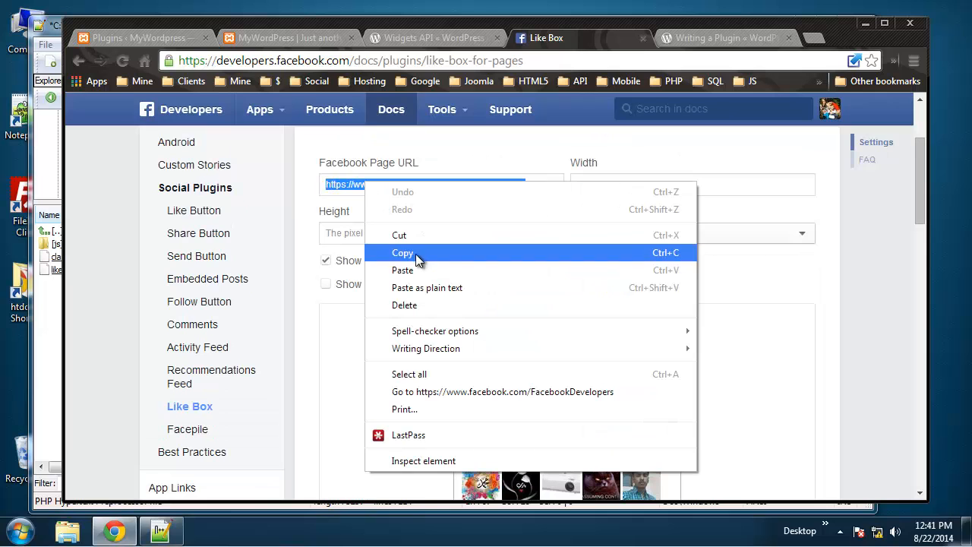
{"action": "left_click", "coordinate": [159, 530]}
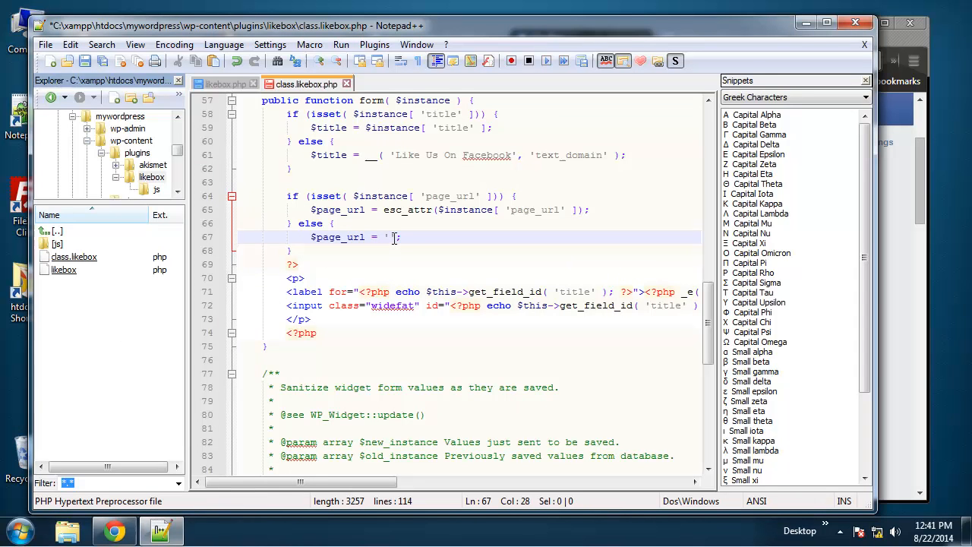
{"action": "type", "text": "https://www.facebook.com/FacebookDevelopers"}
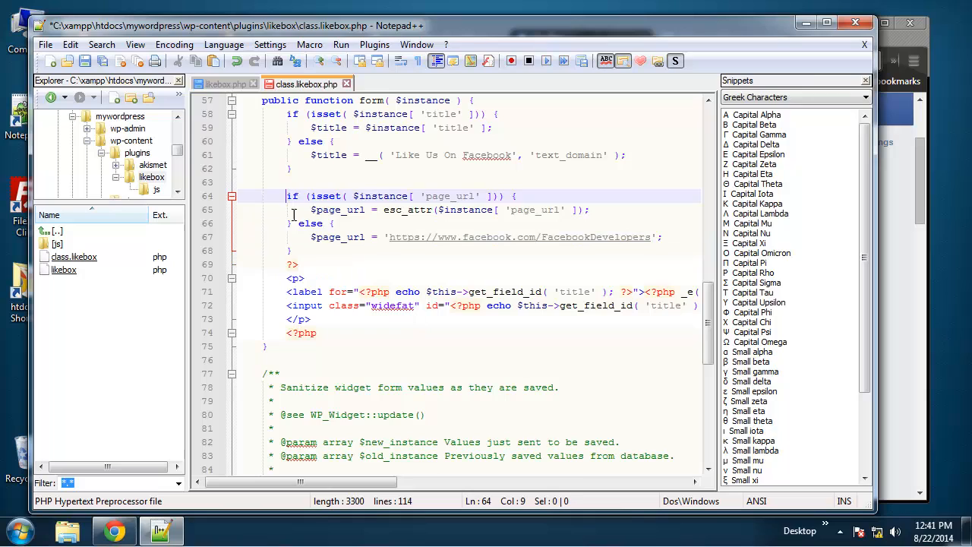
Convert the copied page_url block into a width block defaulting to 250.
{"action": "left_click", "coordinate": [293, 250]}
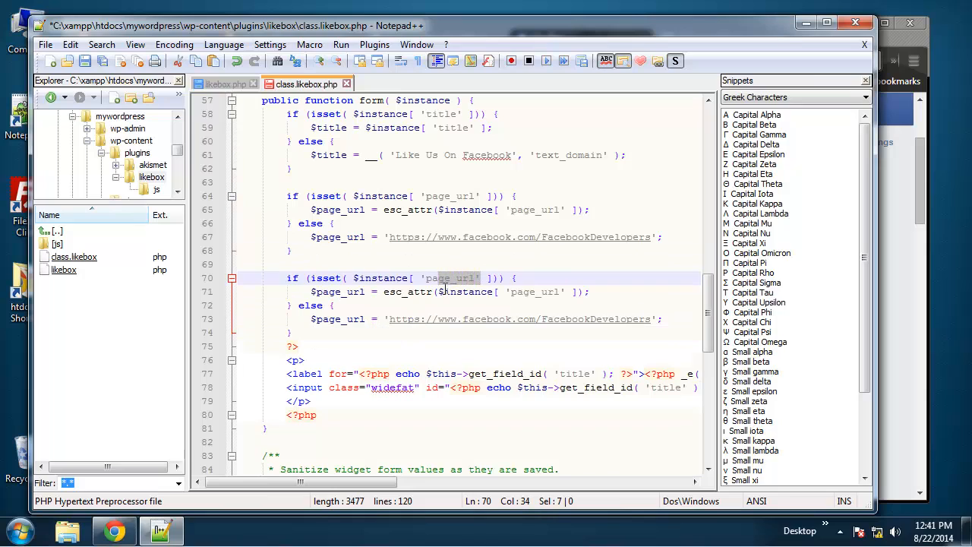
{"action": "double_click", "coordinate": [455, 277]}
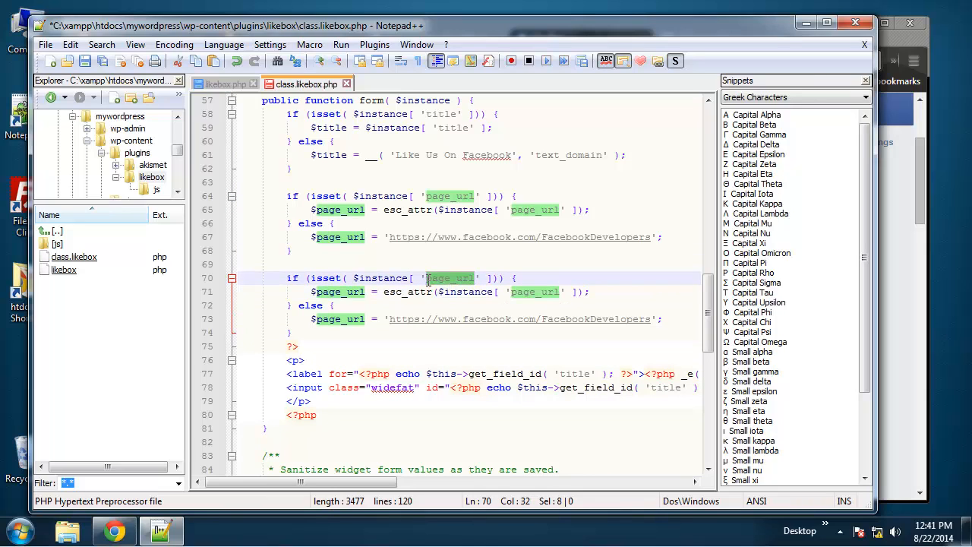
{"action": "type", "text": "width"}
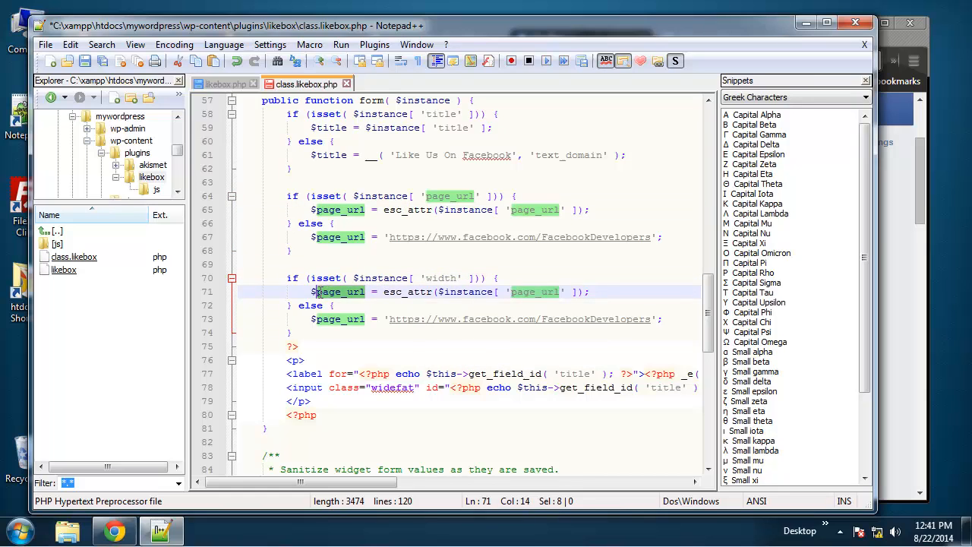
{"action": "type", "text": "width"}
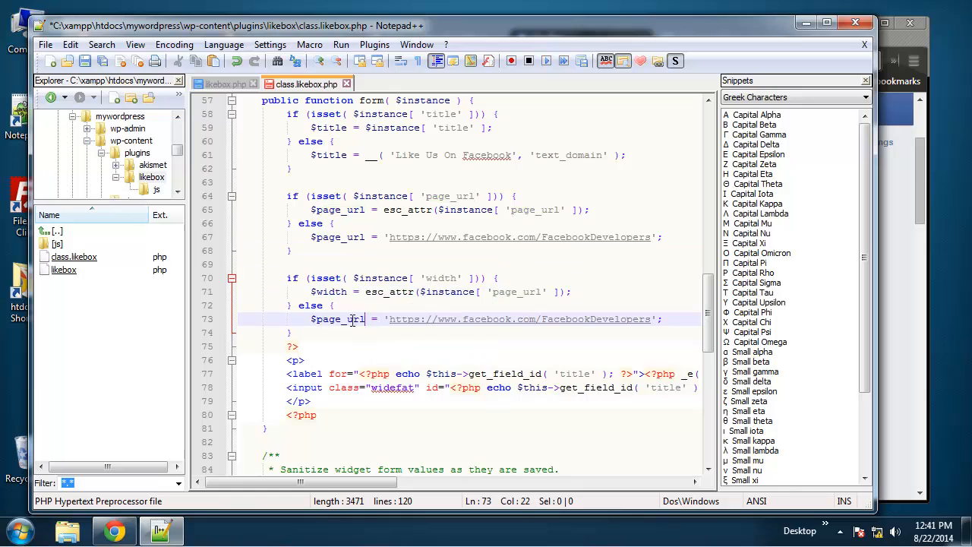
{"action": "double_click", "coordinate": [338, 318]}
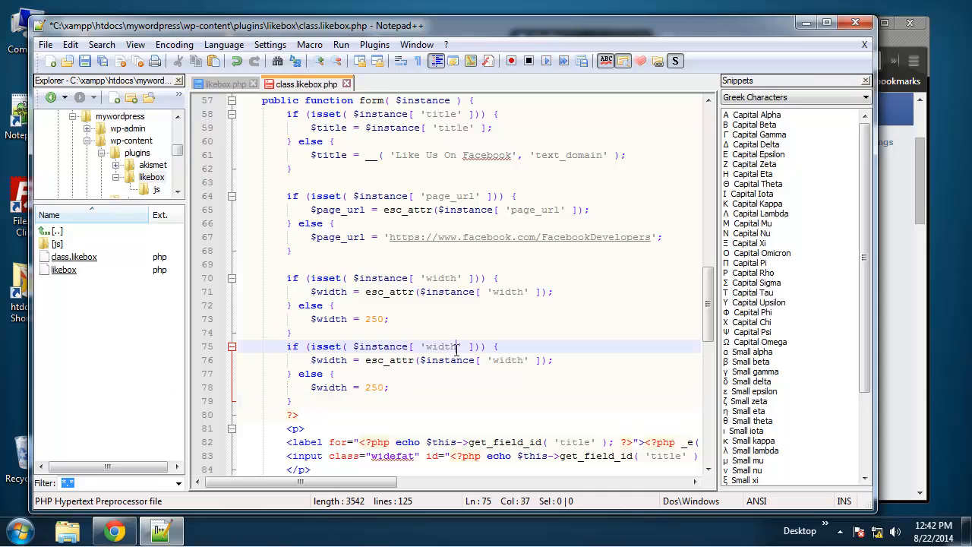
Rename a duplicated width block's key and variable to height.
{"action": "double_click", "coordinate": [440, 346]}
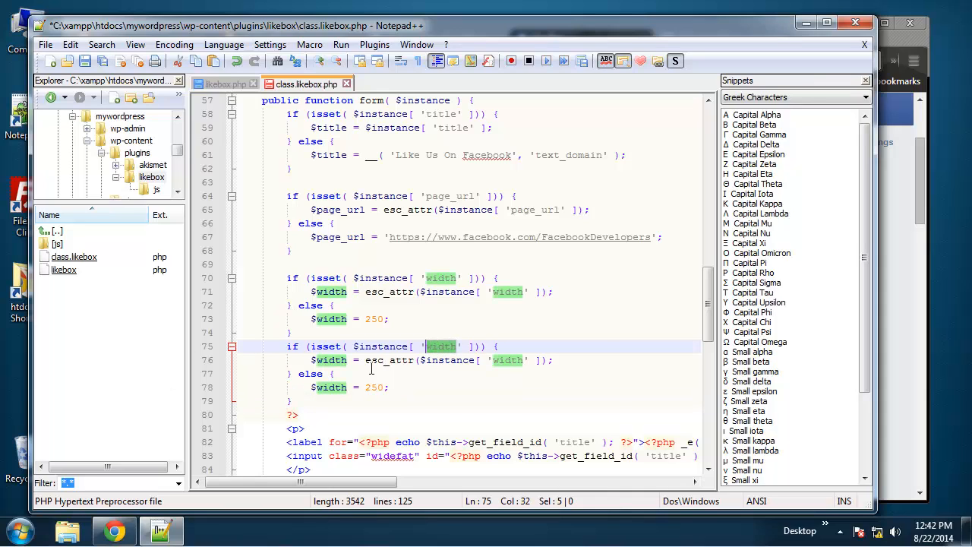
{"action": "type", "text": "height"}
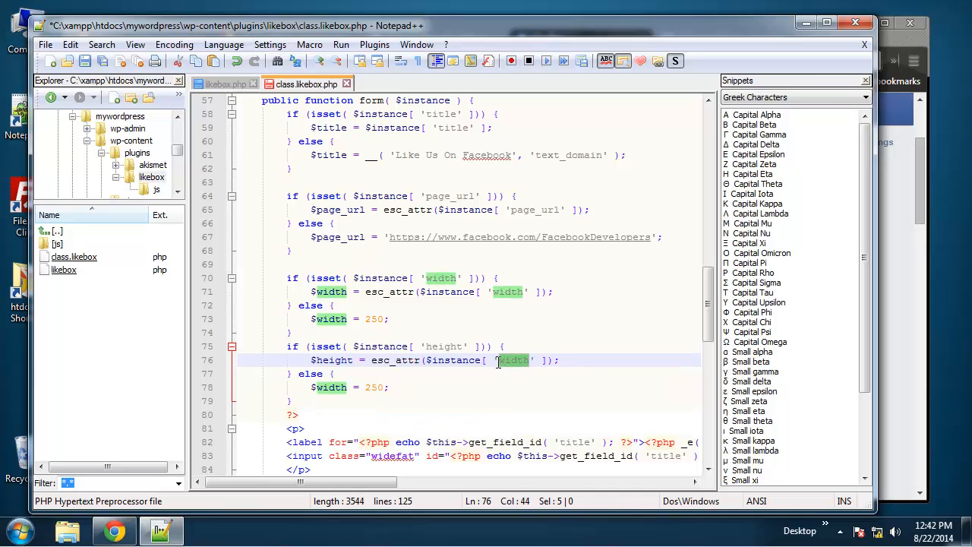
{"action": "type", "text": "height"}
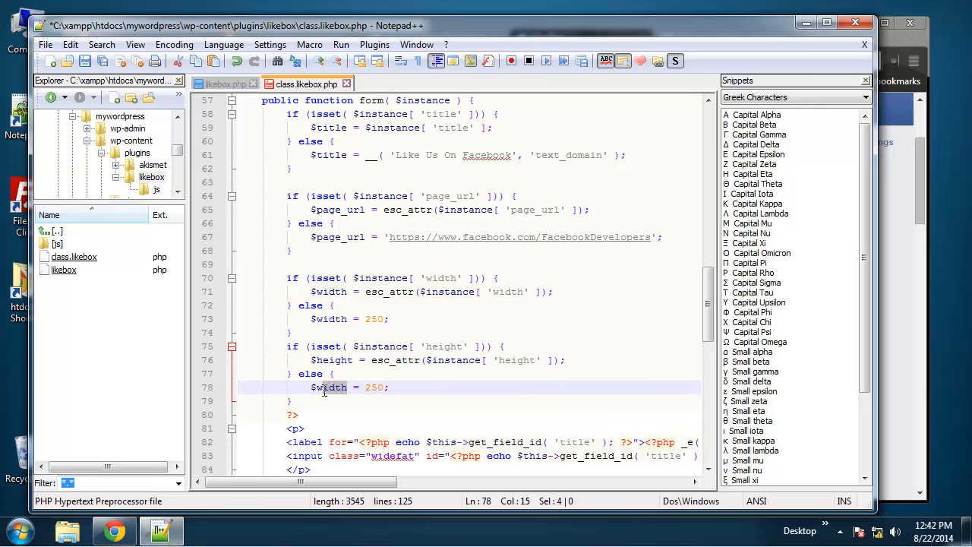
{"action": "type", "text": "heigh"}
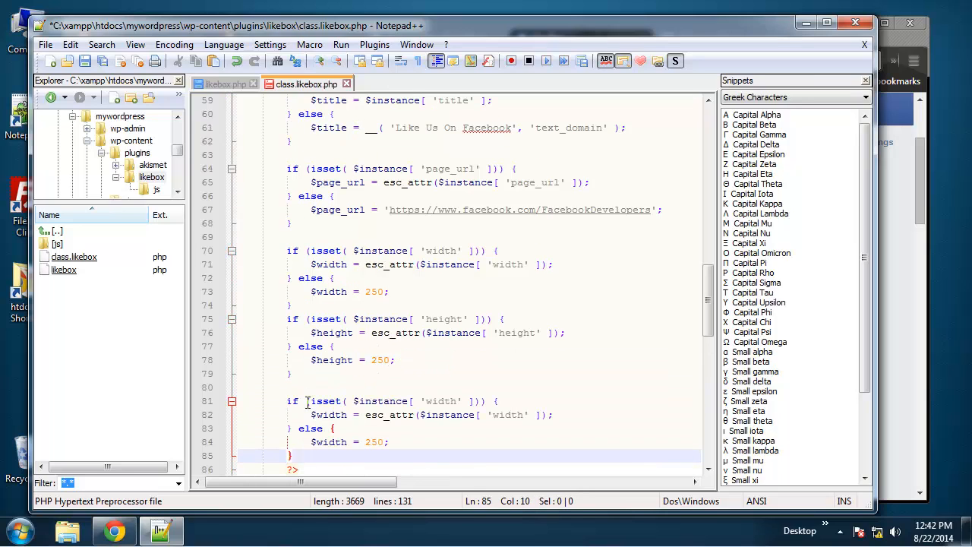
Change the height default to 500 and rename a copied width block to color.
{"action": "double_click", "coordinate": [440, 400]}
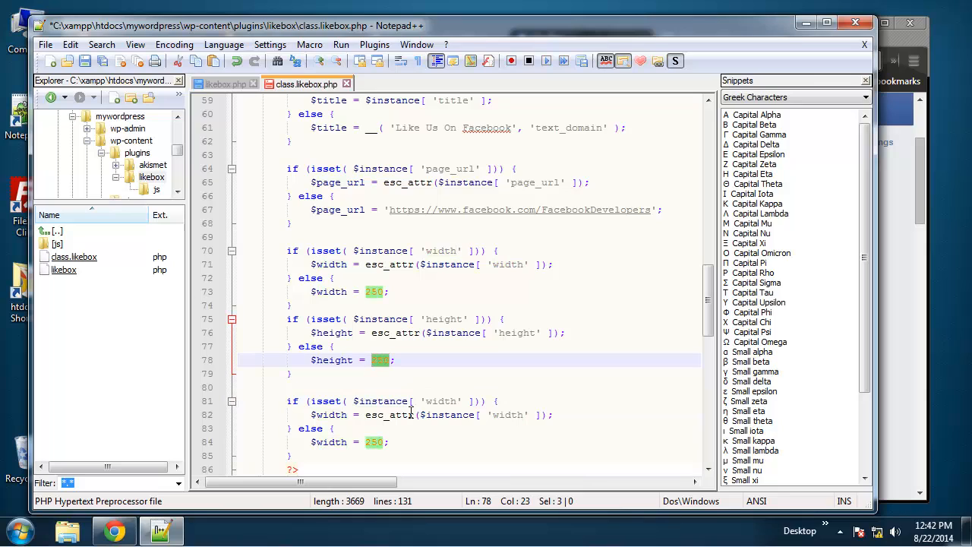
{"action": "type", "text": "500"}
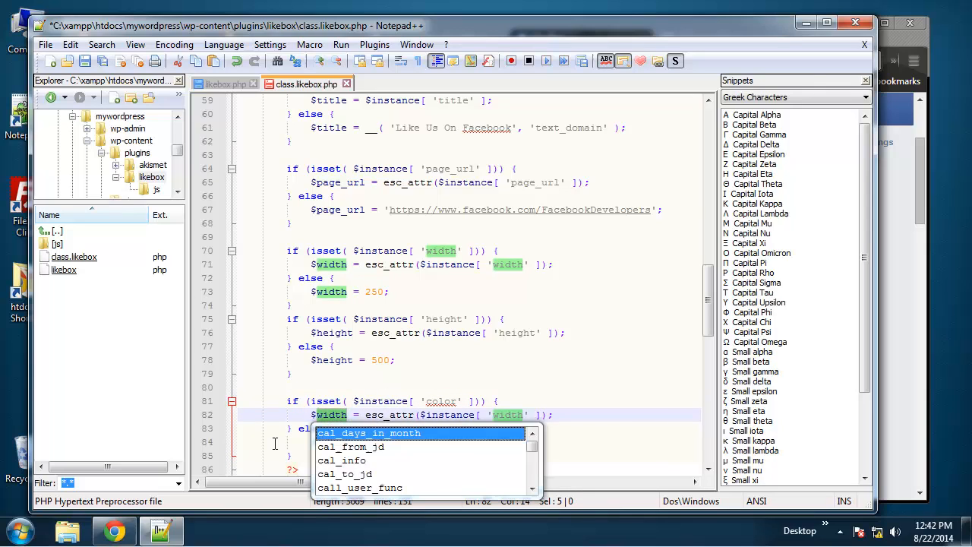
{"action": "type", "text": "color"}
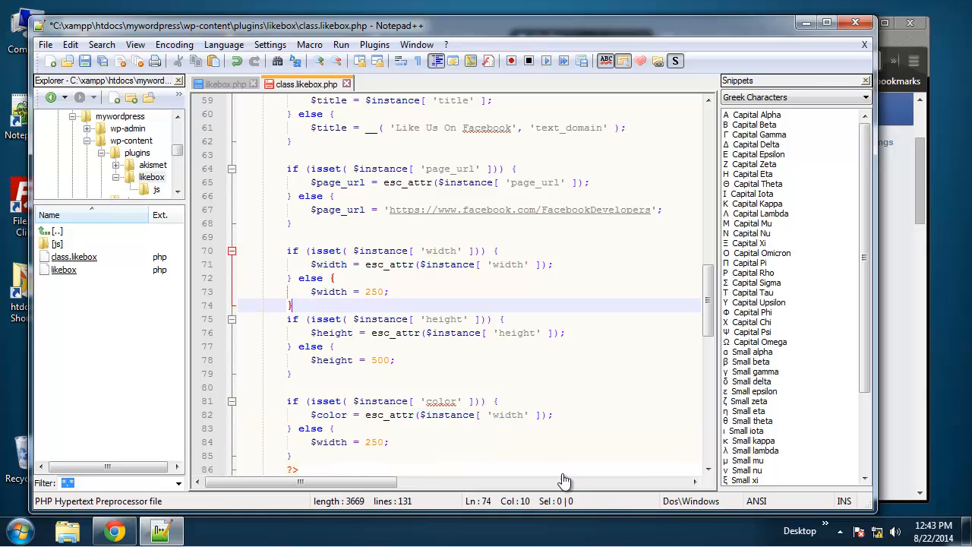
{"action": "double_click", "coordinate": [508, 415]}
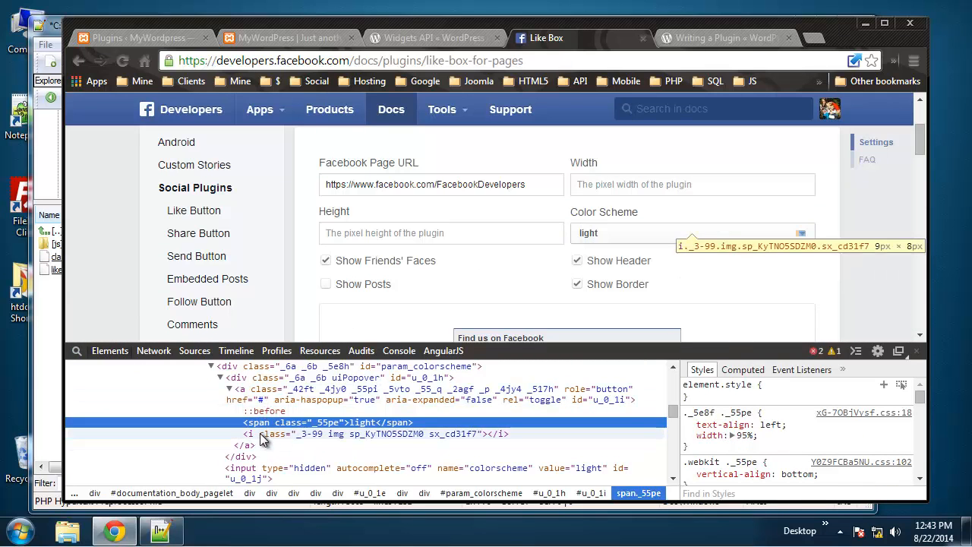
Inspect the Like Box Color Scheme dropdown and view its light and dark options.
{"action": "left_click", "coordinate": [692, 232]}
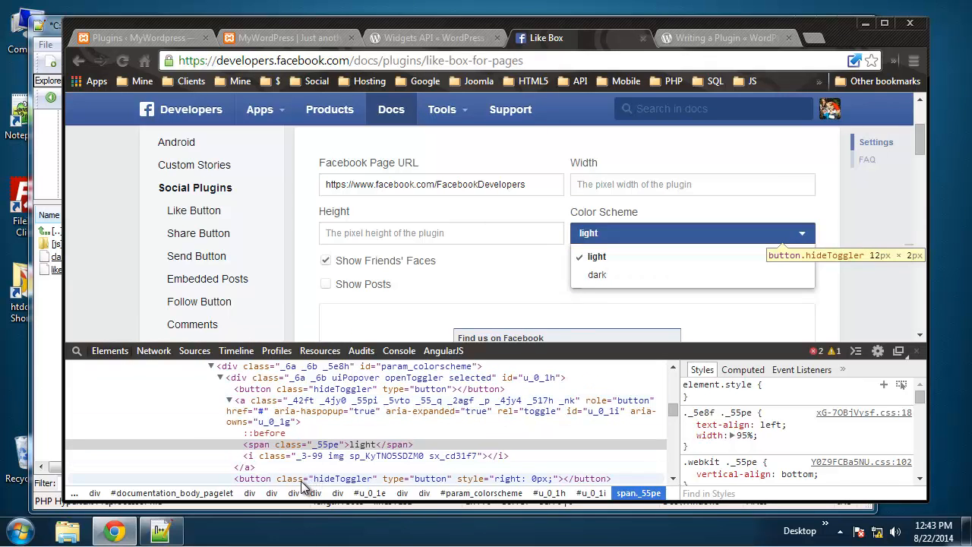
{"action": "scroll", "scroll_direction": "down", "scroll_amount": 3}
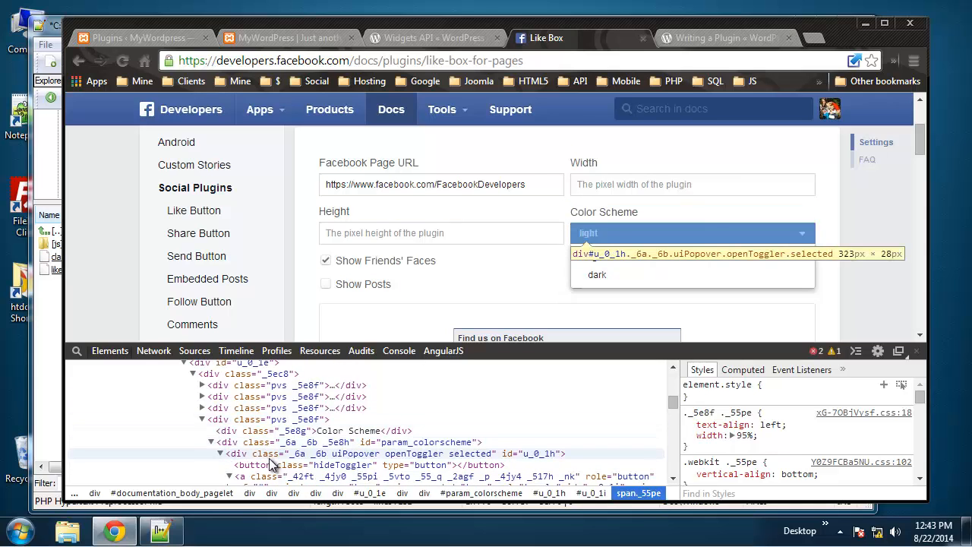
{"action": "left_click", "coordinate": [691, 233]}
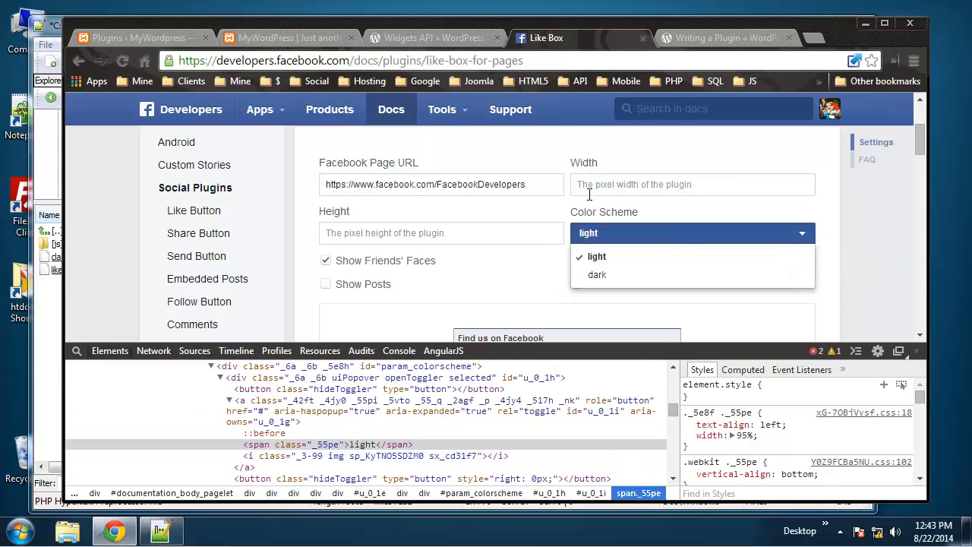
{"action": "left_click", "coordinate": [597, 256]}
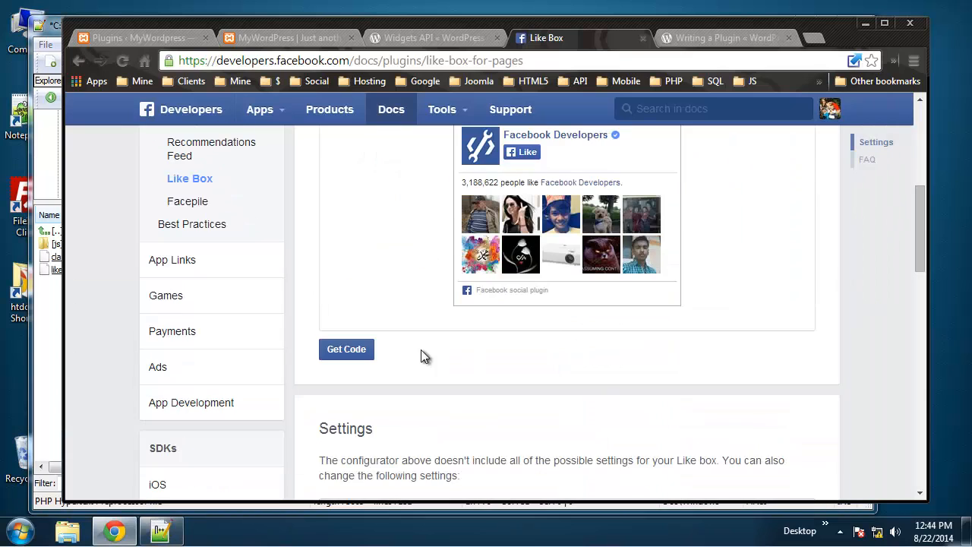
Get the Like Box embed code and select the fb-like-box snippet with colorscheme light.
{"action": "left_click", "coordinate": [345, 348]}
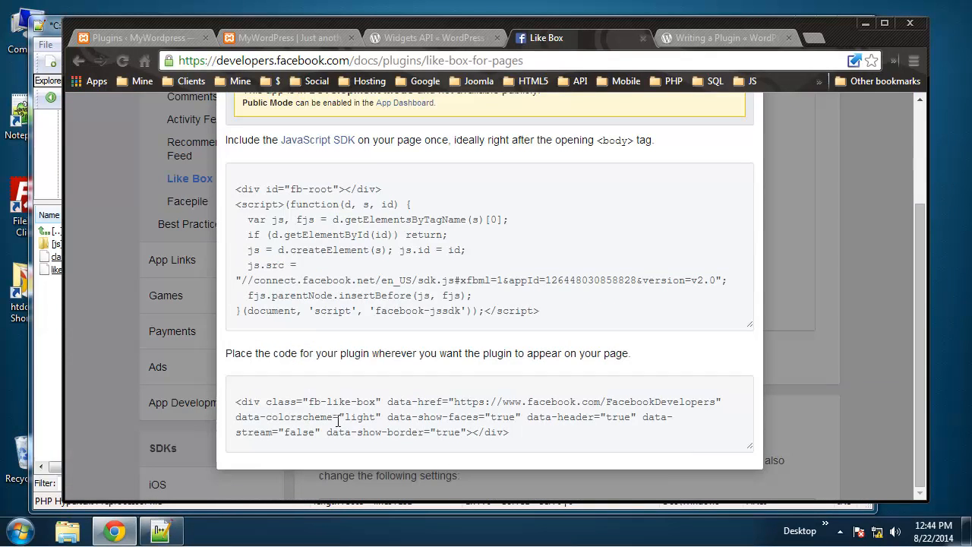
{"action": "double_click", "coordinate": [359, 416]}
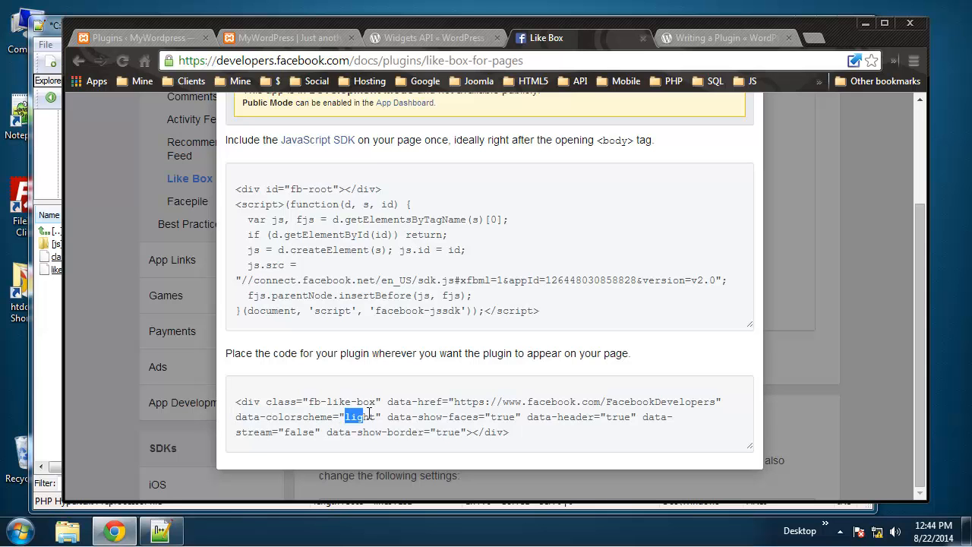
{"action": "triple_click", "coordinate": [380, 416]}
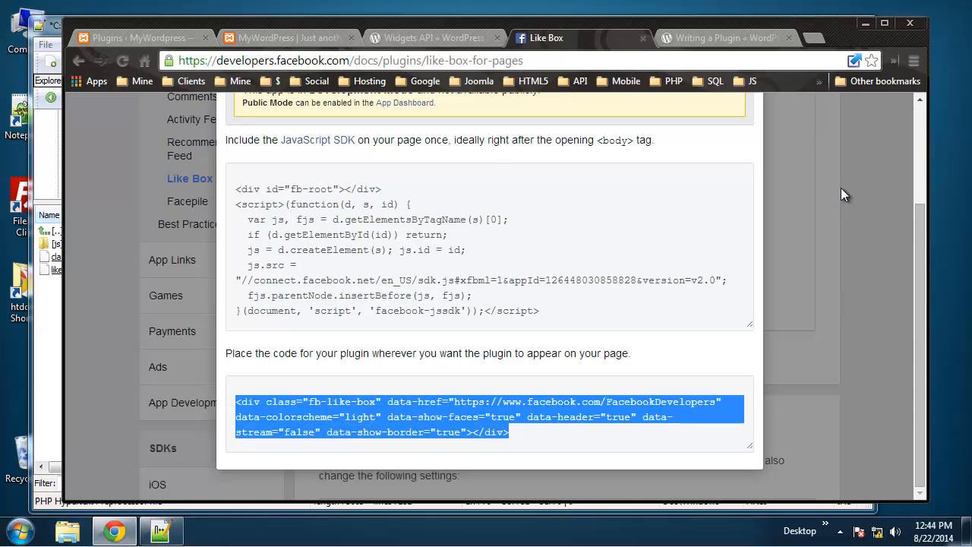
{"action": "left_click", "coordinate": [161, 530]}
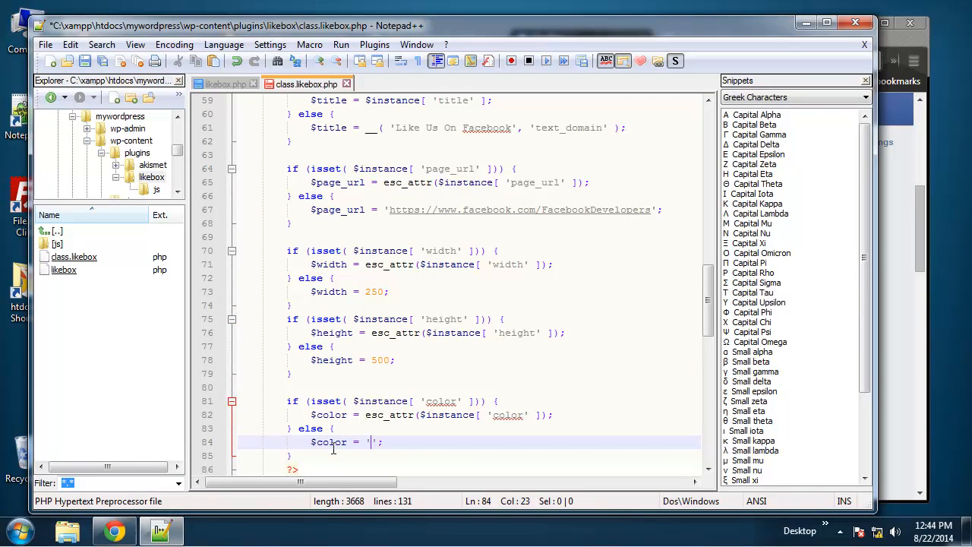
Set the color default to 'light' and select the color block for duplication.
{"action": "type", "text": "light"}
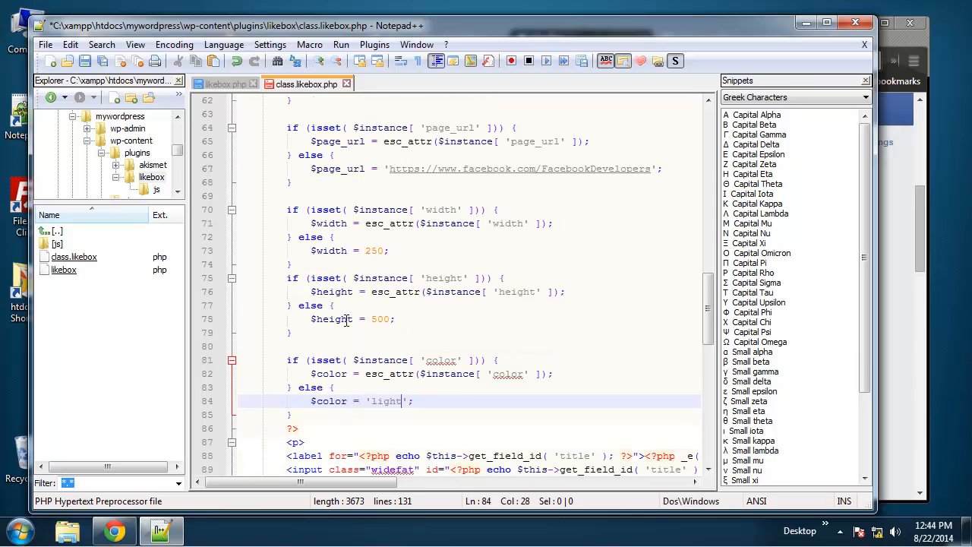
{"action": "scroll", "scroll_direction": "down", "scroll_amount": 3}
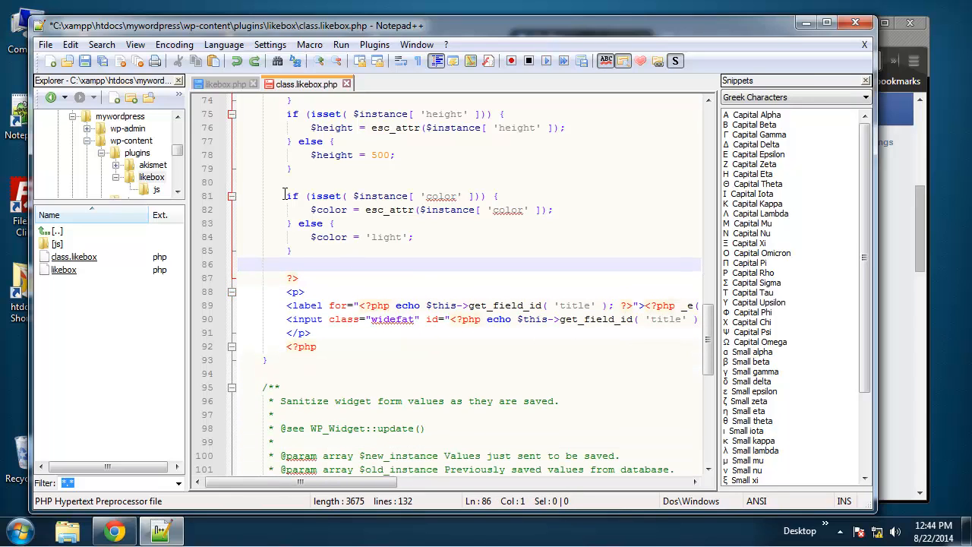
{"action": "left_click_drag", "start_coordinate": [287, 195], "coordinate": [291, 251]}
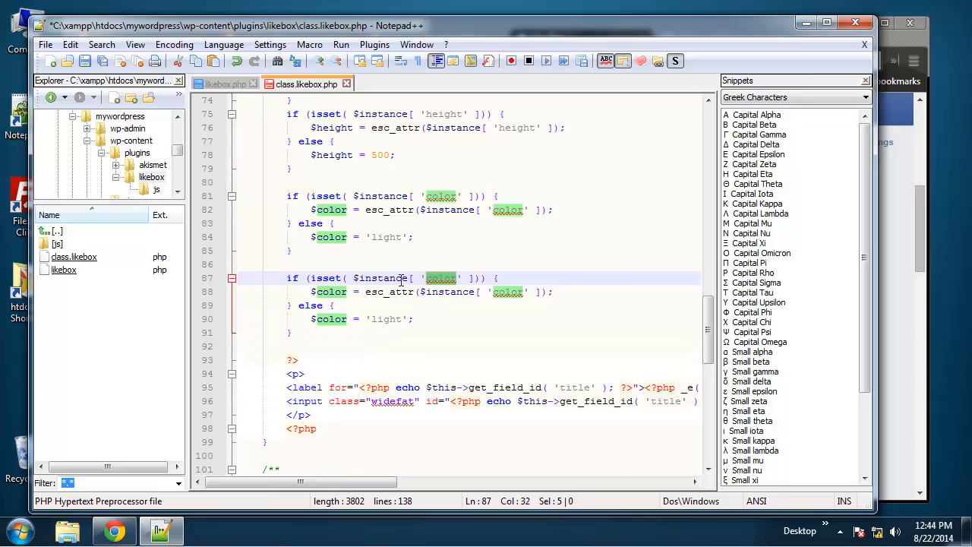
Make the copied block a show_faces setting defaulting to true, then duplicate it.
{"action": "type", "text": "show_face"}
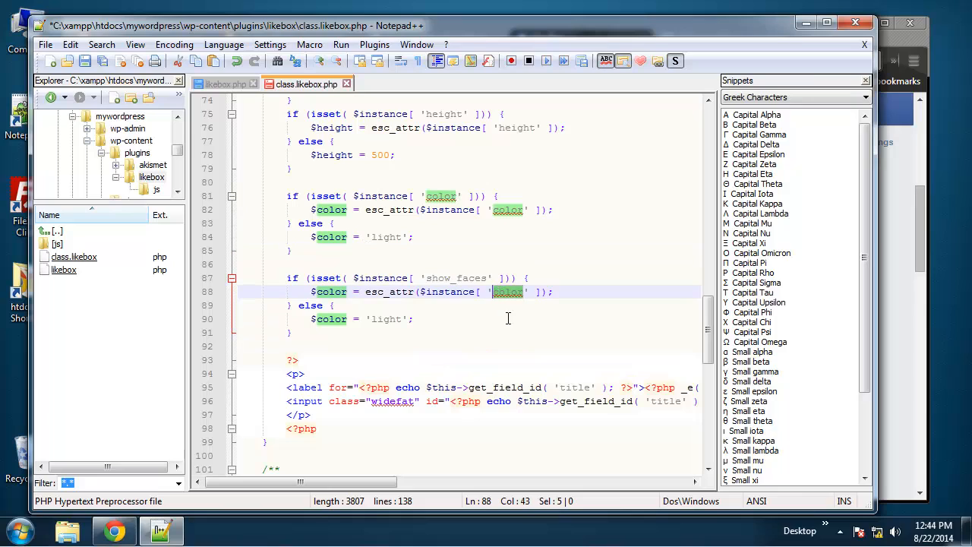
{"action": "type", "text": "show_faces"}
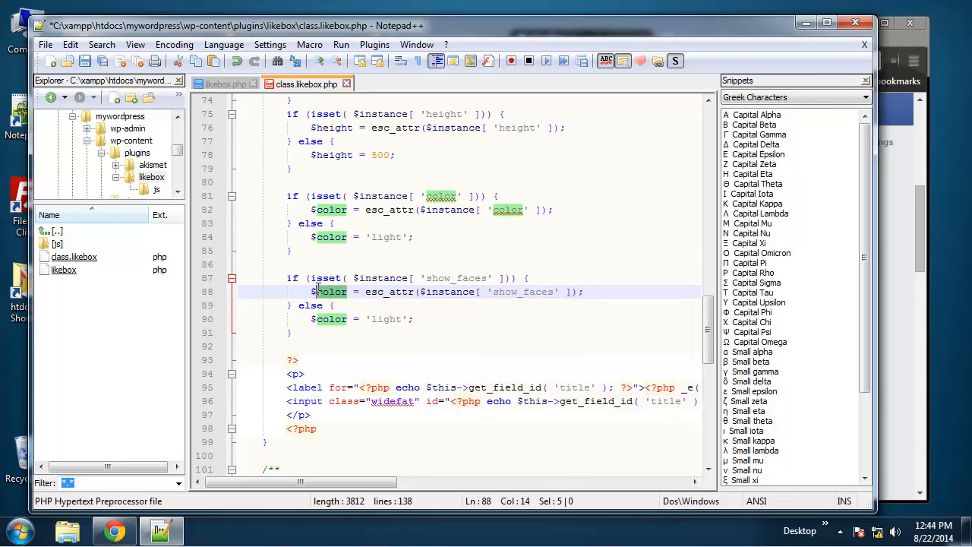
{"action": "type", "text": "show_face"}
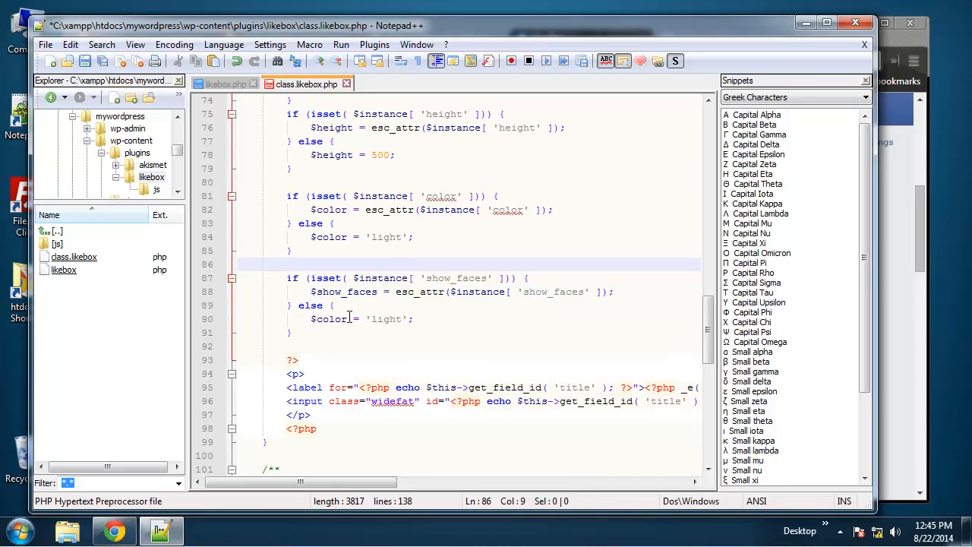
{"action": "type", "text": "show_faces"}
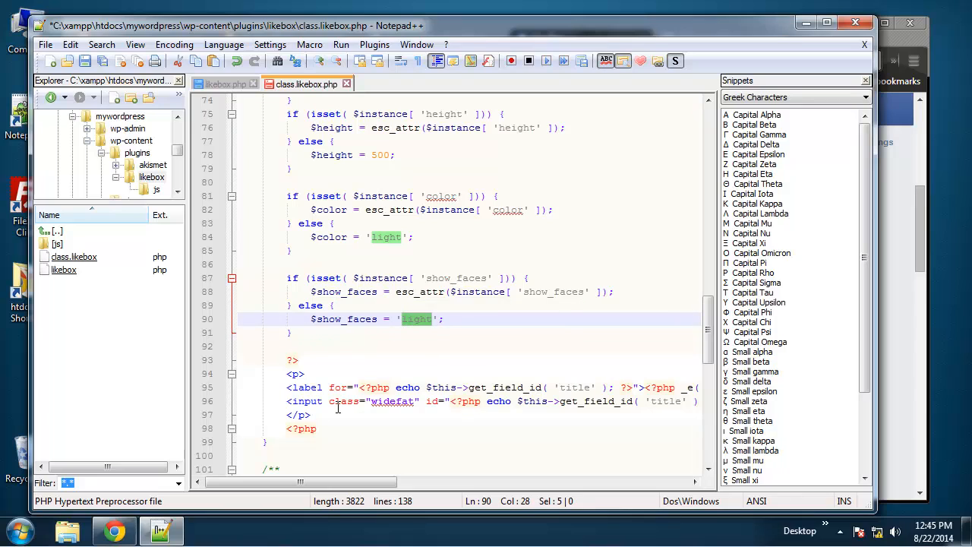
{"action": "type", "text": "true"}
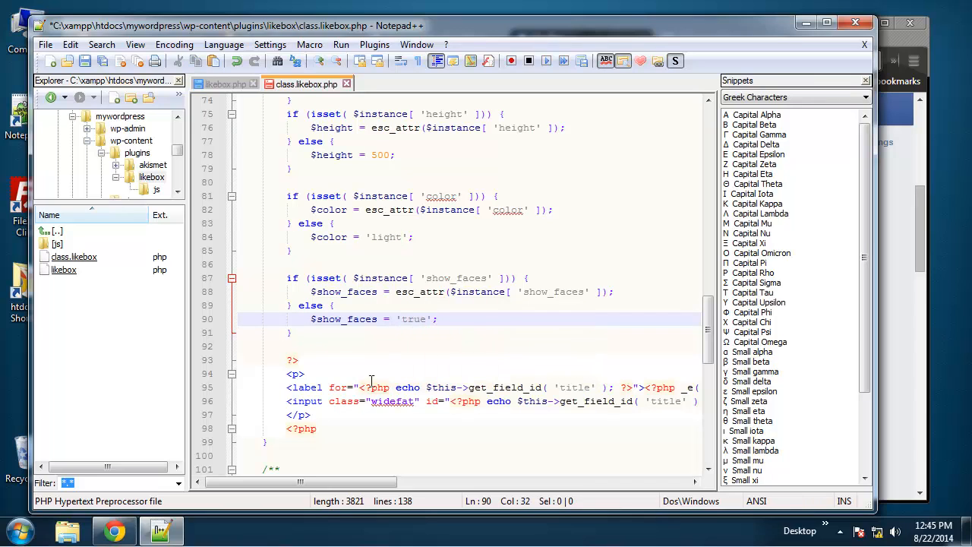
{"action": "left_click", "coordinate": [311, 277]}
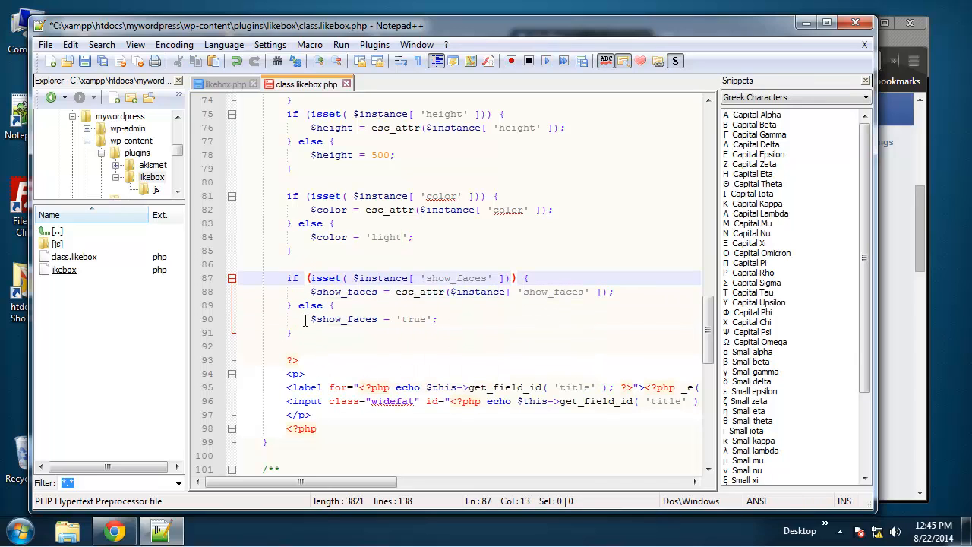
{"action": "left_click_drag", "start_coordinate": [287, 277], "coordinate": [289, 333]}
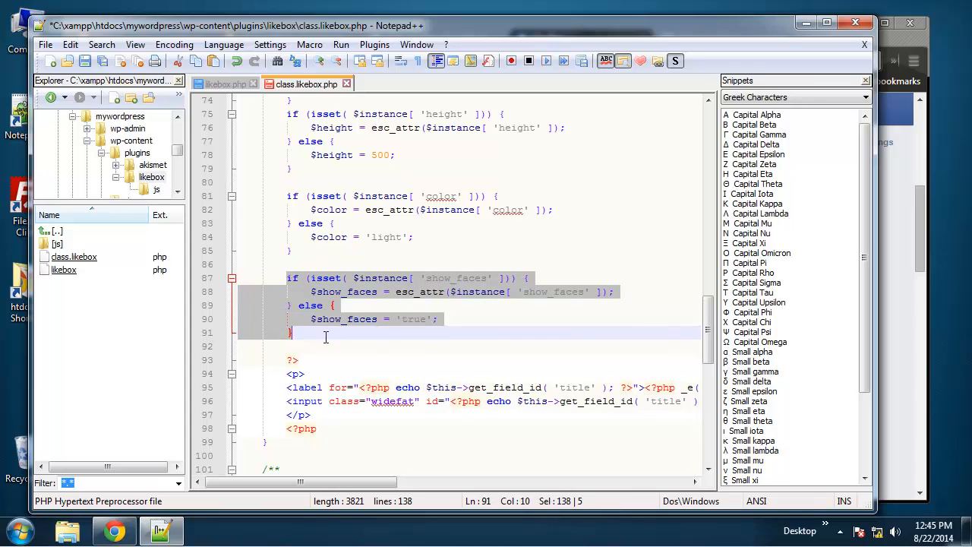
{"action": "key", "text": "ctrl+v"}
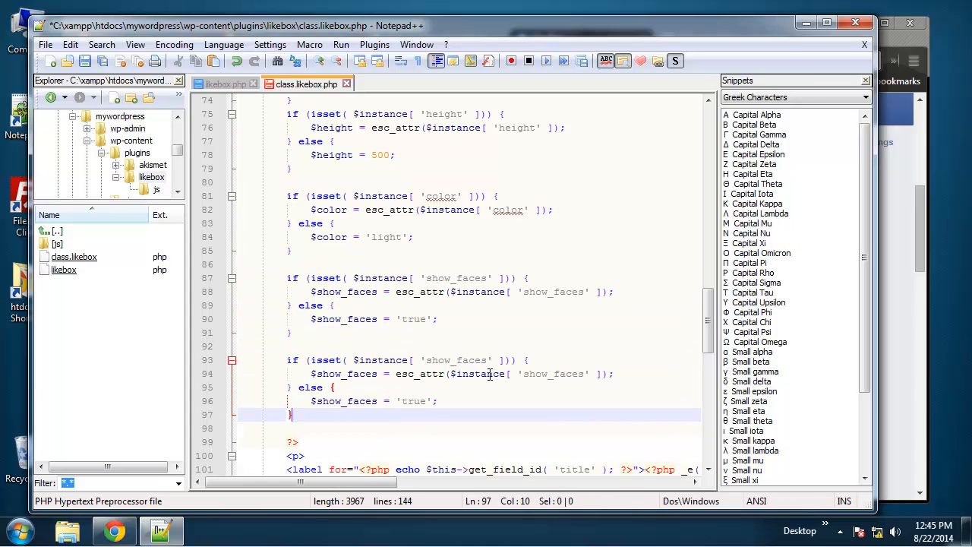
Rename the duplicated show_faces keys to show_posts and show_border.
{"action": "double_click", "coordinate": [473, 360]}
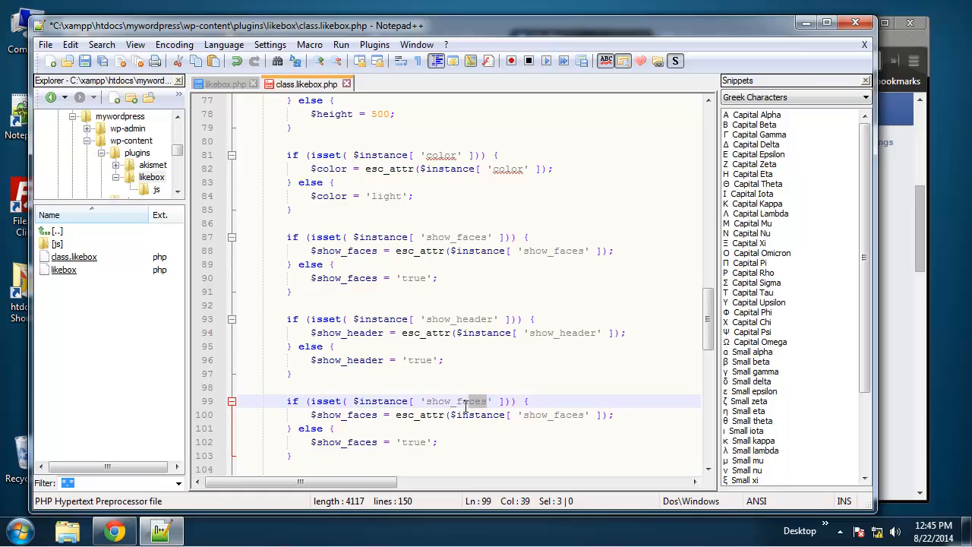
{"action": "type", "text": "show_post"}
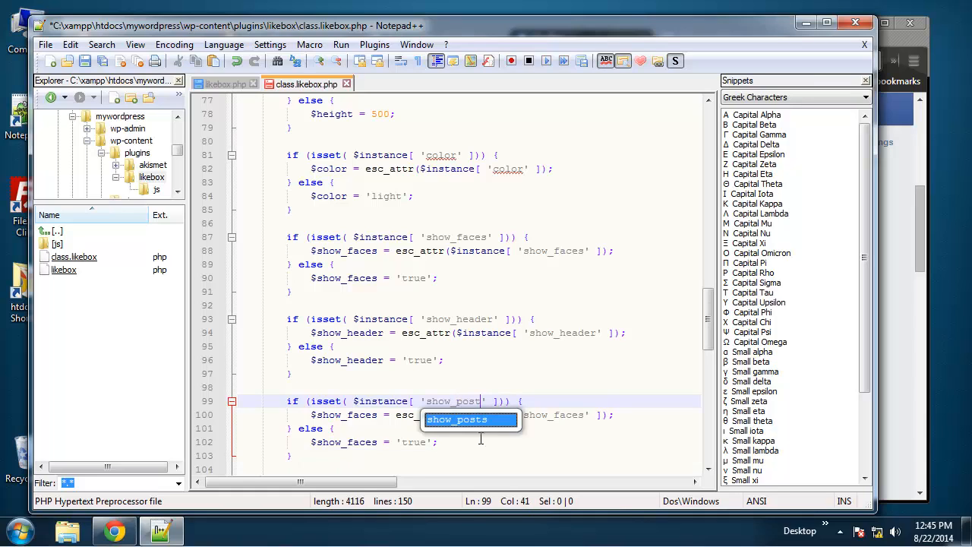
{"action": "type", "text": "s"}
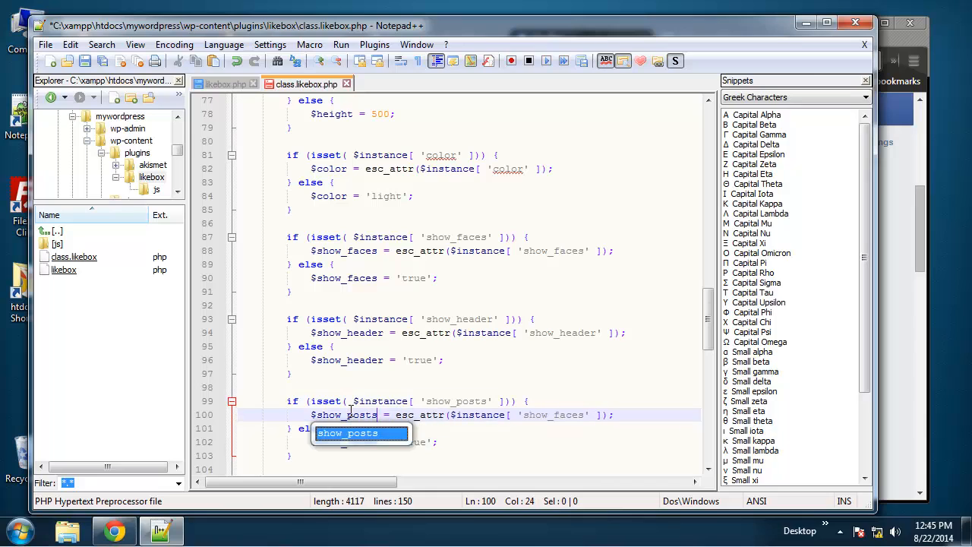
{"action": "double_click", "coordinate": [568, 415]}
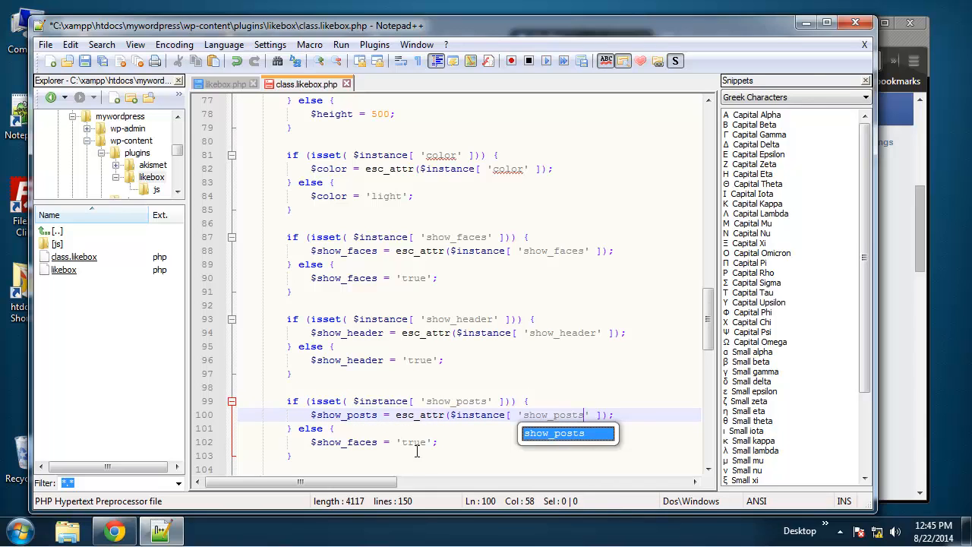
{"action": "double_click", "coordinate": [361, 443]}
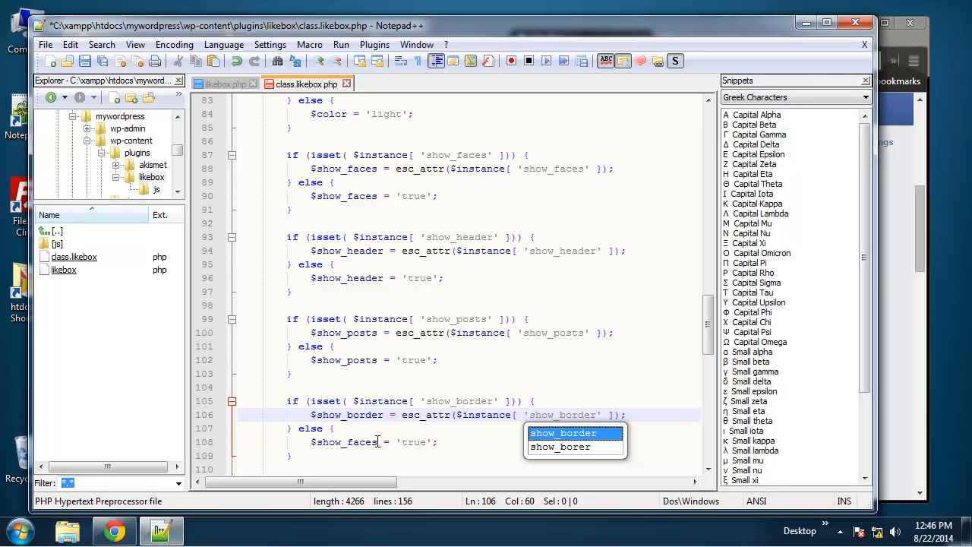
{"action": "type", "text": "show_border"}
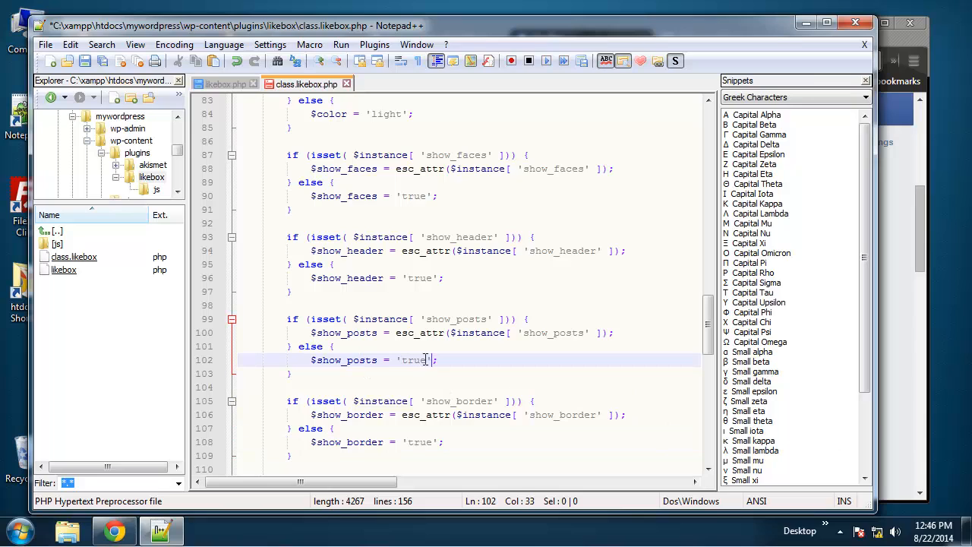
{"action": "type", "text": "fals"}
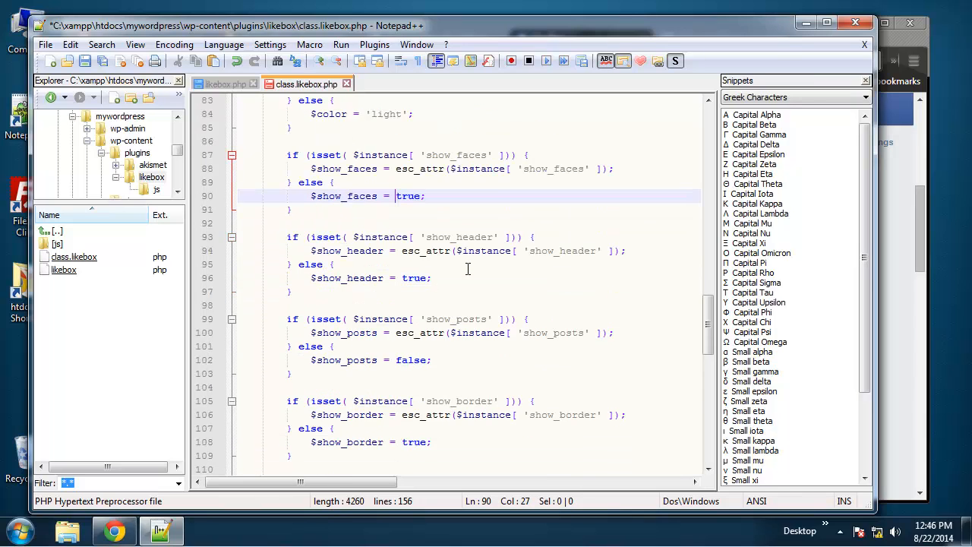
{"action": "scroll", "scroll_direction": "down", "scroll_amount": 3}
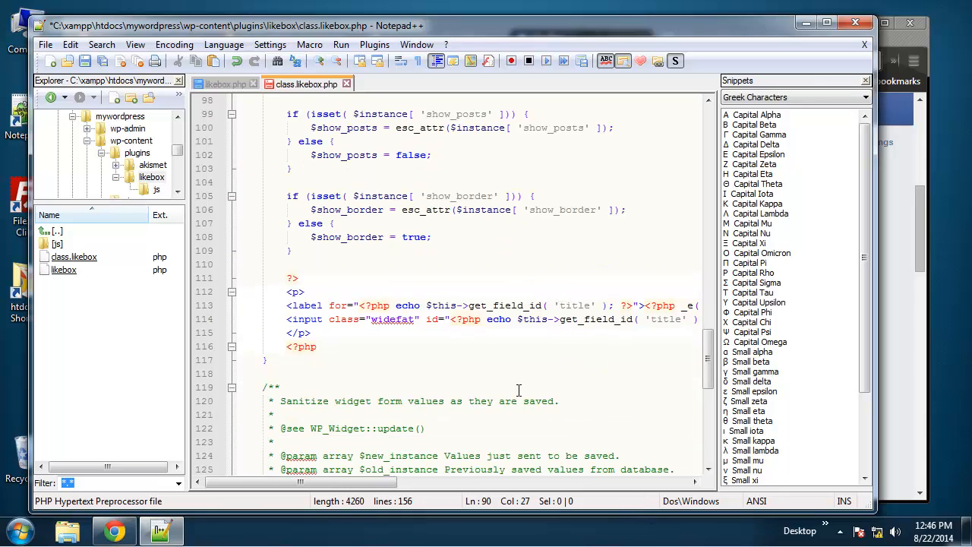
Break the title input's id, name and type/value attributes onto separate lines.
{"action": "scroll", "scroll_direction": "down", "scroll_amount": 3}
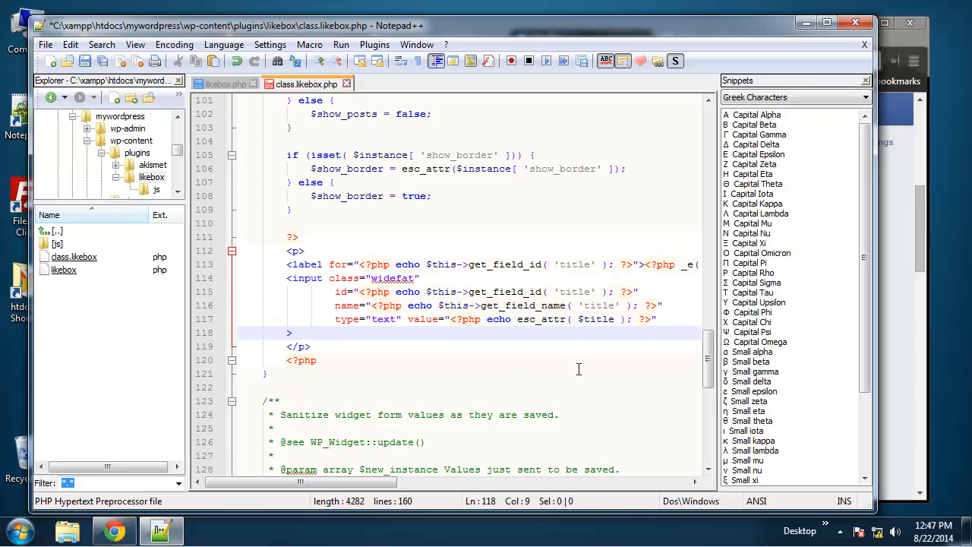
{"action": "left_click", "coordinate": [391, 319]}
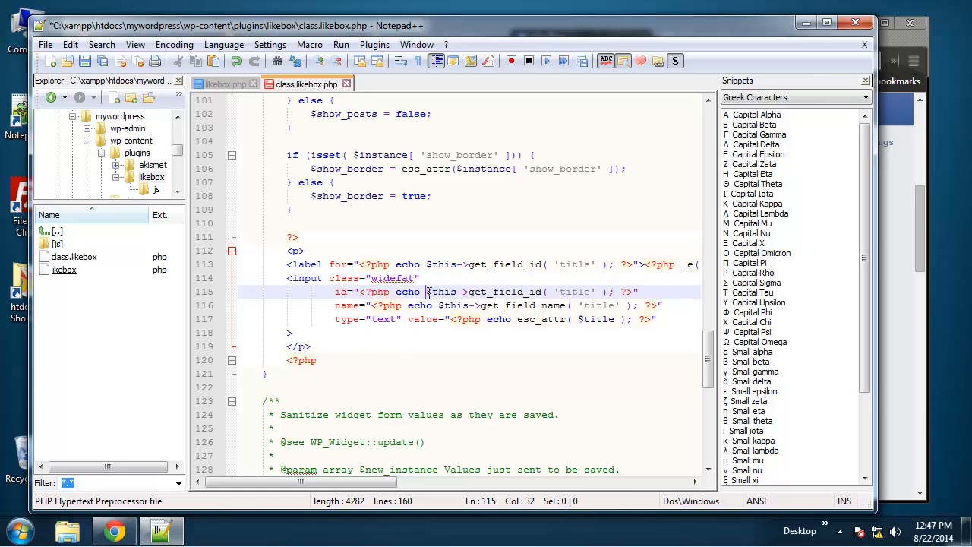
{"action": "left_click_drag", "start_coordinate": [426, 291], "coordinate": [543, 292]}
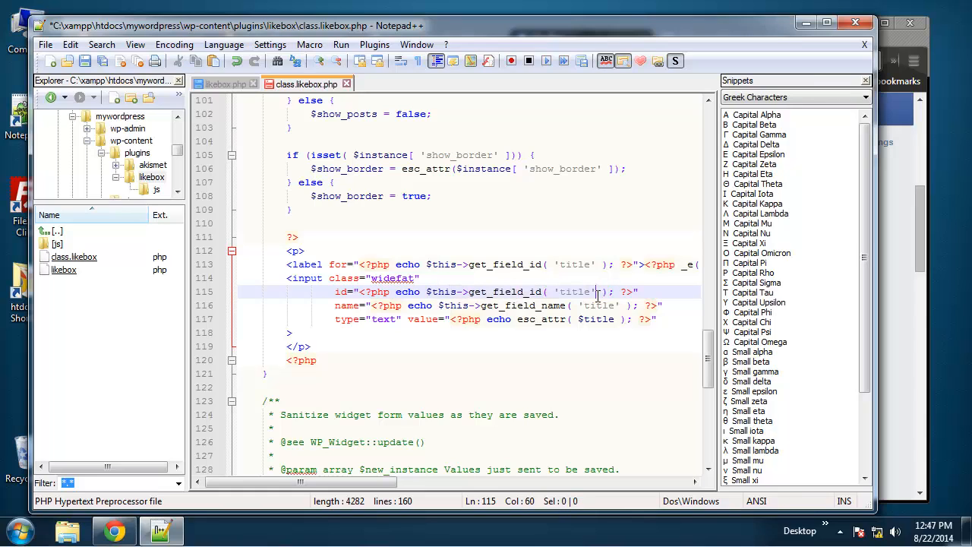
{"action": "double_click", "coordinate": [575, 292]}
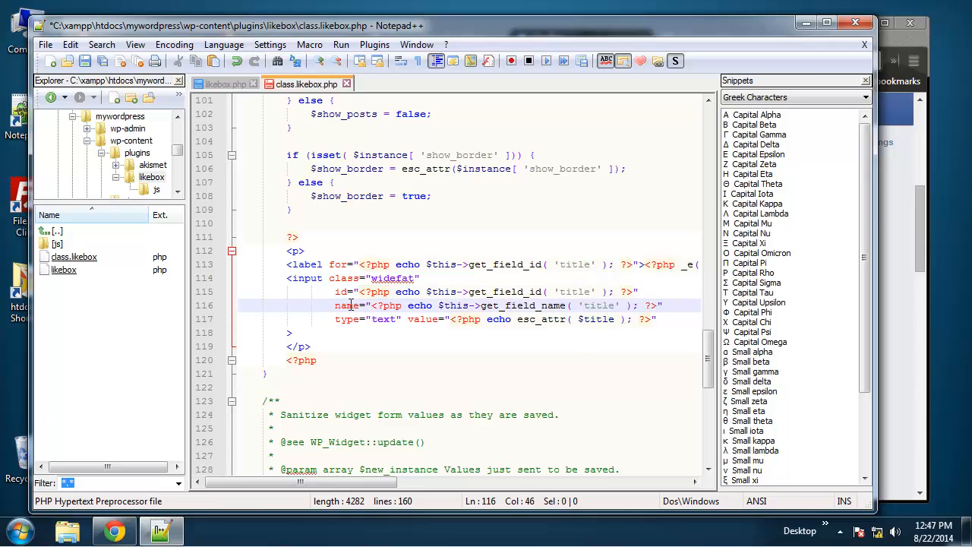
{"action": "double_click", "coordinate": [523, 305]}
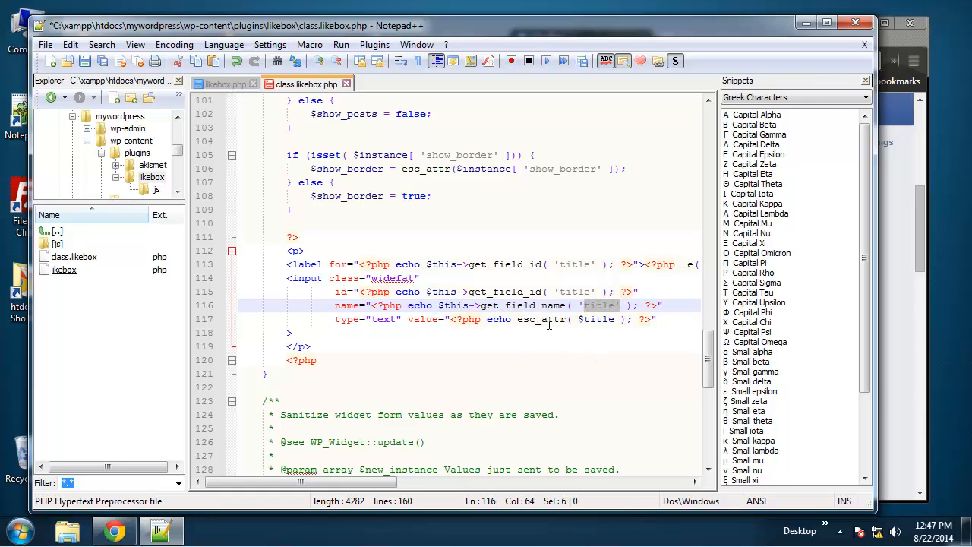
{"action": "left_click", "coordinate": [517, 319]}
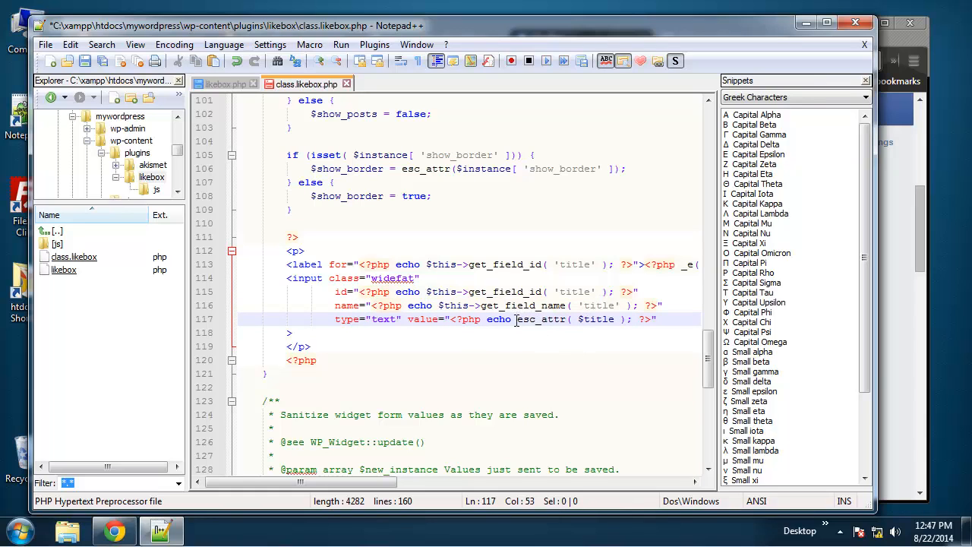
{"action": "double_click", "coordinate": [542, 319]}
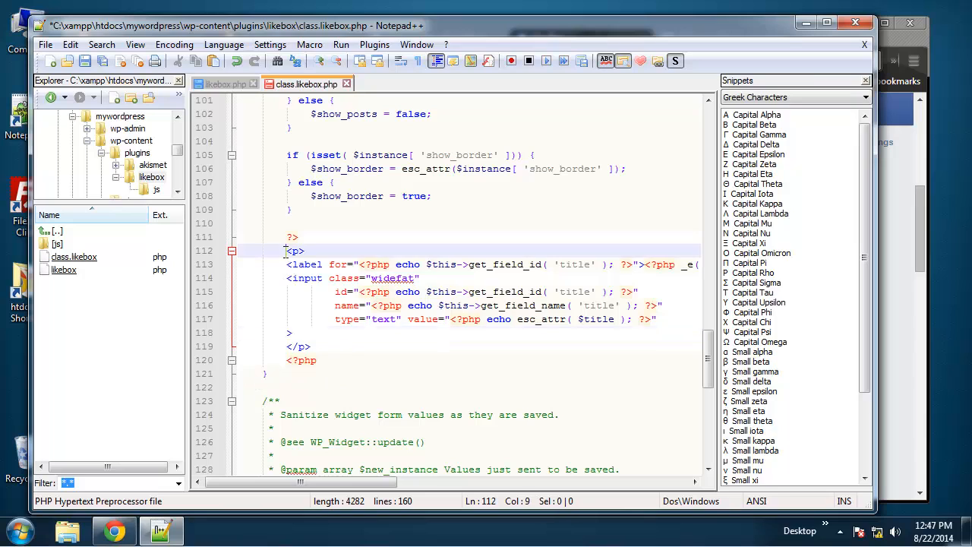
Duplicate the title paragraph and change its label, id, name and value to page_url.
{"action": "left_click_drag", "start_coordinate": [287, 251], "coordinate": [311, 348]}
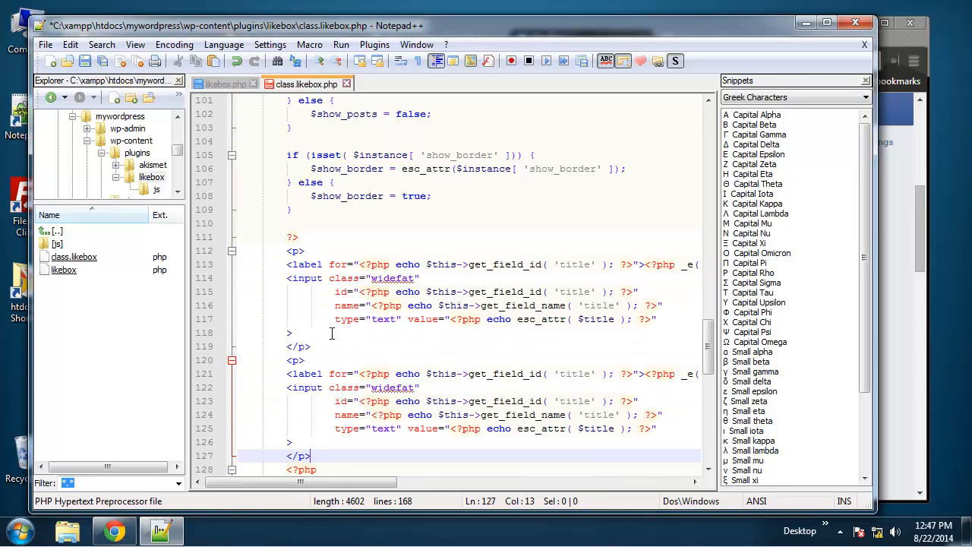
{"action": "scroll", "scroll_direction": "down", "scroll_amount": 3}
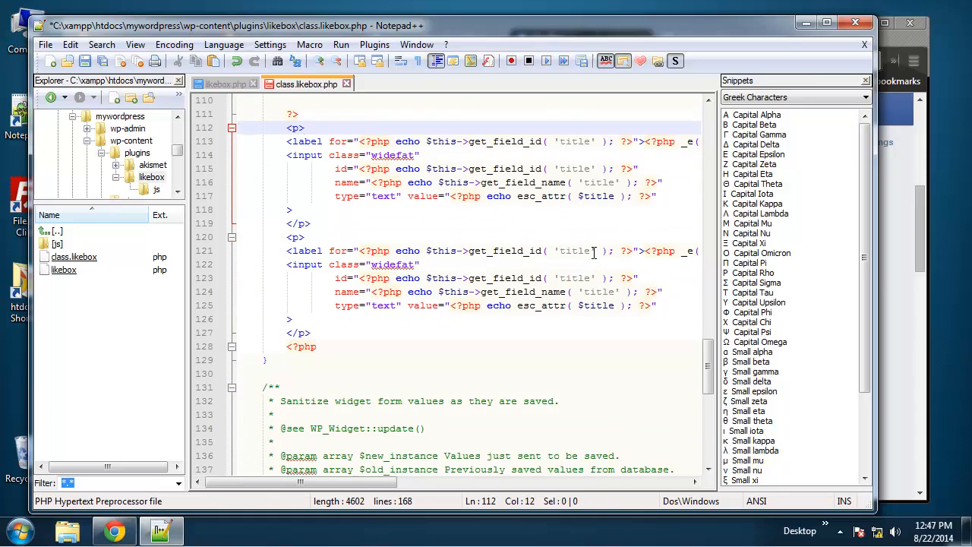
{"action": "type", "text": "page_ur"}
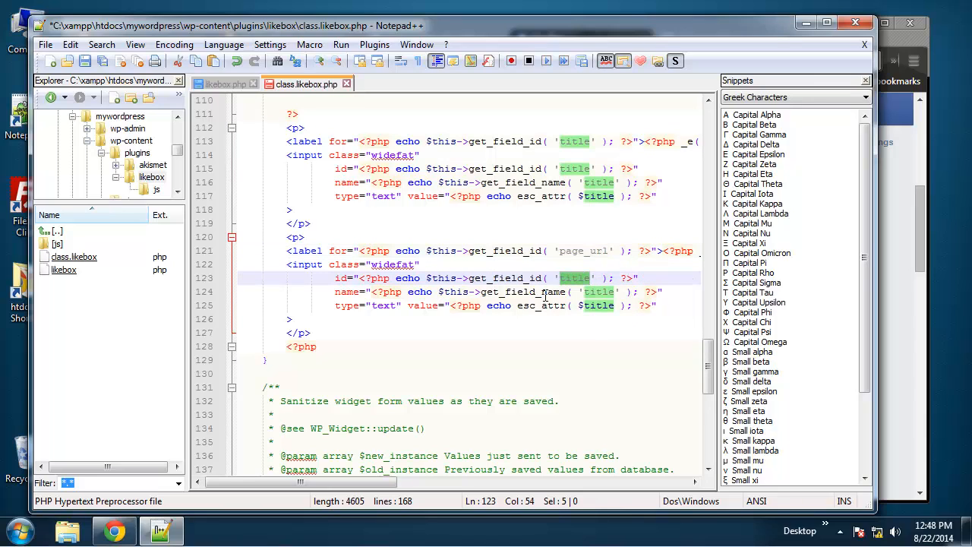
{"action": "type", "text": "page_url"}
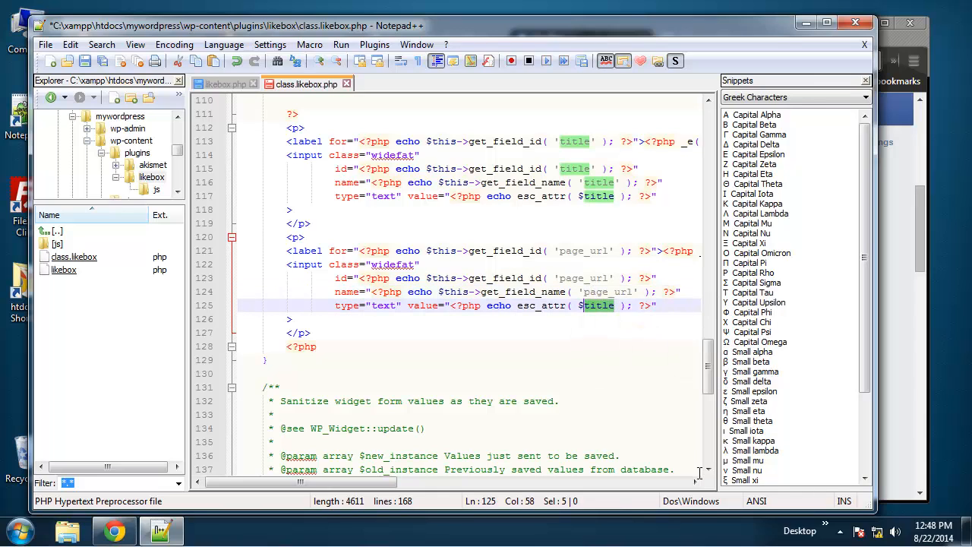
{"action": "type", "text": "page_ur"}
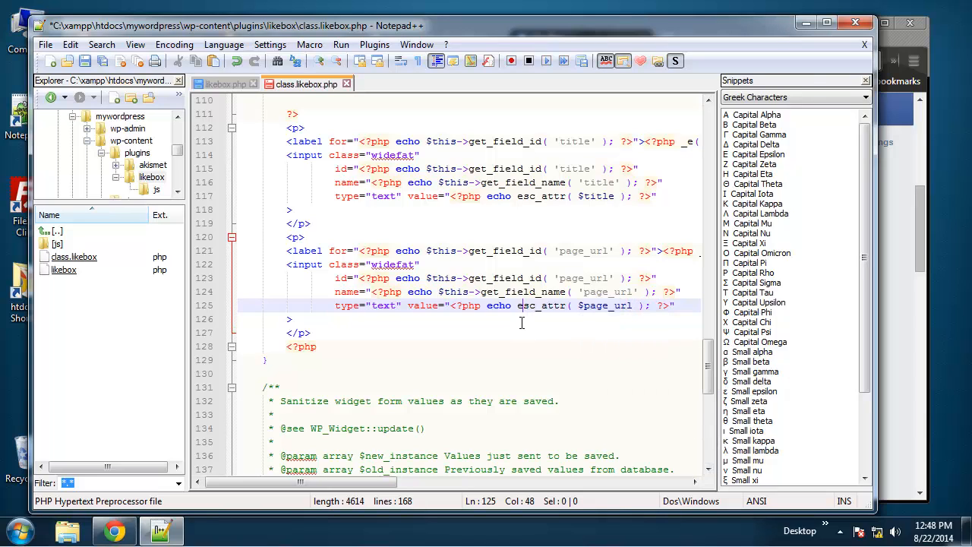
{"action": "left_click", "coordinate": [310, 333]}
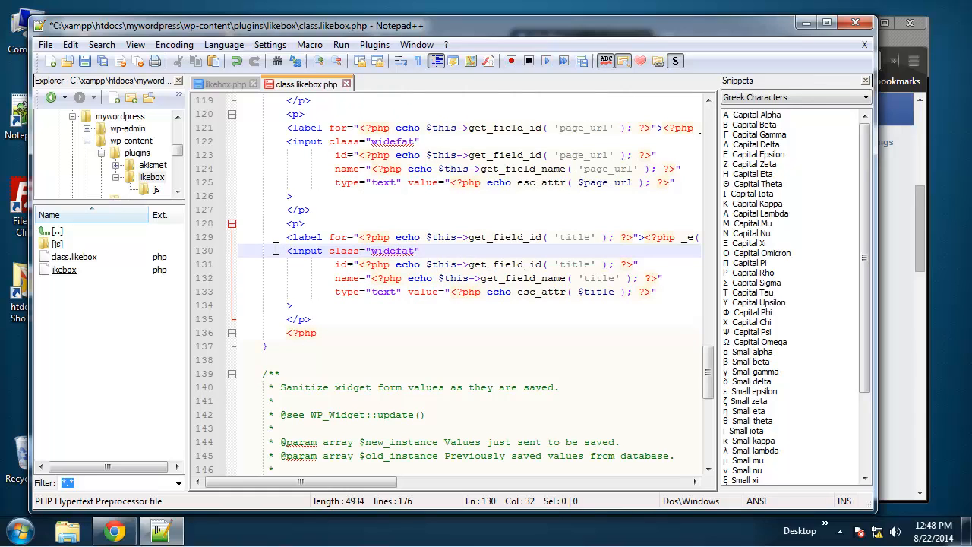
Turn the copied input tag into a select and rename its id to color.
{"action": "double_click", "coordinate": [305, 251]}
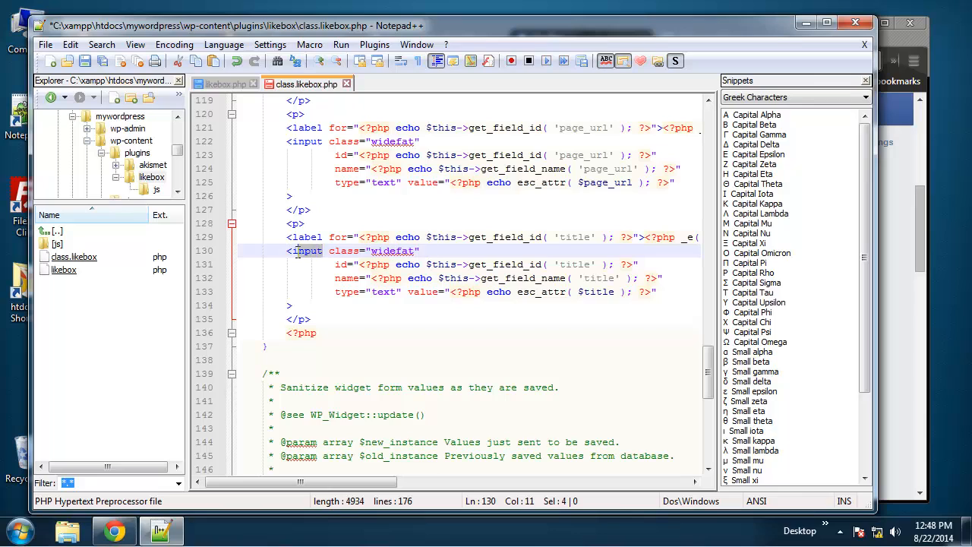
{"action": "type", "text": "select"}
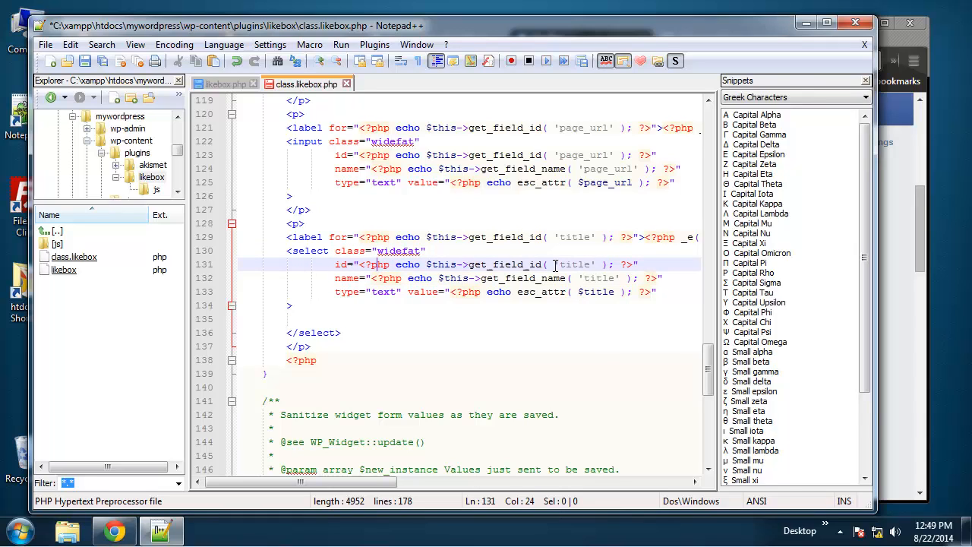
{"action": "double_click", "coordinate": [574, 265]}
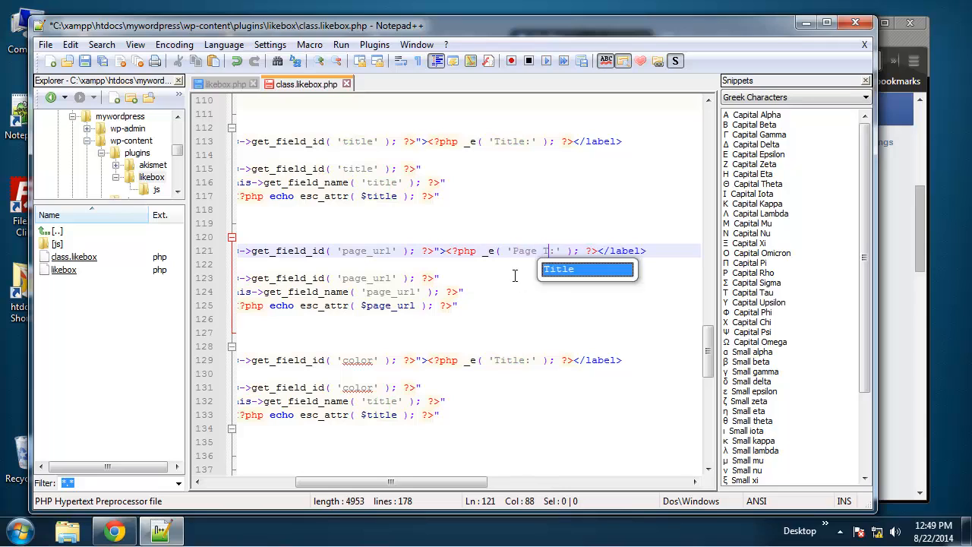
{"action": "type", "text": "URL"}
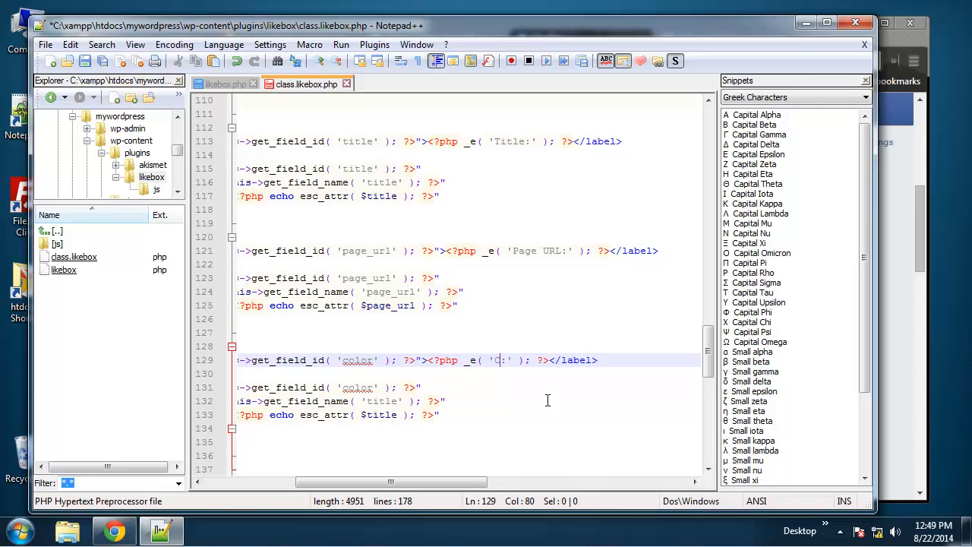
{"action": "type", "text": "olor"}
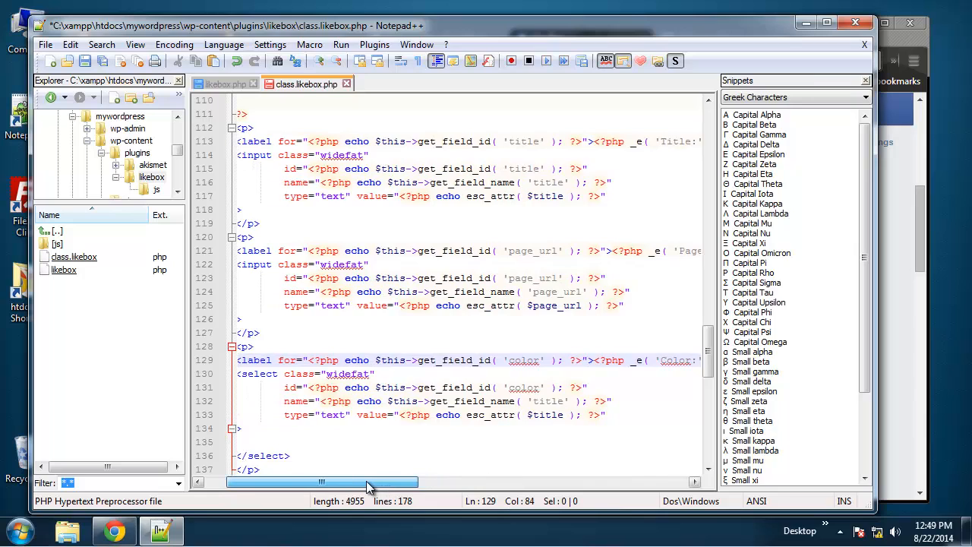
{"action": "scroll", "scroll_direction": "down", "scroll_amount": 3}
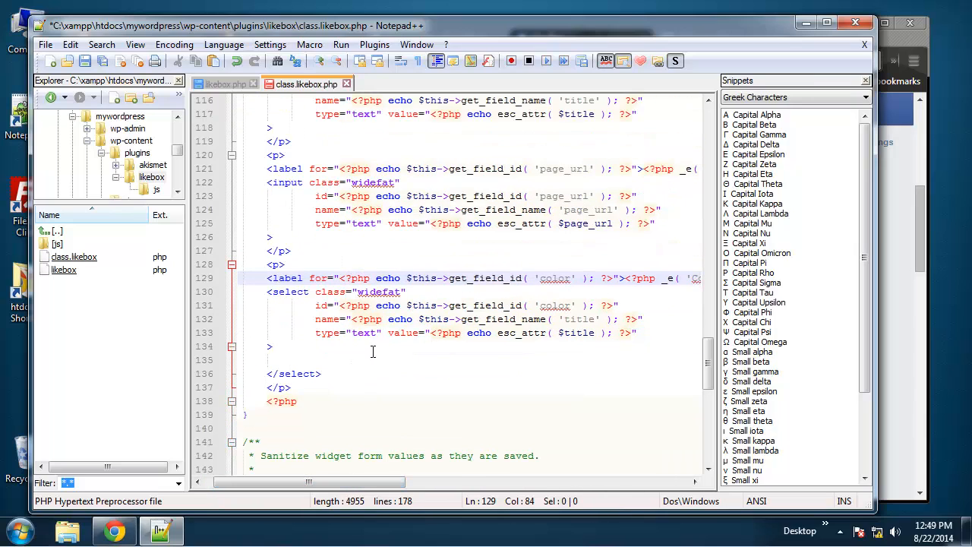
Rename the select's name to color and delete the leftover value attribute.
{"action": "double_click", "coordinate": [578, 318]}
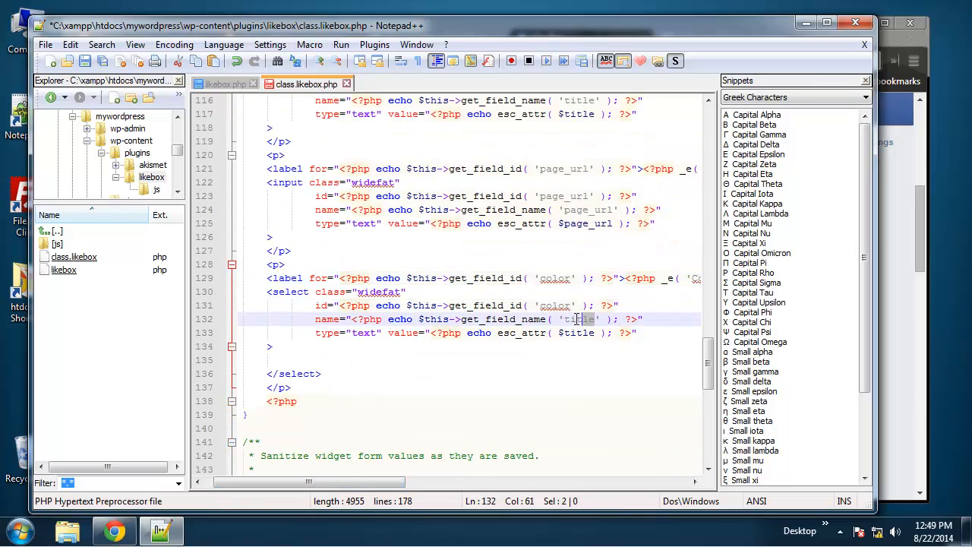
{"action": "type", "text": "co"}
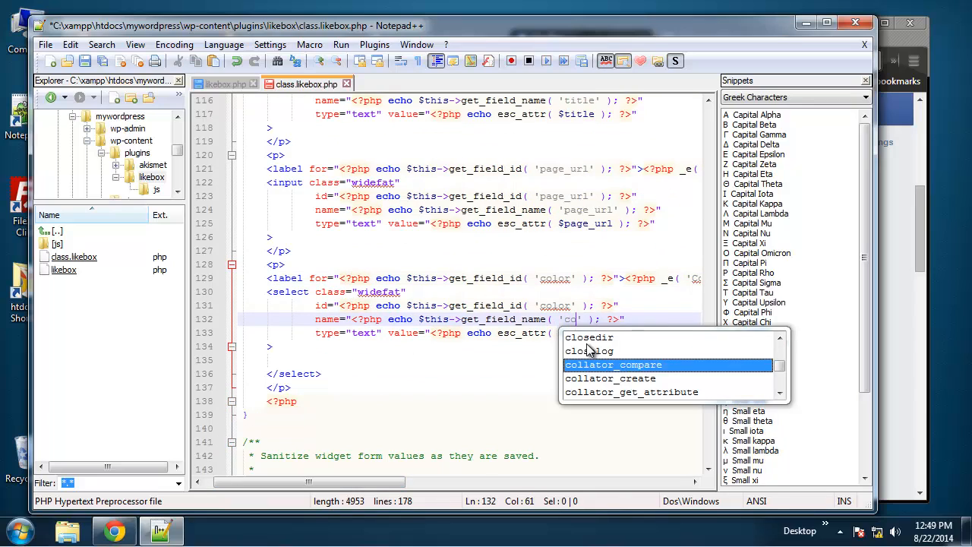
{"action": "type", "text": "lor"}
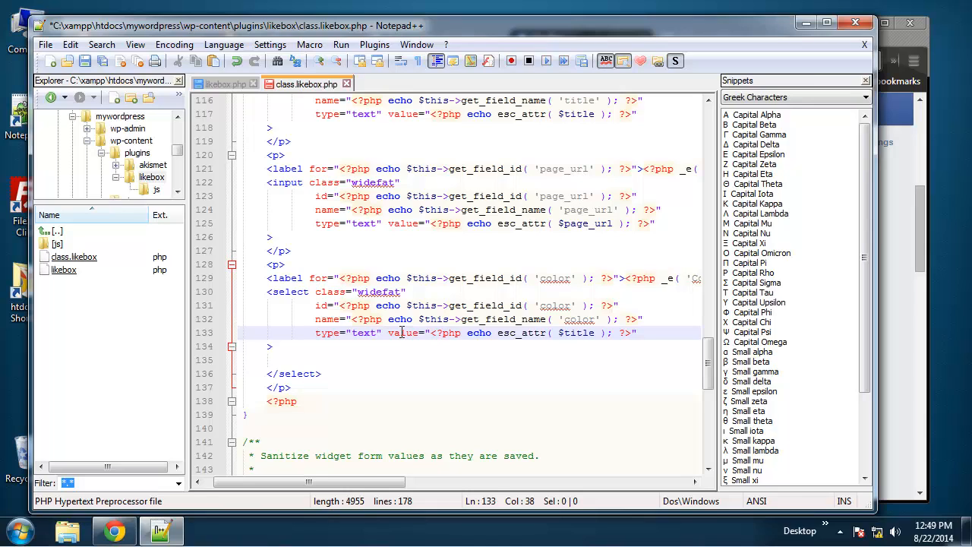
{"action": "left_click_drag", "start_coordinate": [387, 333], "coordinate": [614, 333]}
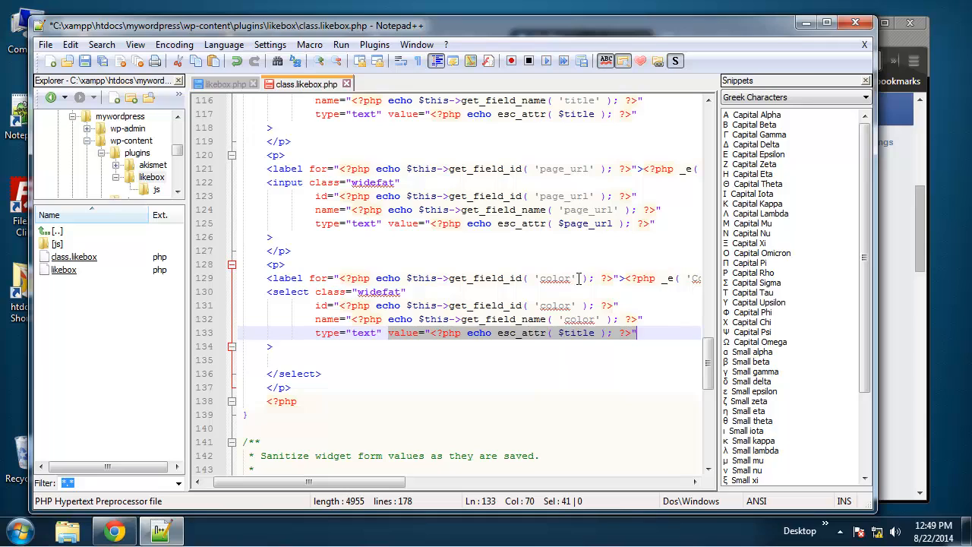
{"action": "key", "text": "Delete"}
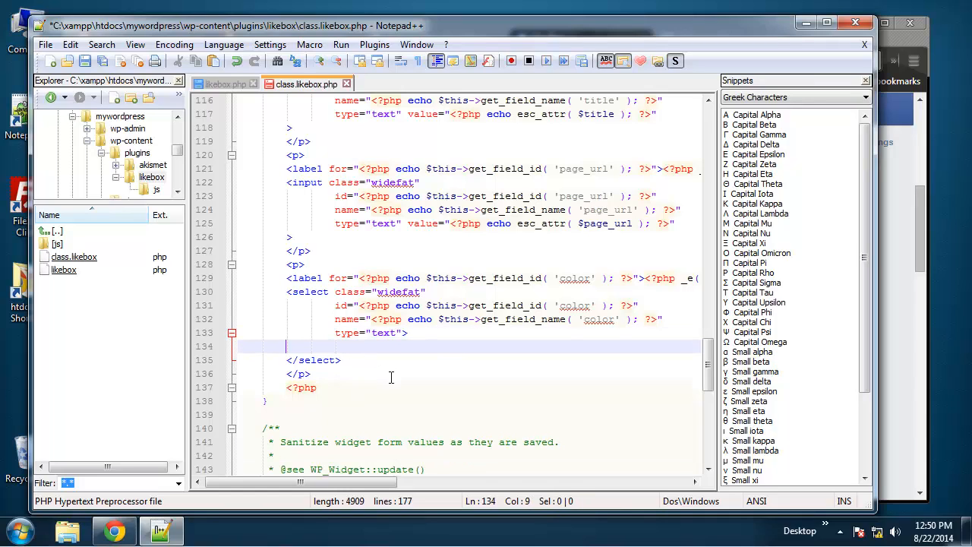
Write a light/Light option and a dark/Dark option inside the color select.
{"action": "type", "text": "<"}
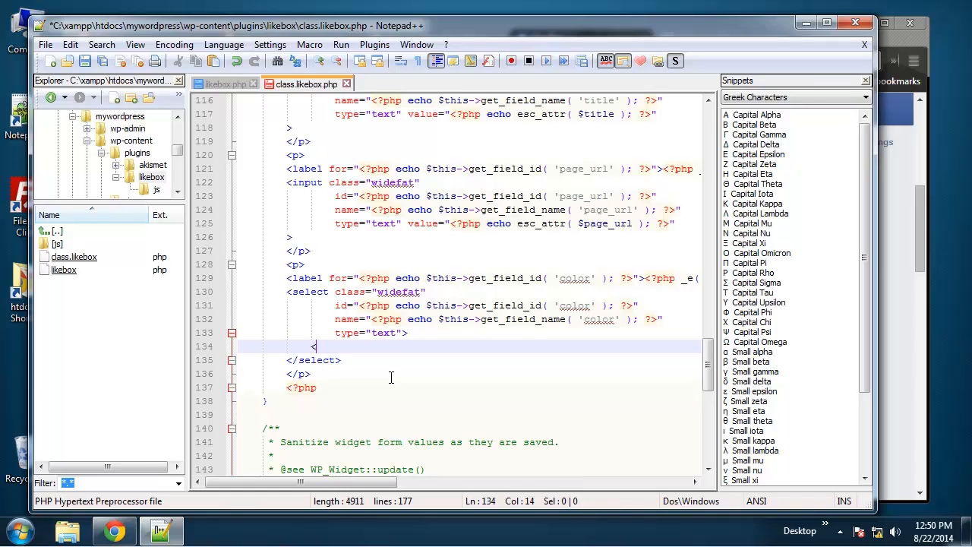
{"action": "type", "text": "option"}
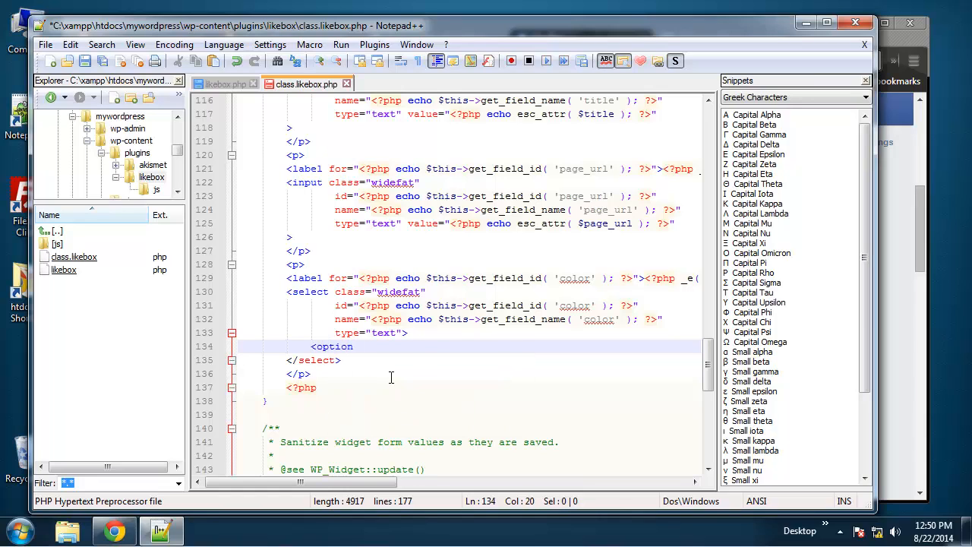
{"action": "type", "text": "value=\""}
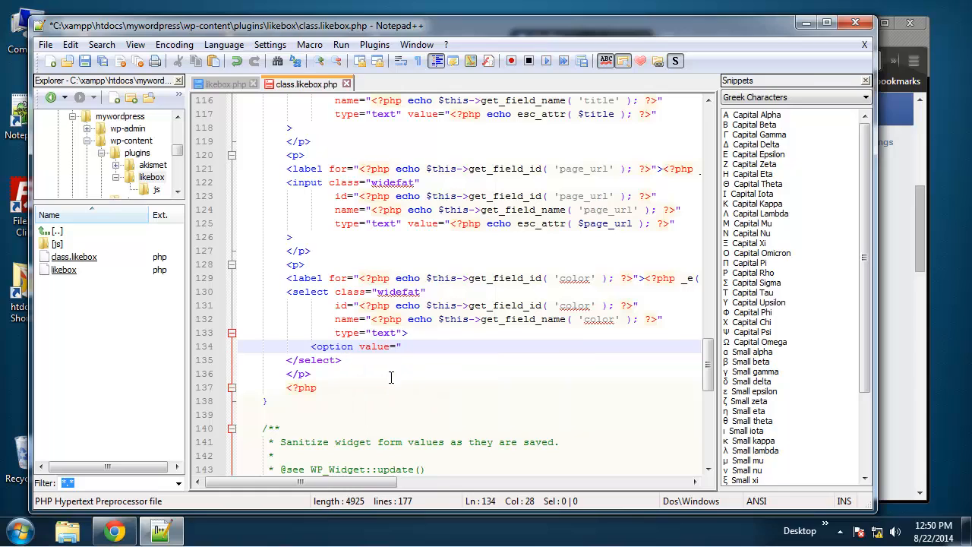
{"action": "type", "text": "light\""}
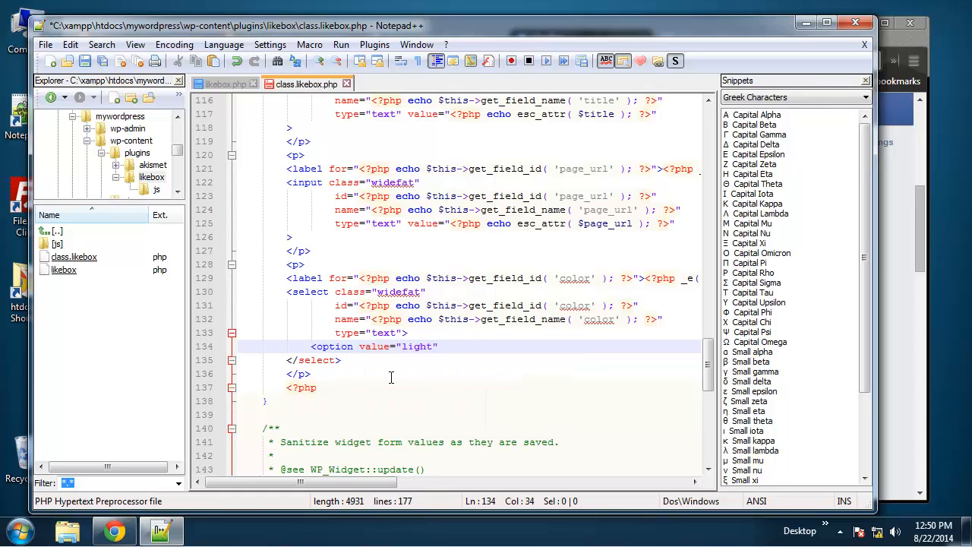
{"action": "left_click", "coordinate": [437, 347]}
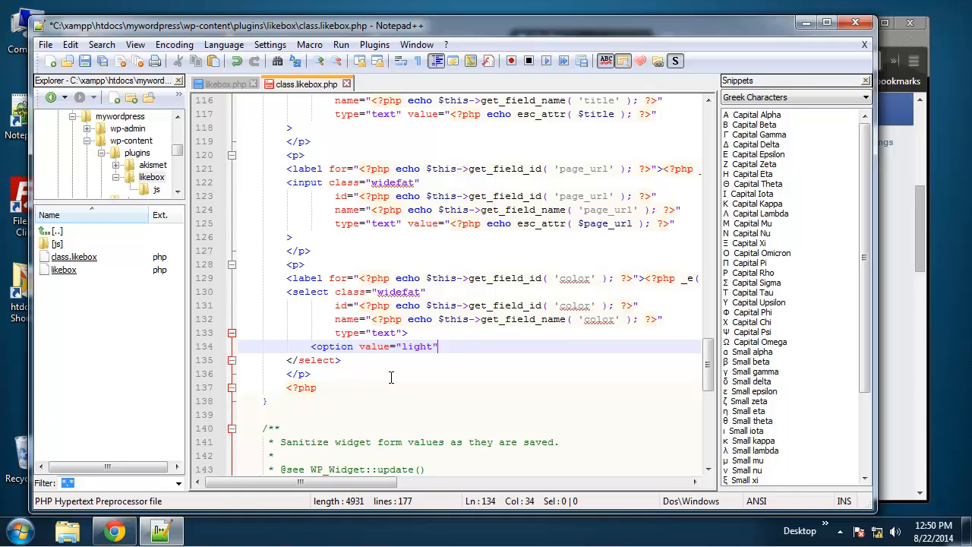
{"action": "type", "text": ">"}
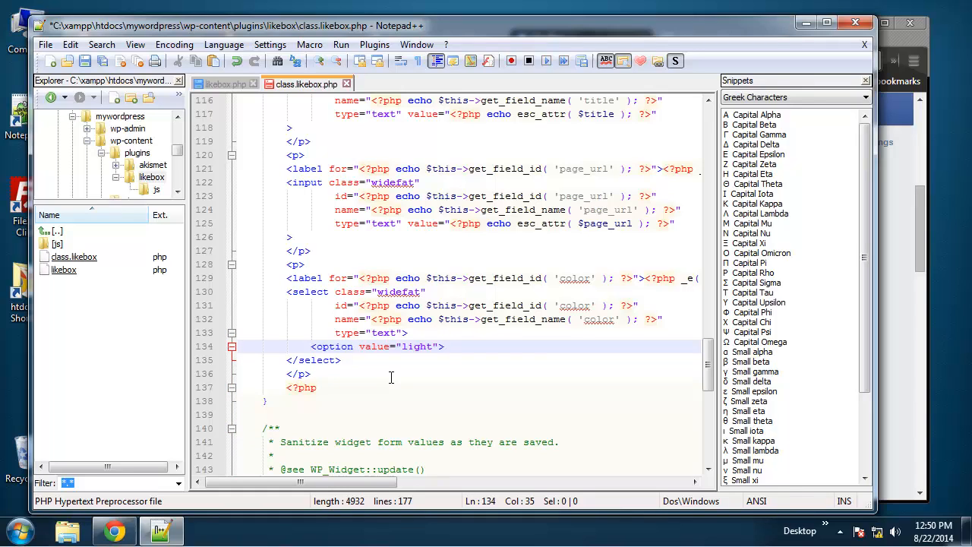
{"action": "type", "text": "Light"}
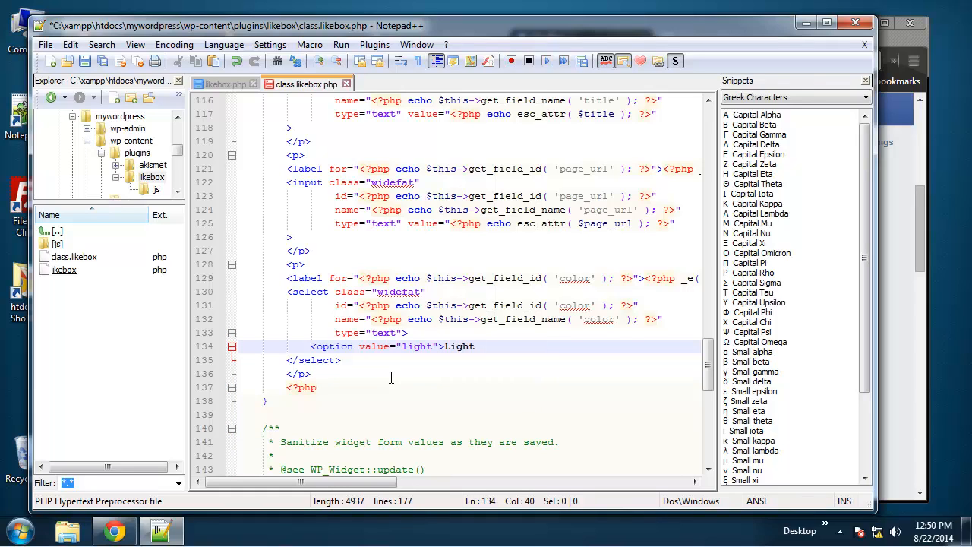
{"action": "type", "text": "</option>"}
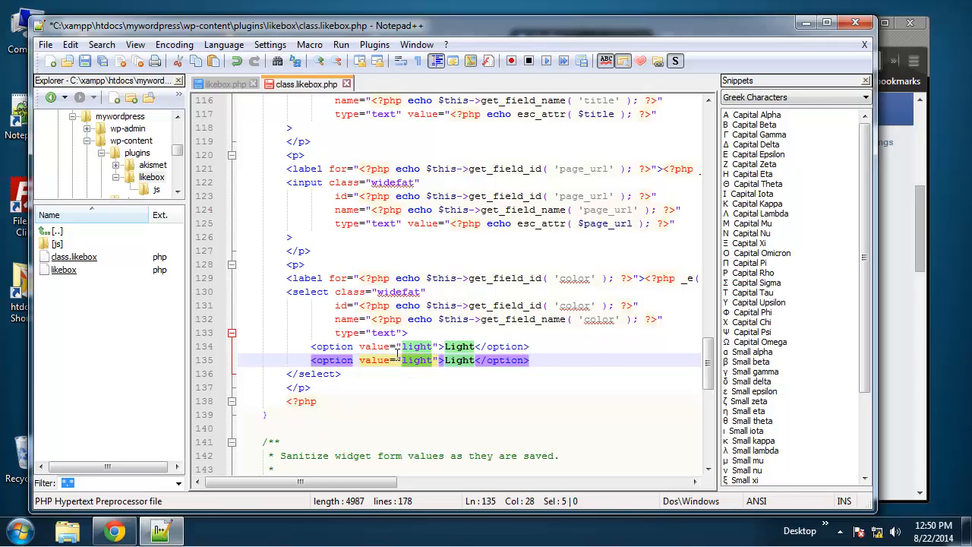
{"action": "type", "text": "dar"}
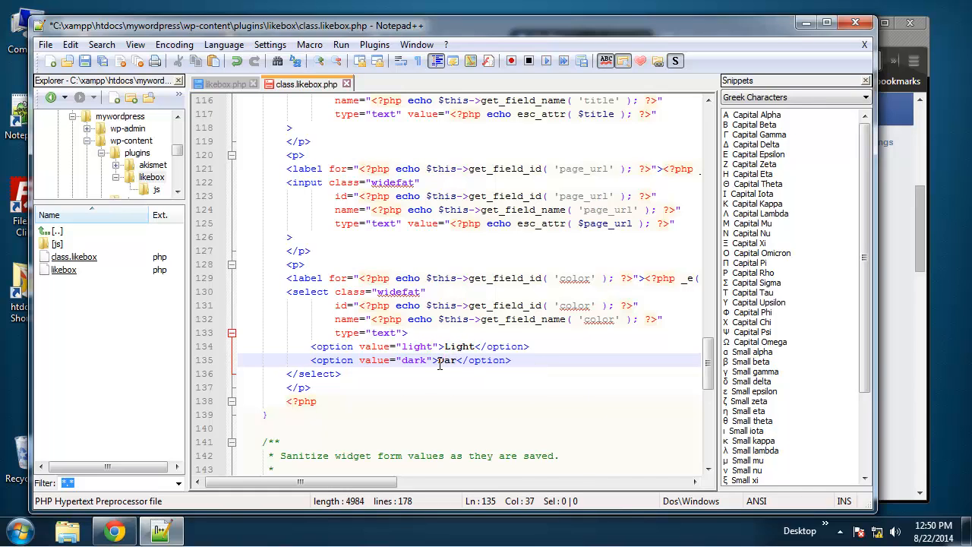
{"action": "type", "text": "k"}
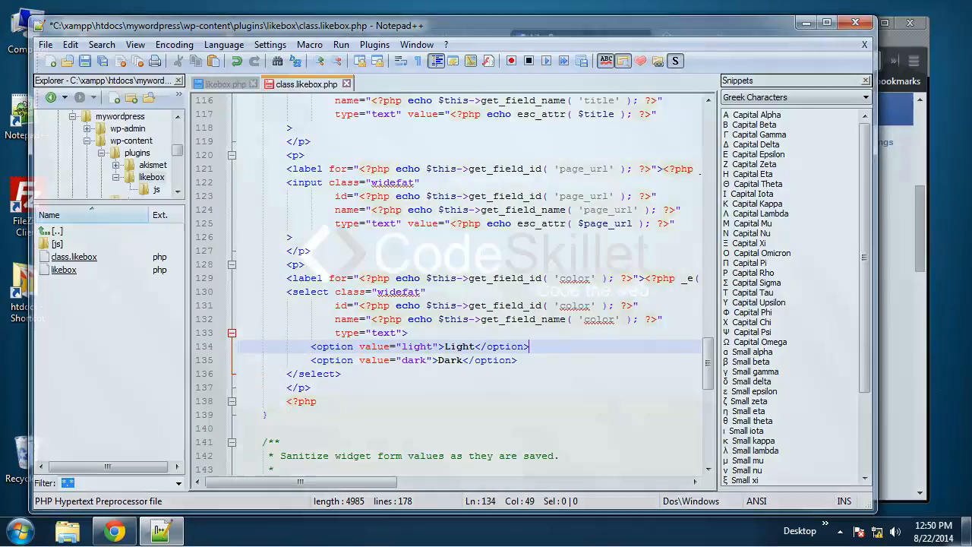
{"action": "left_click", "coordinate": [483, 305]}
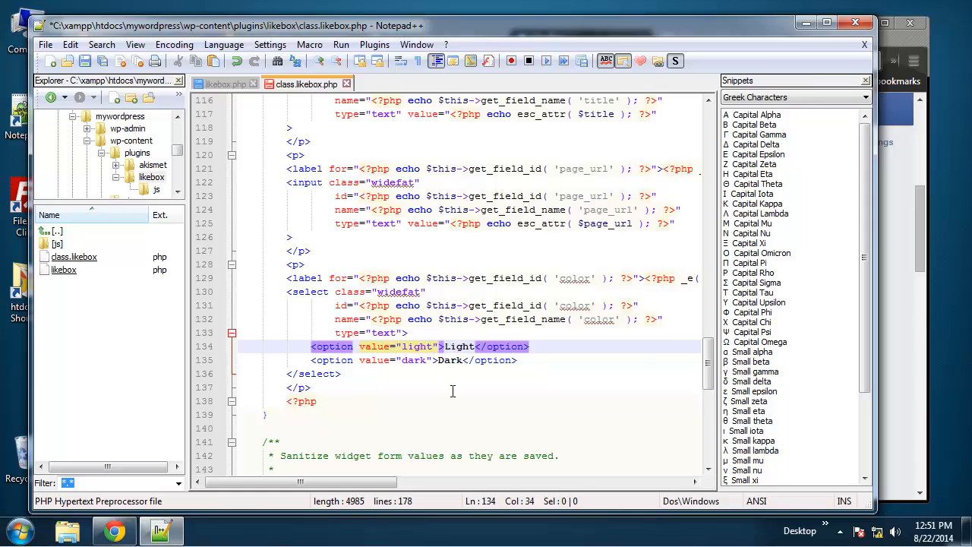
Insert <?php echo ($color == 'light')?'selected':''; ?> into the options, matching each value.
{"action": "type", "text": "selected"}
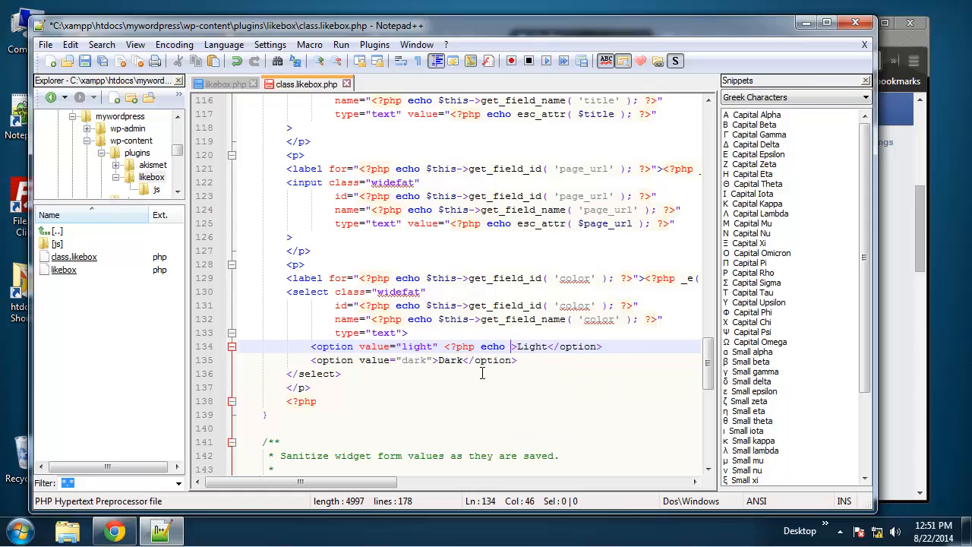
{"action": "type", "text": "()"}
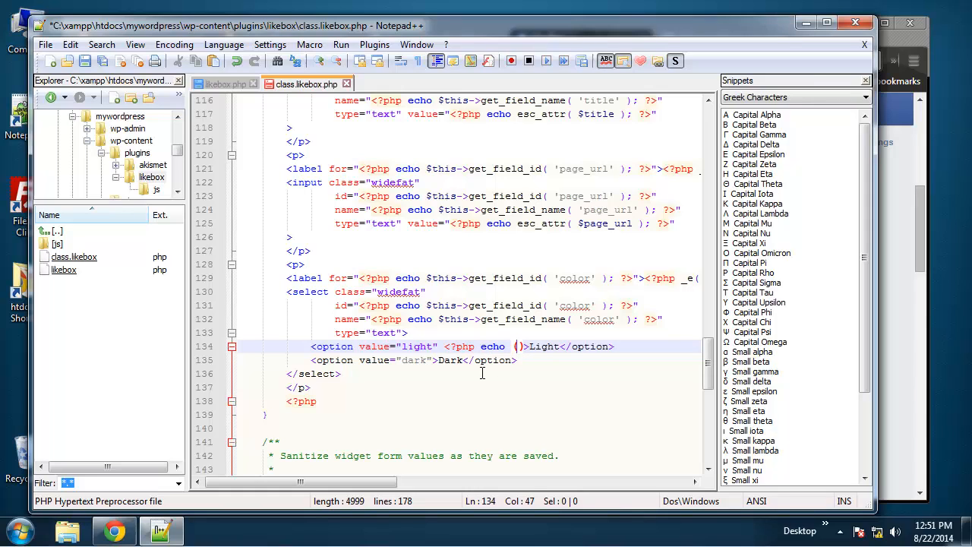
{"action": "type", "text": "$color == 'light"}
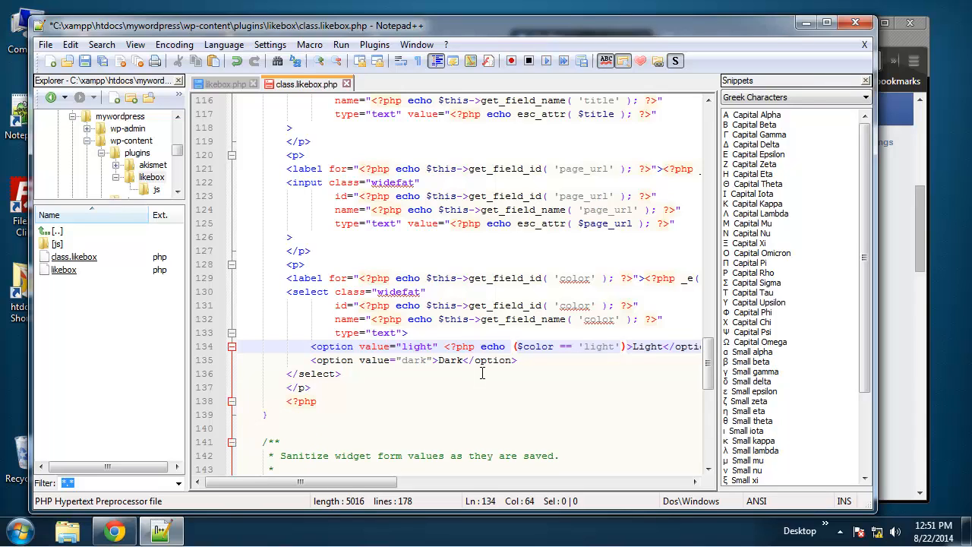
{"action": "left_click", "coordinate": [623, 346]}
{"action": "type", "text": "?'selected"}
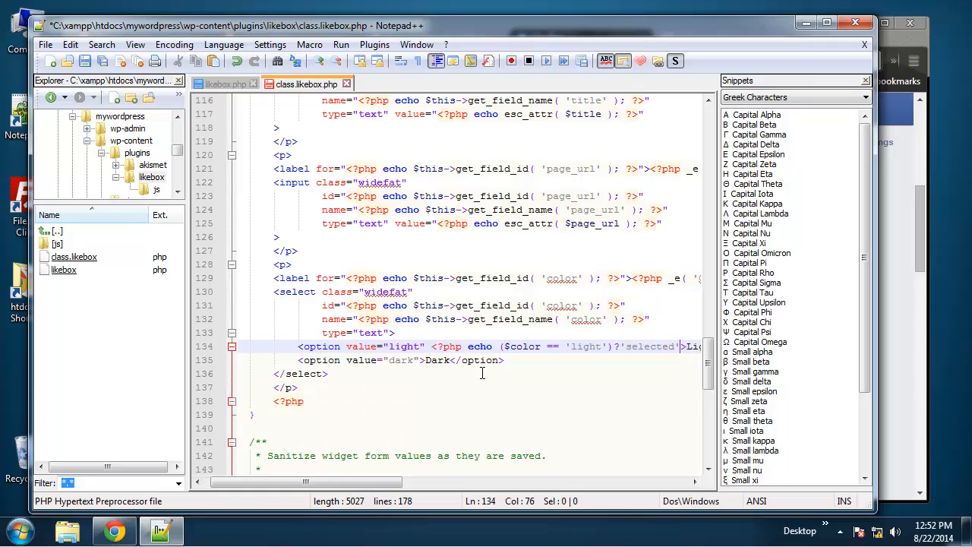
{"action": "type", "text": ">"}
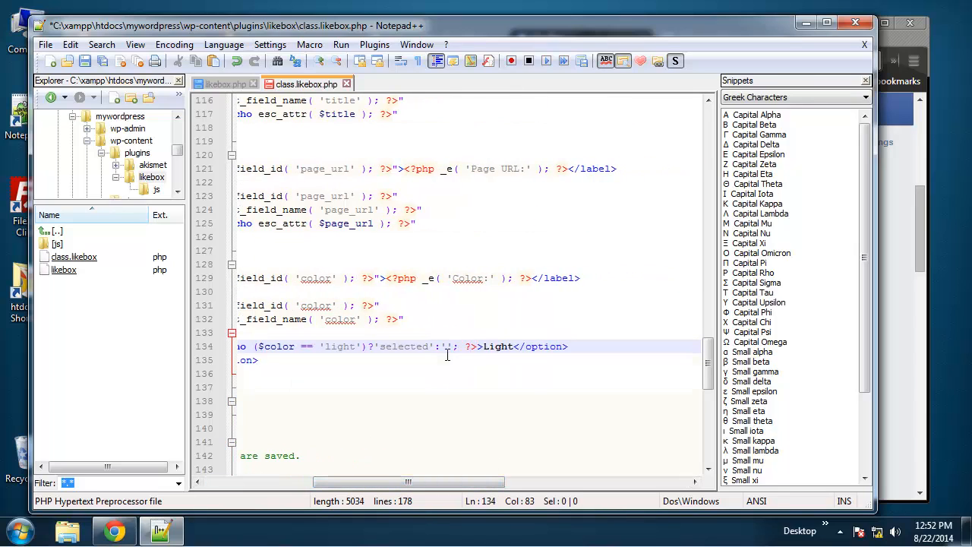
{"action": "scroll", "scroll_direction": "left", "scroll_amount": 3}
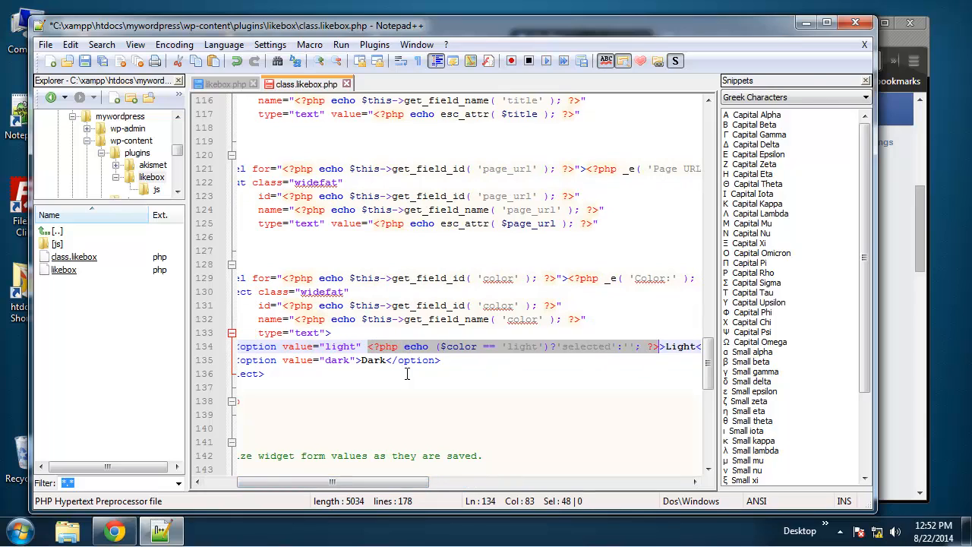
{"action": "type", "text": "<?php echo ($color == 'light')?'selected':''; ?>"}
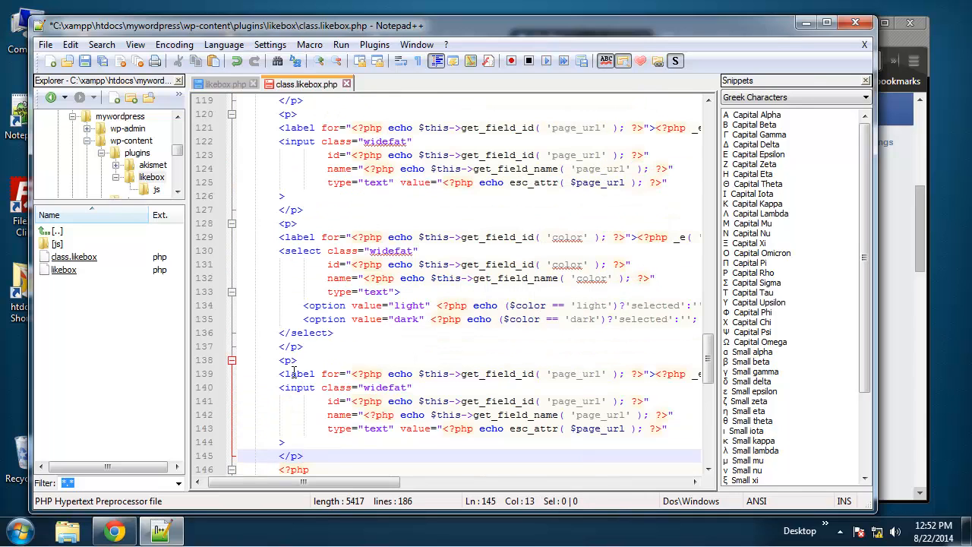
Rename the copied field blocks to width and height, with label 'Height:' and matching attributes.
{"action": "double_click", "coordinate": [576, 373]}
{"action": "type", "text": "width"}
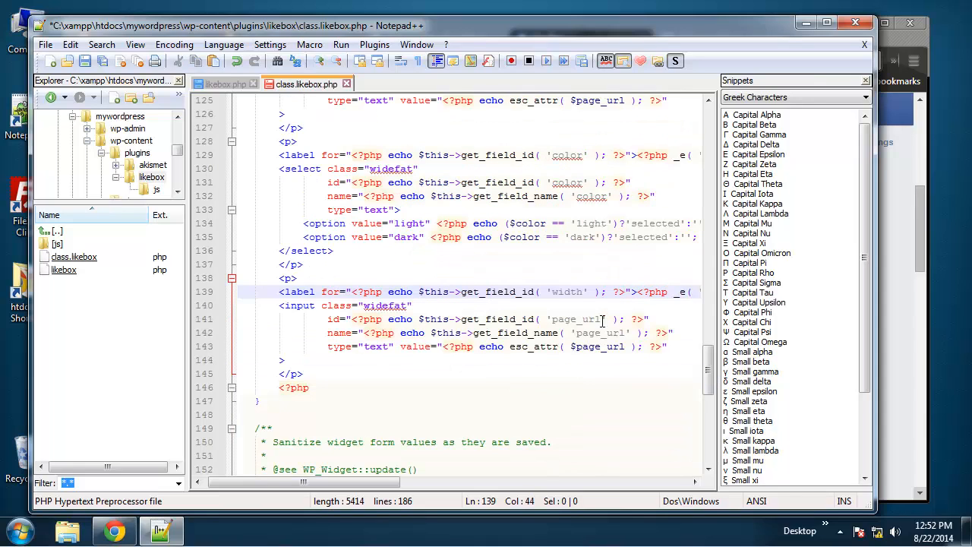
{"action": "double_click", "coordinate": [575, 319]}
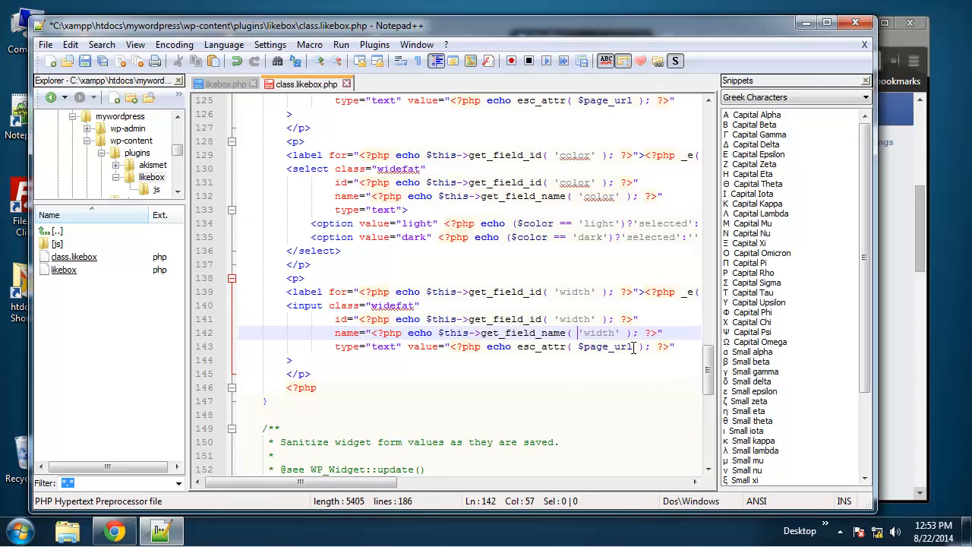
{"action": "type", "text": "$width"}
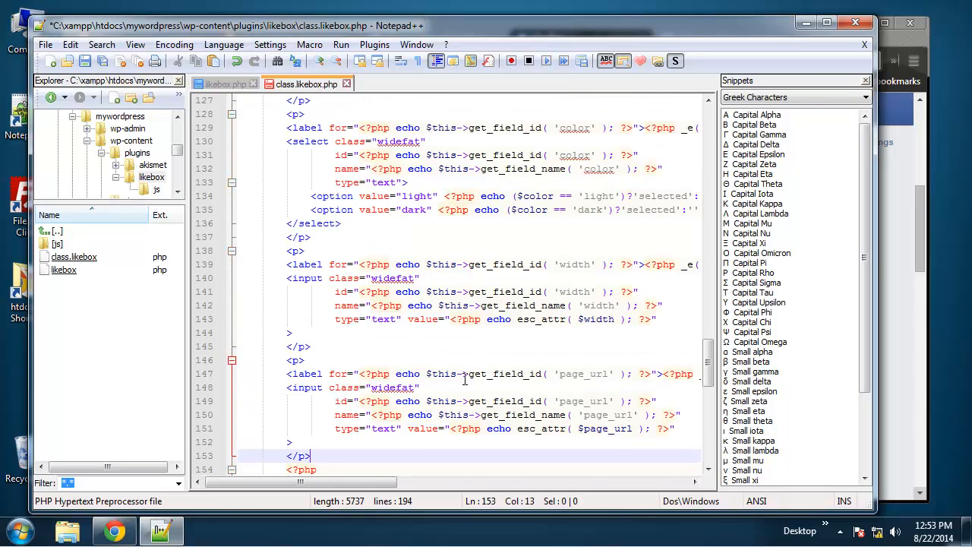
{"action": "double_click", "coordinate": [584, 373]}
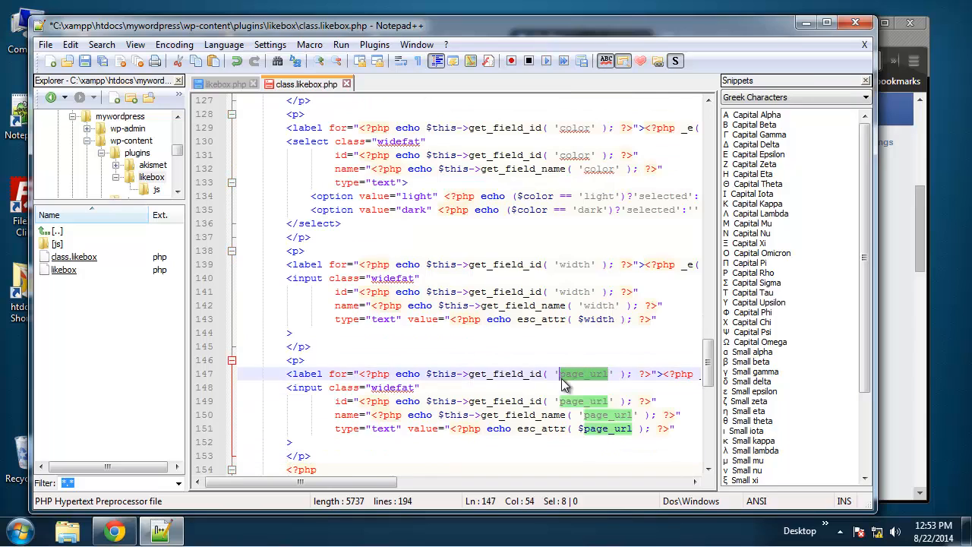
{"action": "type", "text": "height"}
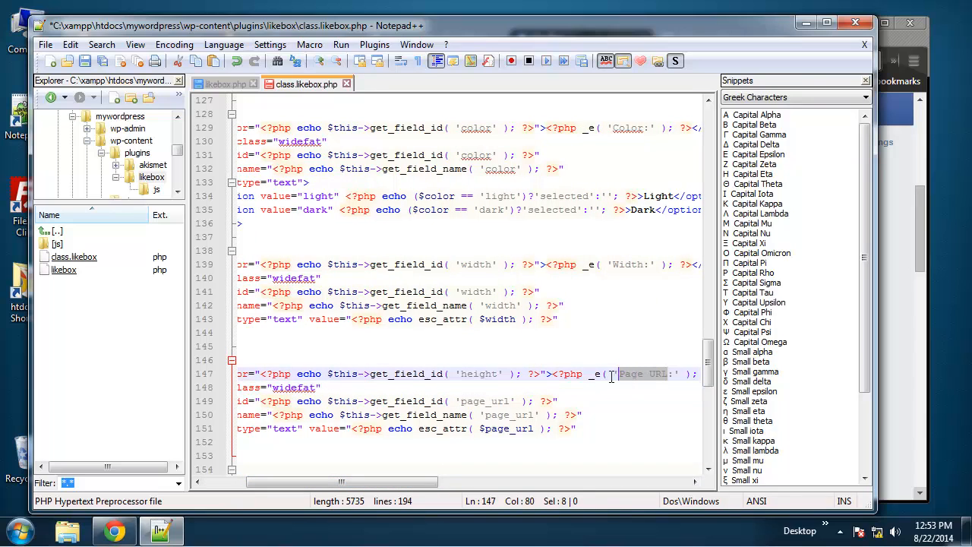
{"action": "type", "text": "Height:"}
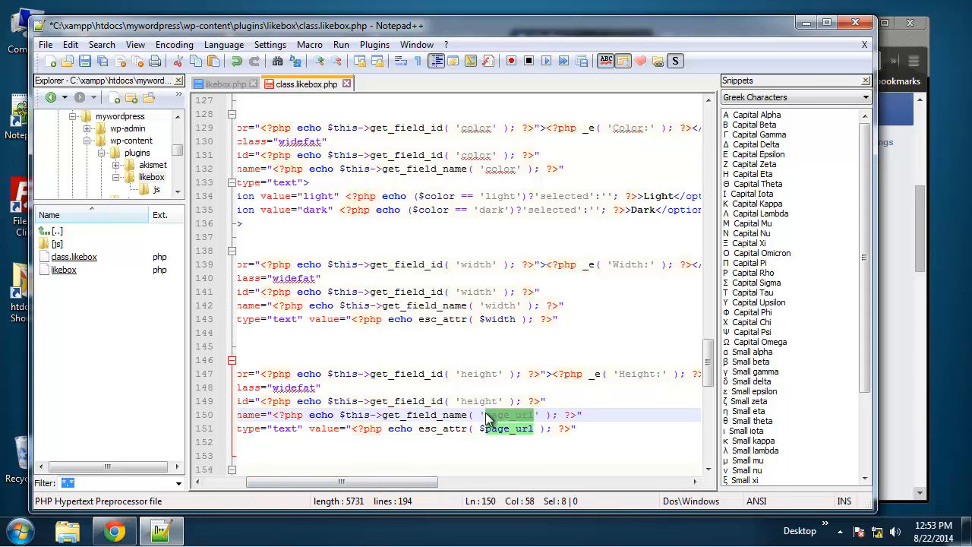
{"action": "type", "text": "height"}
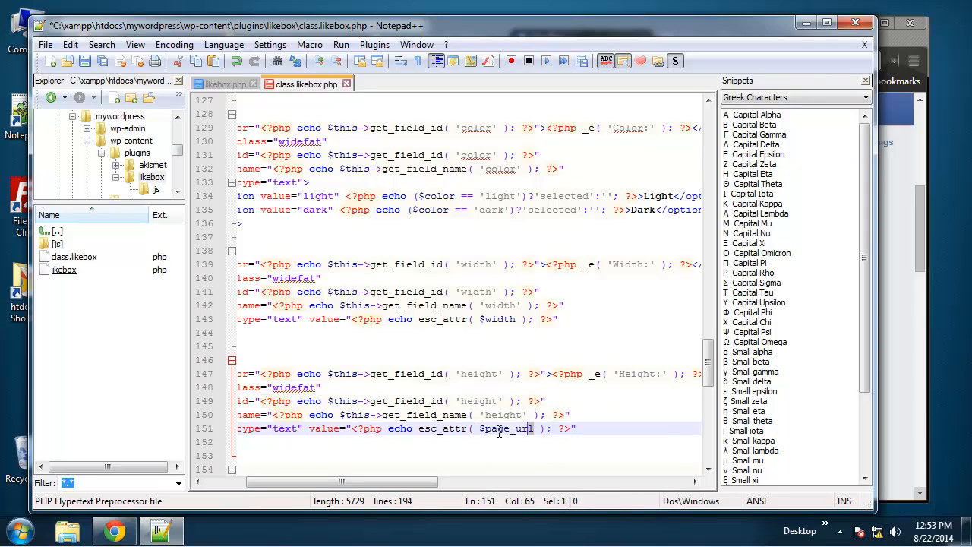
{"action": "type", "text": "height"}
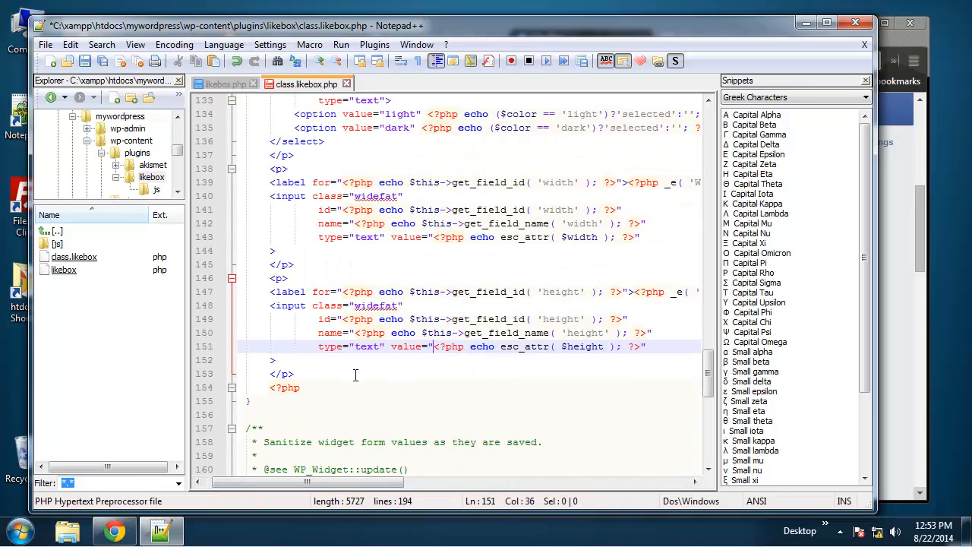
Rename the pasted color dropdown to show_faces, label 'Show Faces:', first option value true.
{"action": "scroll", "scroll_direction": "down", "scroll_amount": 3}
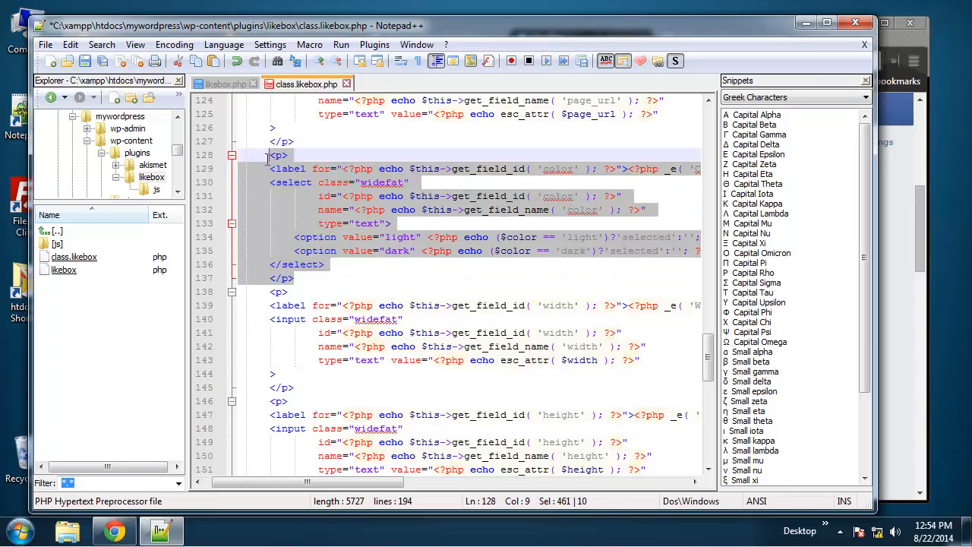
{"action": "scroll", "scroll_direction": "down", "scroll_amount": 3}
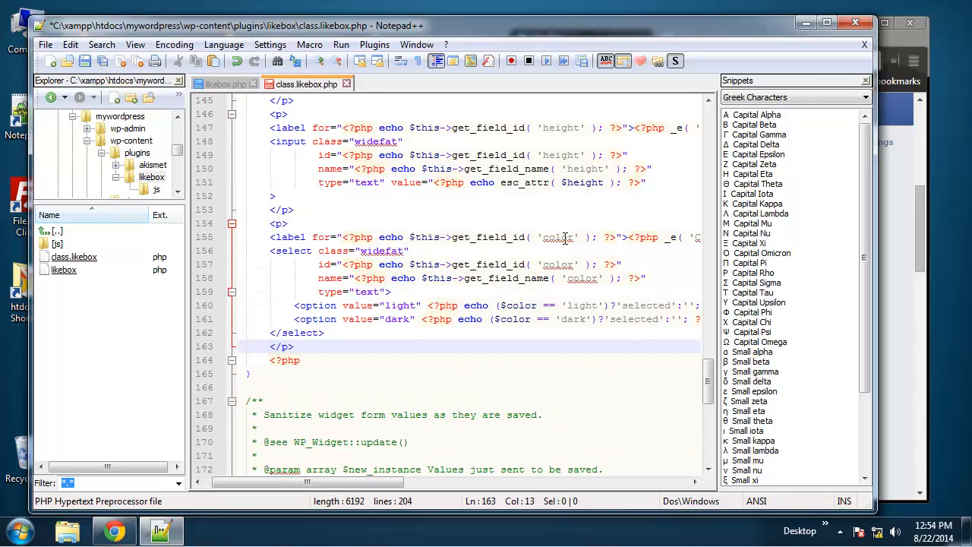
{"action": "type", "text": "show_faces"}
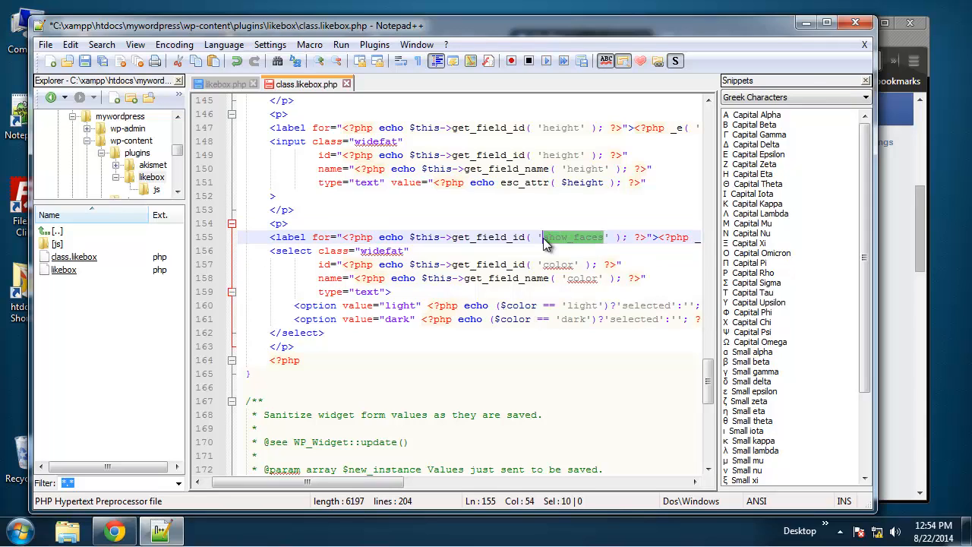
{"action": "double_click", "coordinate": [559, 265]}
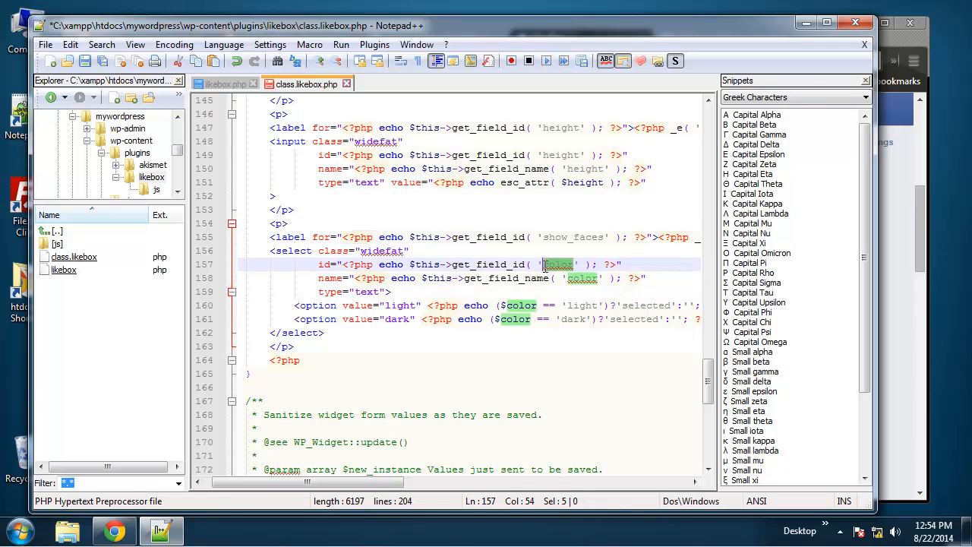
{"action": "type", "text": "show_faces"}
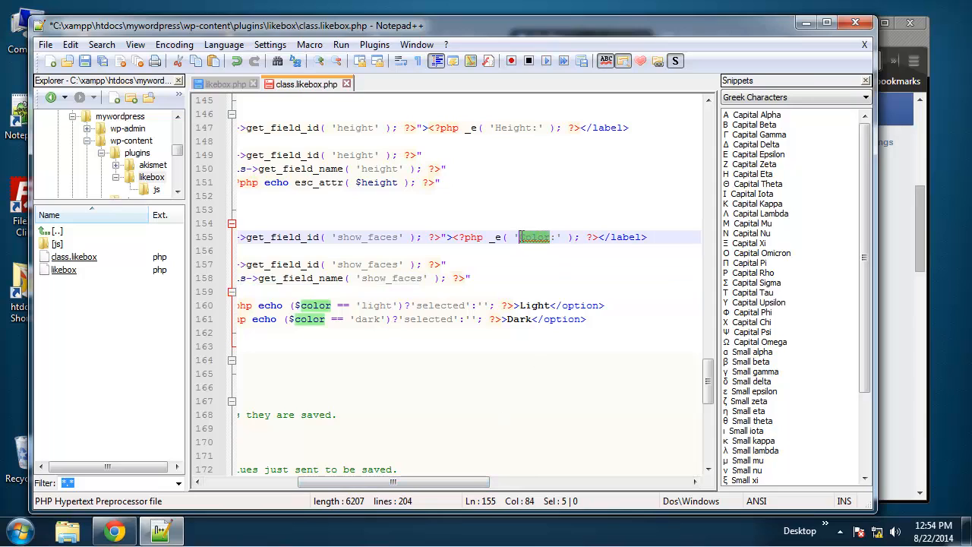
{"action": "type", "text": "Show Fa"}
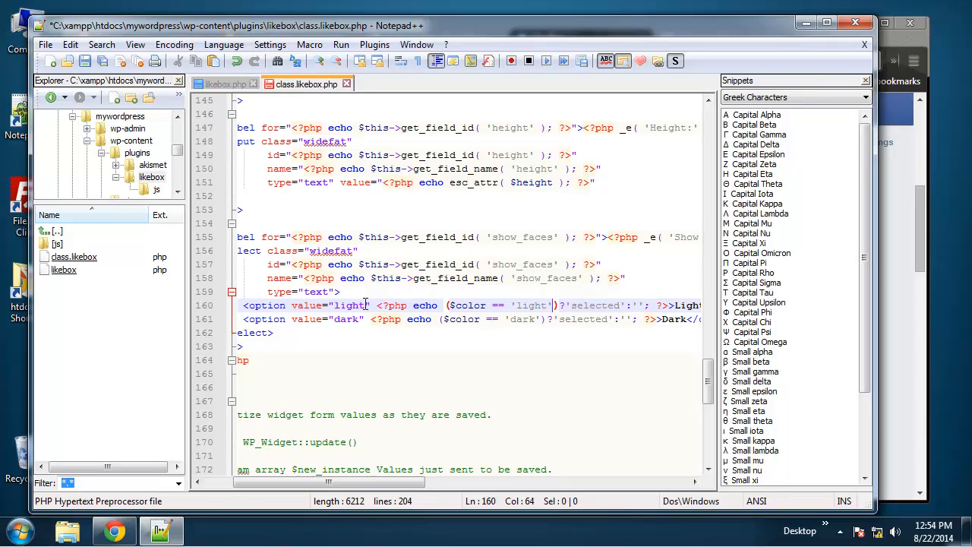
{"action": "double_click", "coordinate": [349, 305]}
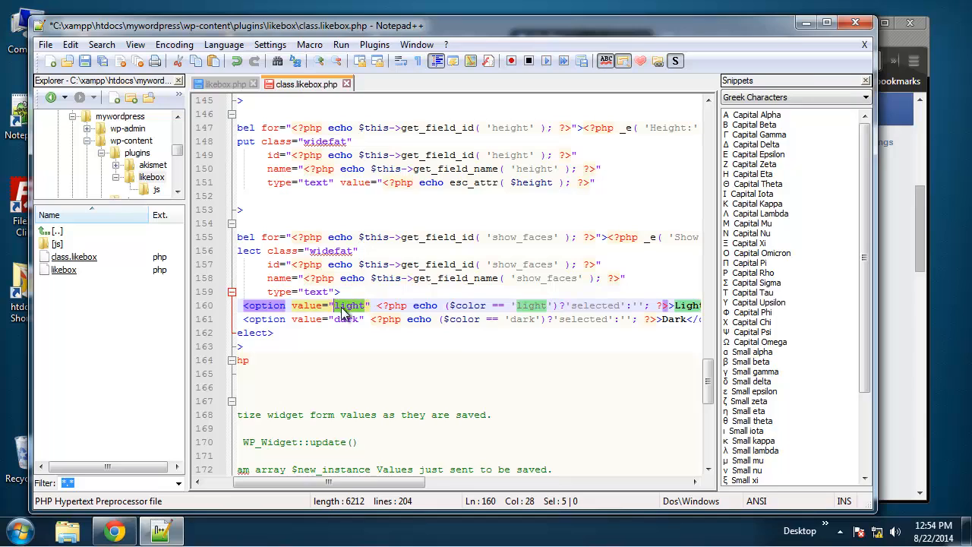
{"action": "type", "text": "true"}
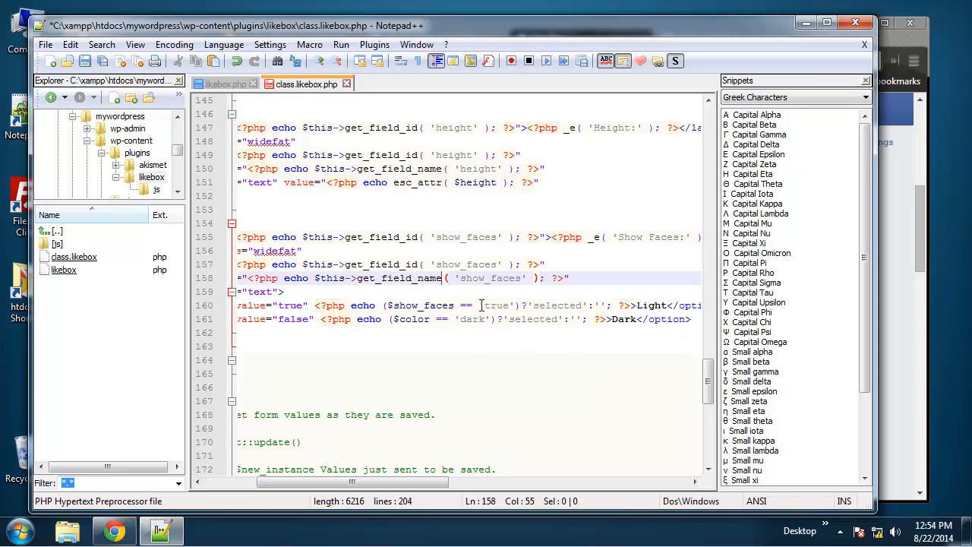
{"action": "double_click", "coordinate": [412, 318]}
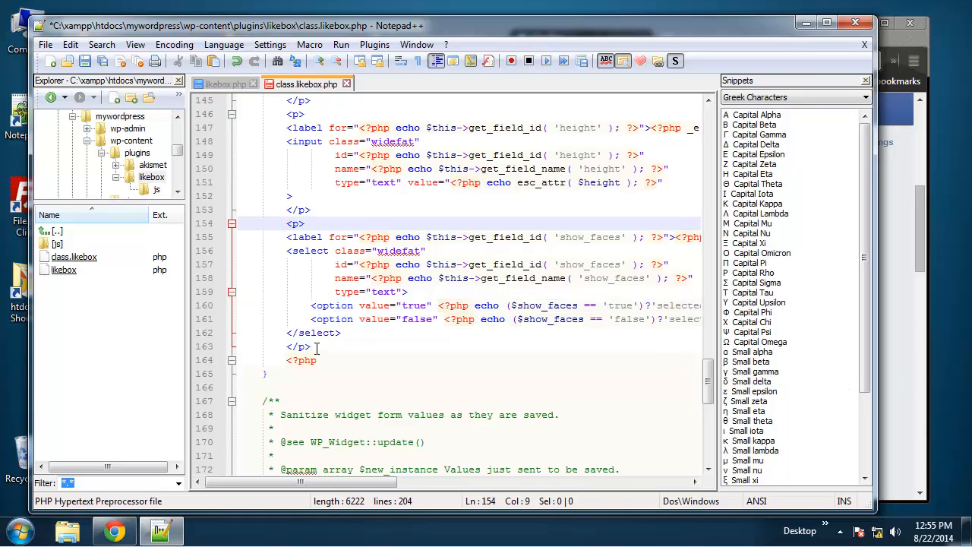
Duplicate the Show Faces block and rename copies' ids, names, labels and conditions to show_header and show_posts.
{"action": "left_click_drag", "start_coordinate": [287, 223], "coordinate": [310, 347]}
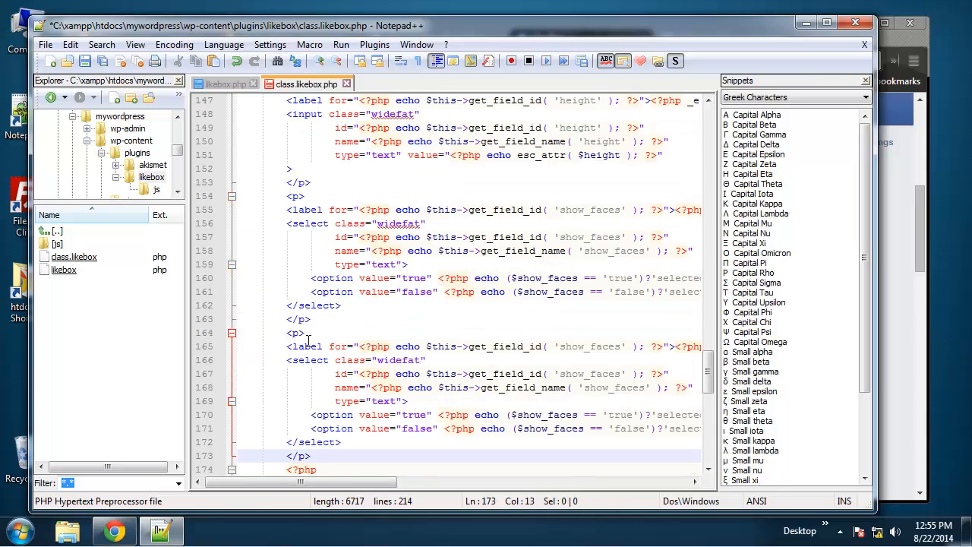
{"action": "double_click", "coordinate": [606, 346]}
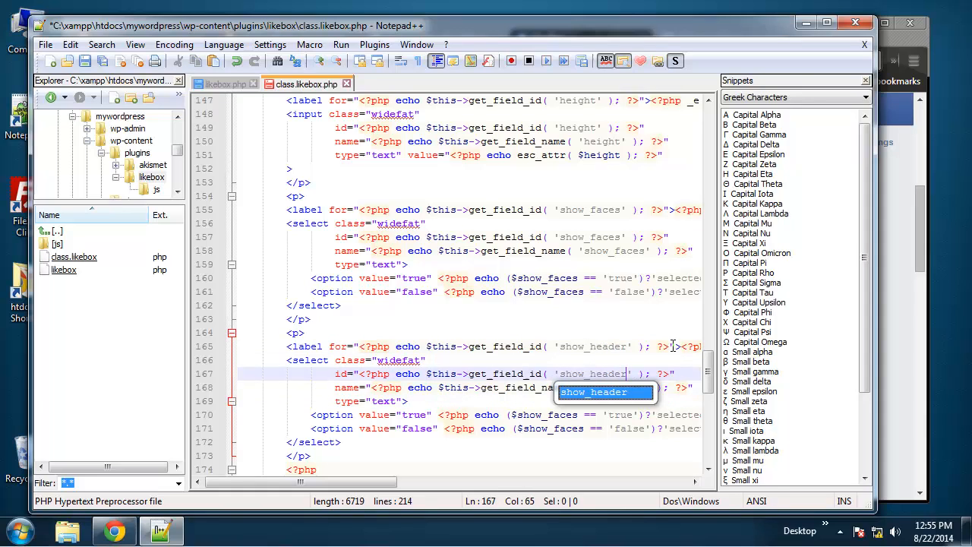
{"action": "double_click", "coordinate": [629, 388]}
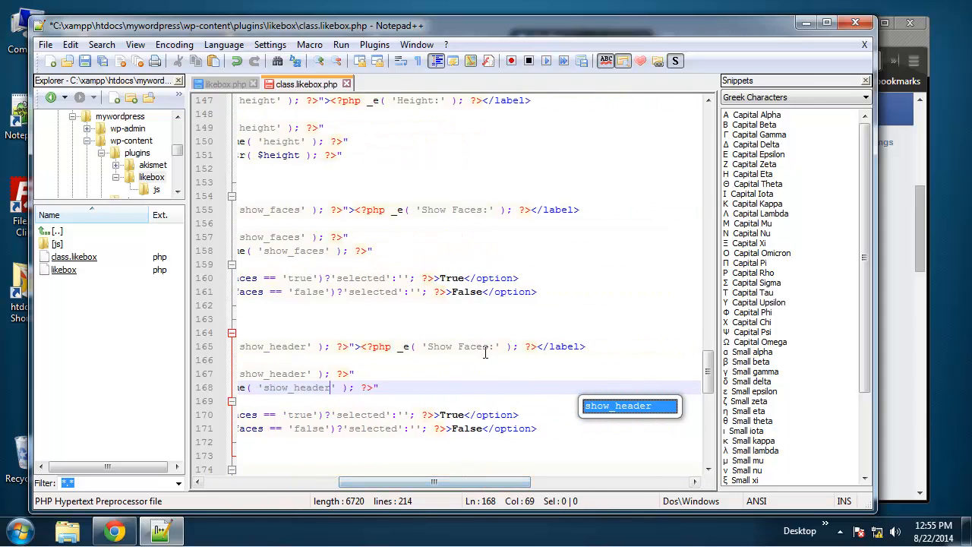
{"action": "double_click", "coordinate": [472, 347]}
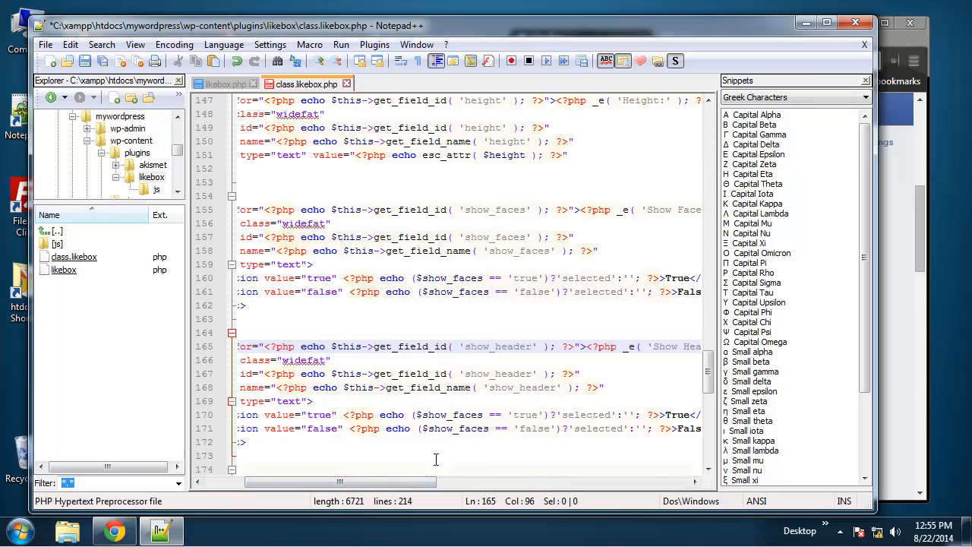
{"action": "double_click", "coordinate": [455, 415]}
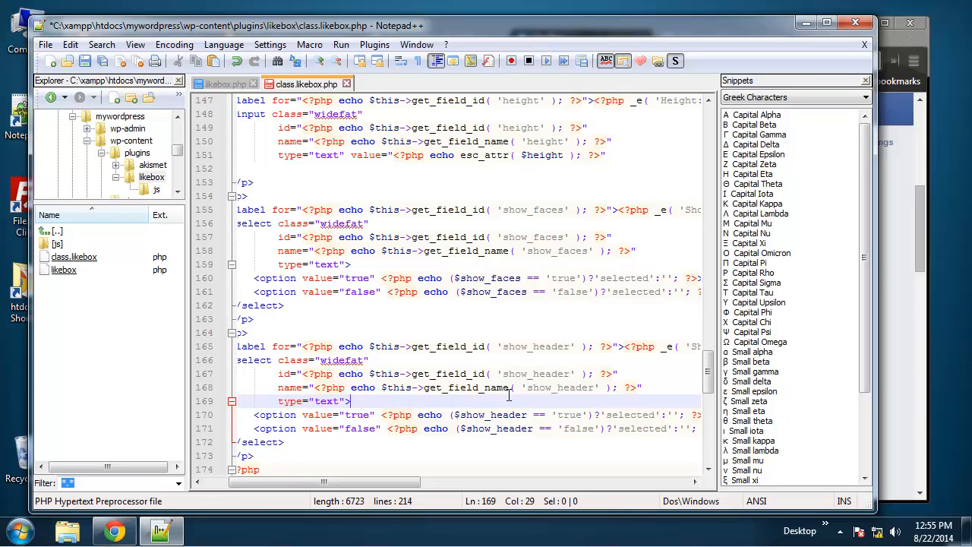
{"action": "scroll", "scroll_direction": "down", "scroll_amount": 3}
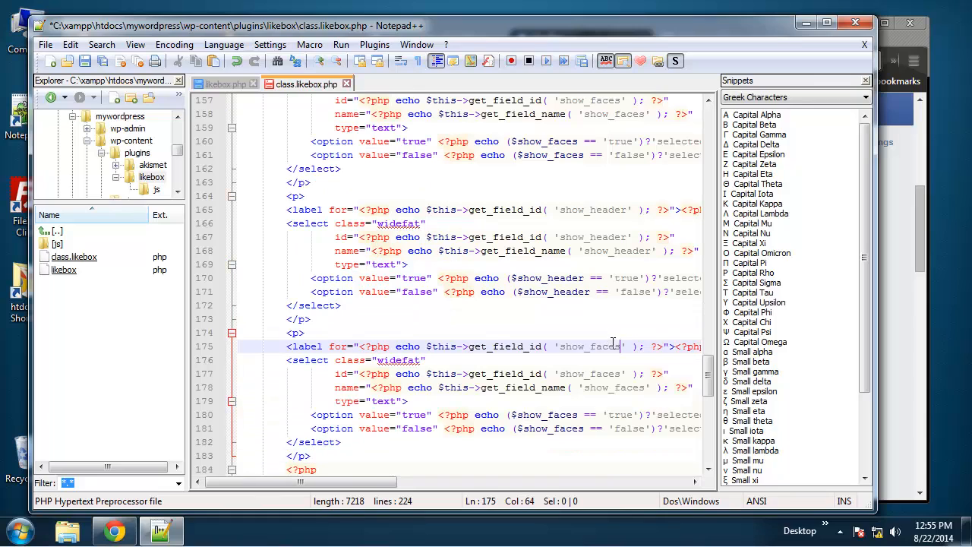
{"action": "type", "text": "show_posts"}
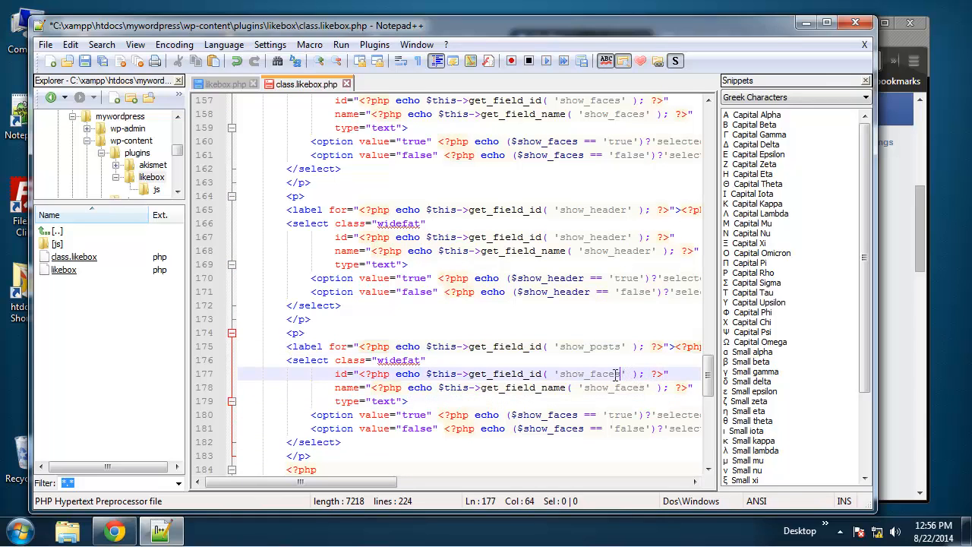
{"action": "type", "text": "show_posts"}
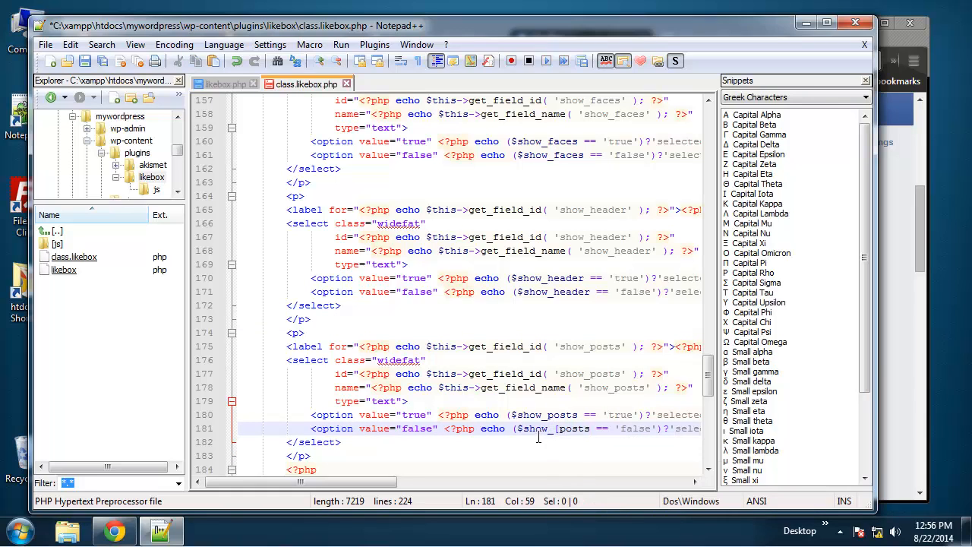
{"action": "left_click", "coordinate": [555, 429]}
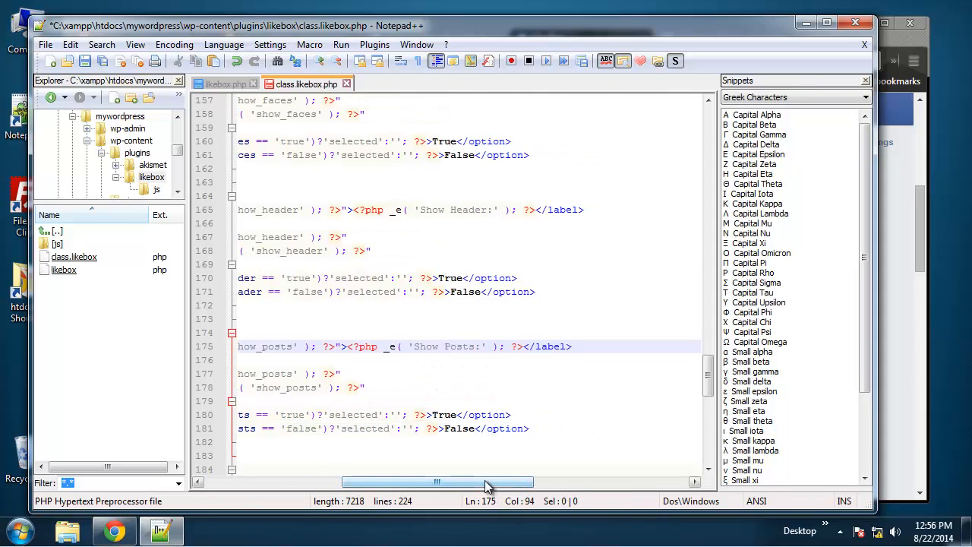
{"action": "scroll", "scroll_direction": "left", "scroll_amount": 3}
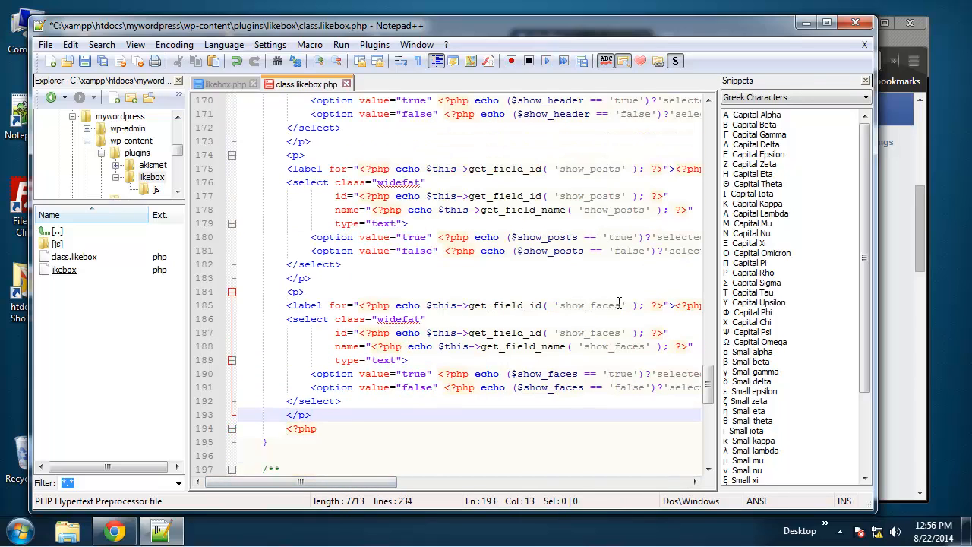
Rename the last dropdown copy to show_border with label text 'Border'.
{"action": "type", "text": "show_border"}
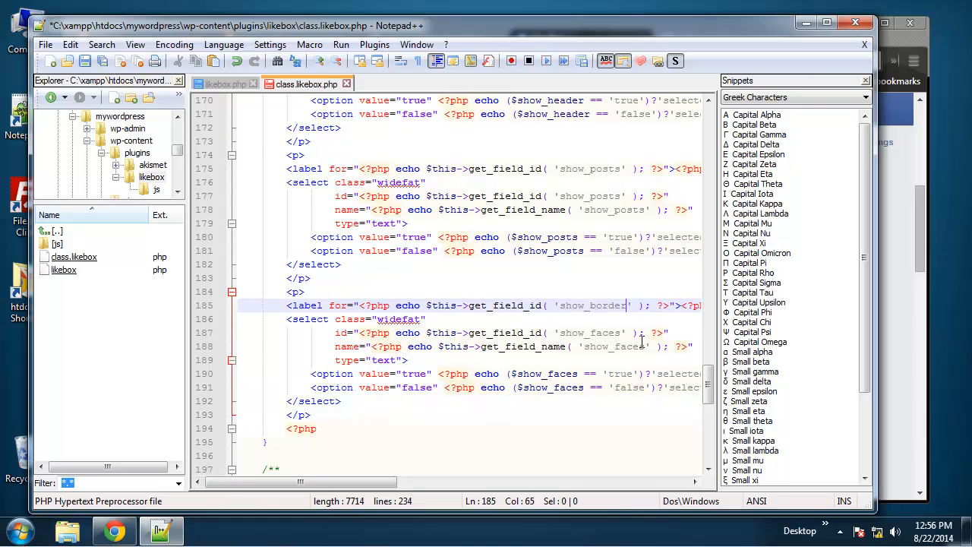
{"action": "double_click", "coordinate": [599, 305]}
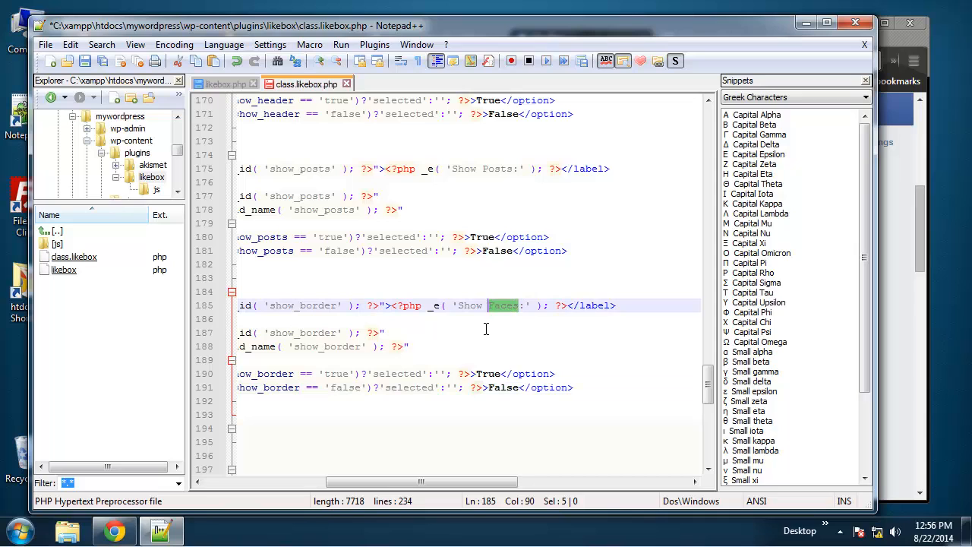
{"action": "type", "text": "Border' ); ?>\"><?p"}
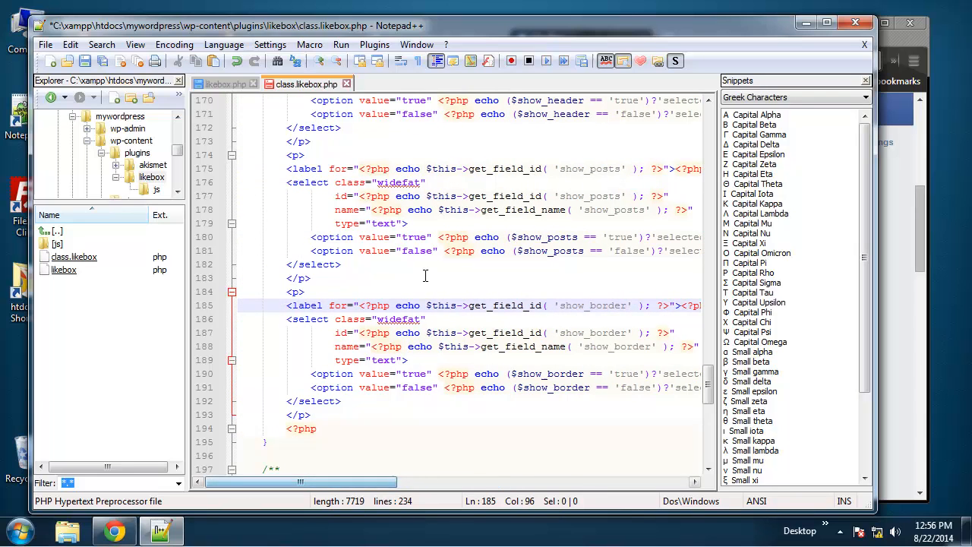
{"action": "scroll", "scroll_direction": "down", "scroll_amount": 3}
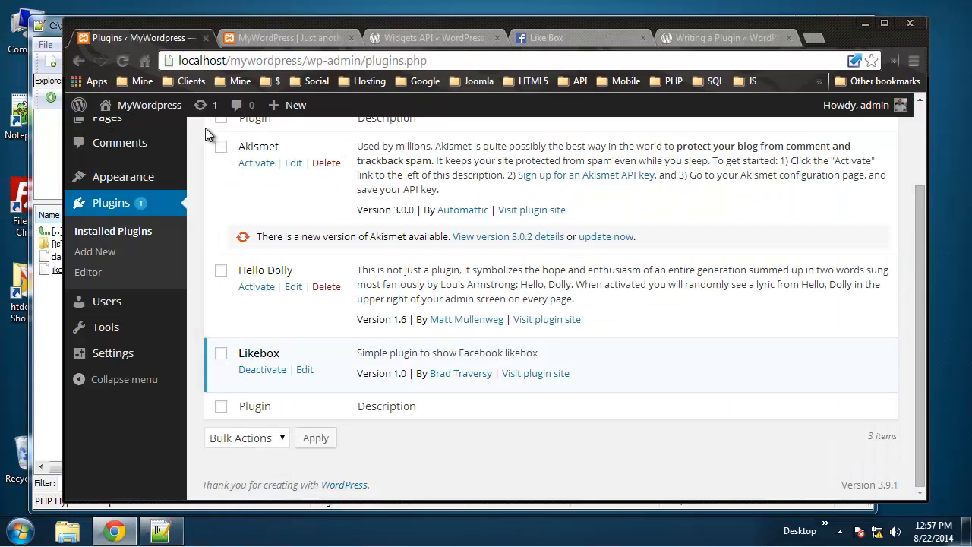
{"action": "mouse_move", "coordinate": [154, 355]}
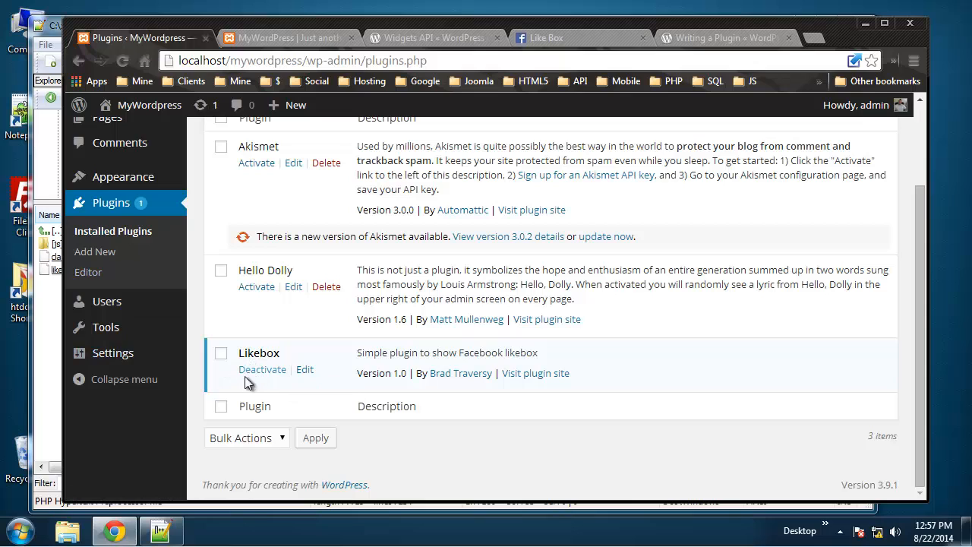
{"action": "mouse_move", "coordinate": [262, 371]}
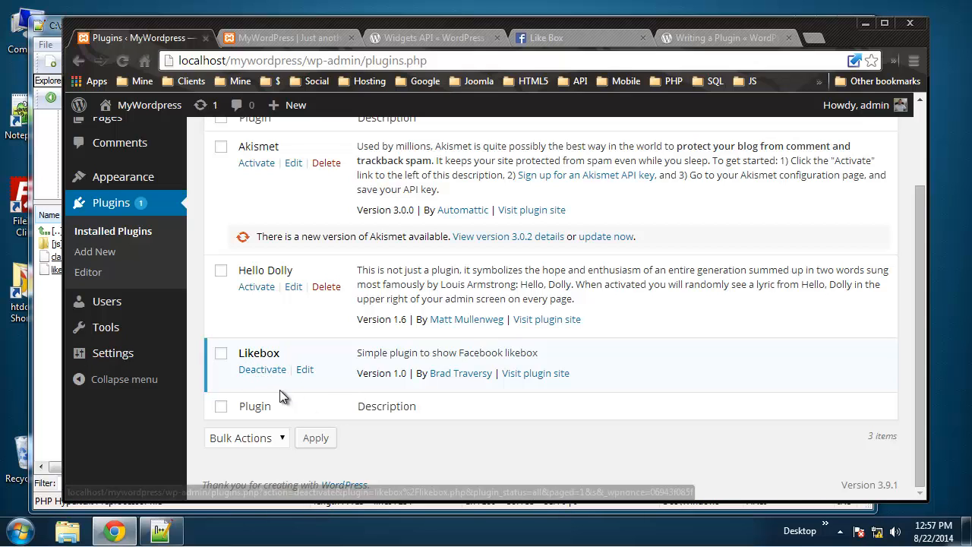
{"action": "mouse_move", "coordinate": [117, 203]}
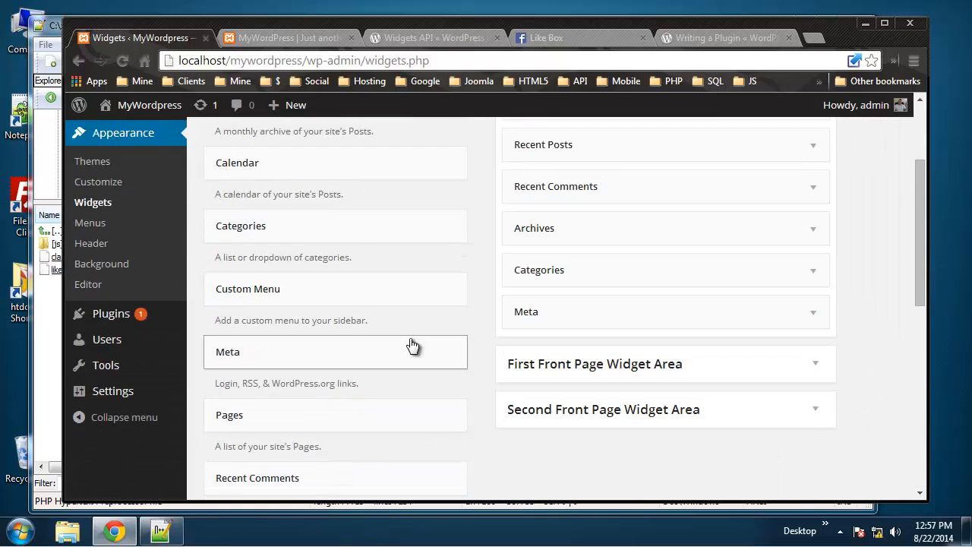
Search the WordPress Widgets page for 'like', find no match, and switch back to Notepad++.
{"action": "scroll", "scroll_direction": "down", "scroll_amount": 3}
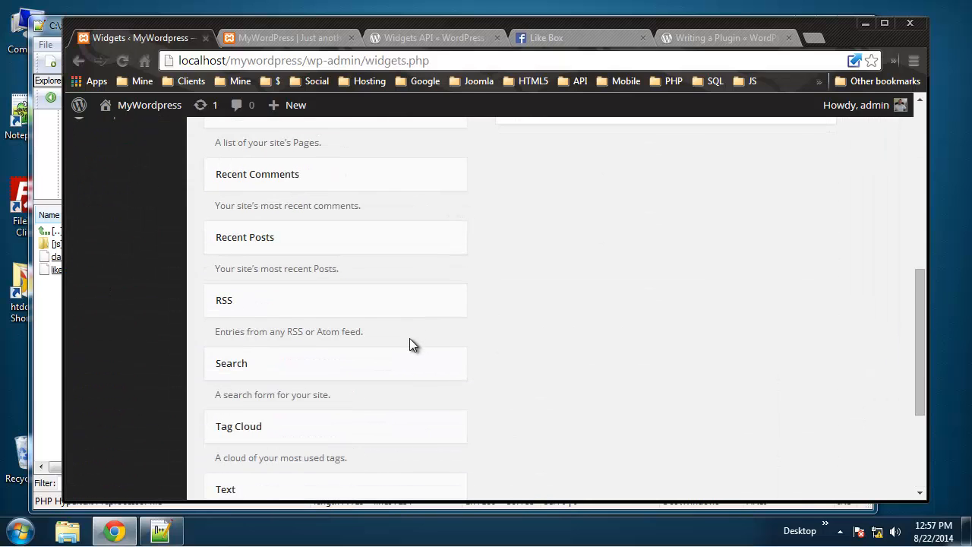
{"action": "scroll", "scroll_direction": "up", "scroll_amount": 3}
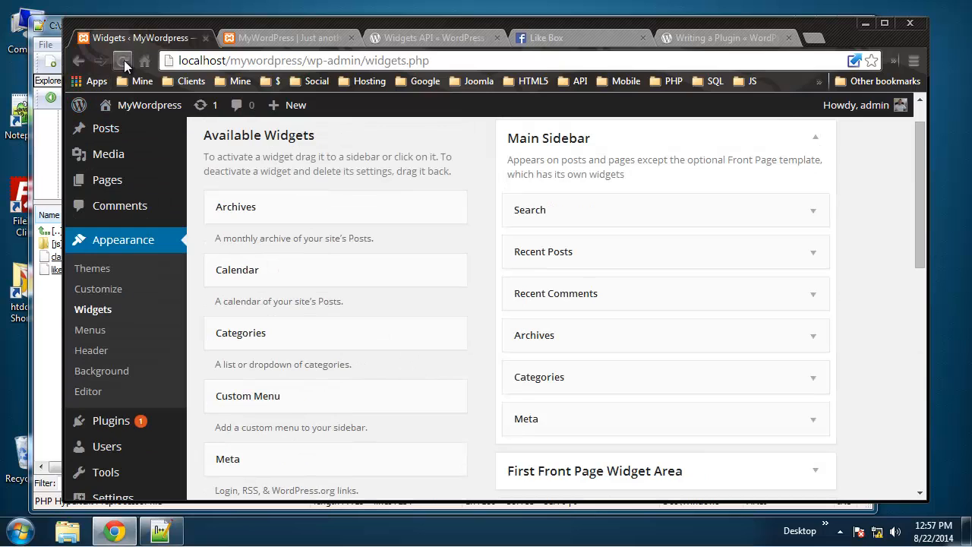
{"action": "scroll", "scroll_direction": "down", "scroll_amount": 3}
{"action": "type", "text": "like"}
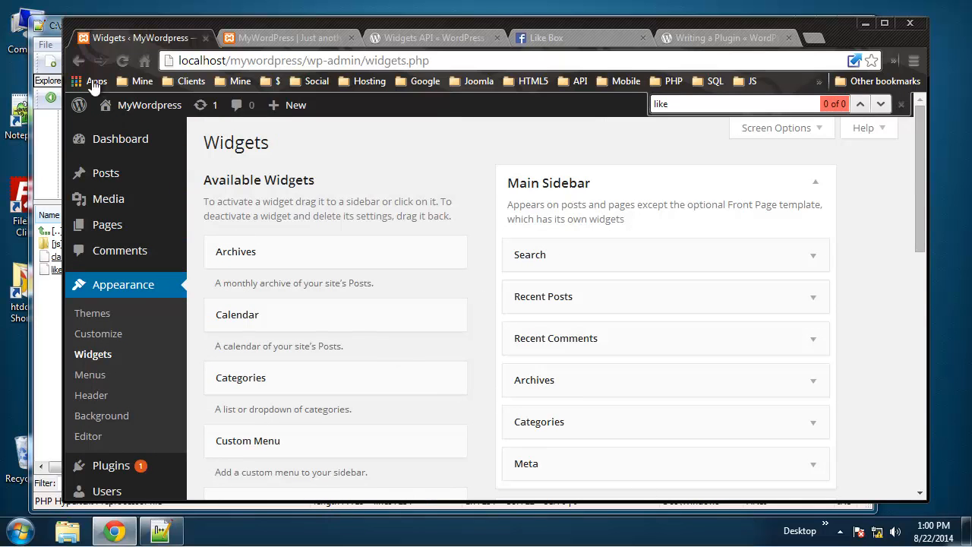
{"action": "left_click", "coordinate": [160, 530]}
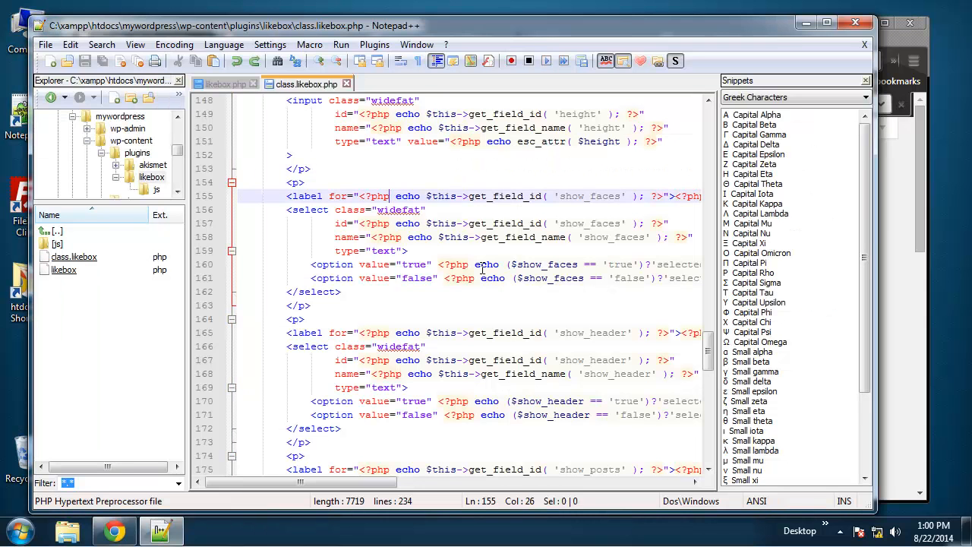
Correct 'wigits_init' to 'widgets_init' in likebox.php, save, and recheck the WordPress Widgets page.
{"action": "scroll", "scroll_direction": "up", "scroll_amount": 3}
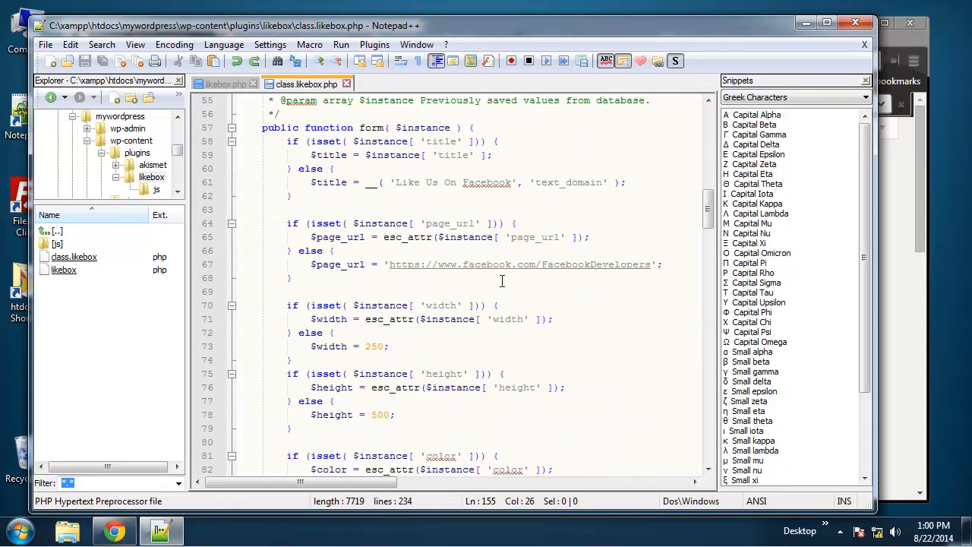
{"action": "scroll", "scroll_direction": "up", "scroll_amount": 3}
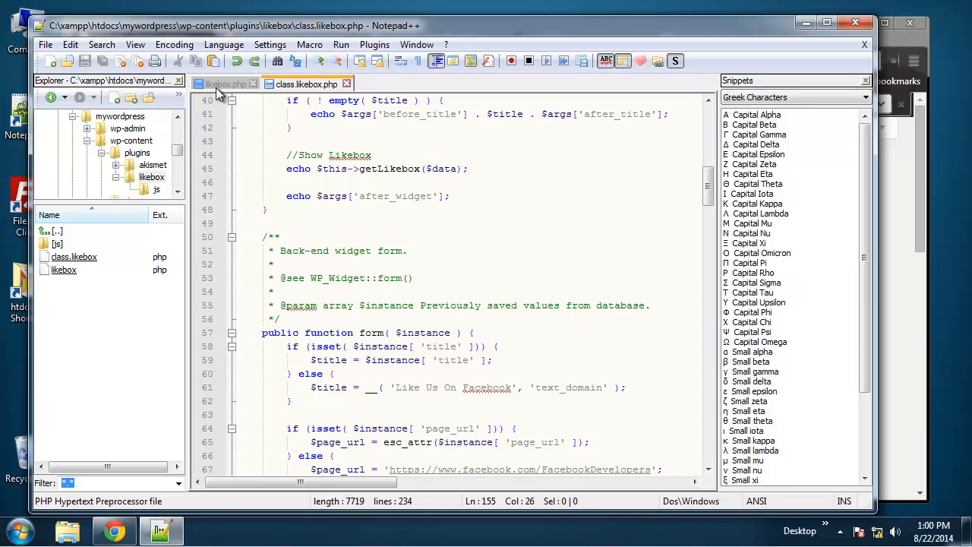
{"action": "left_click", "coordinate": [224, 83]}
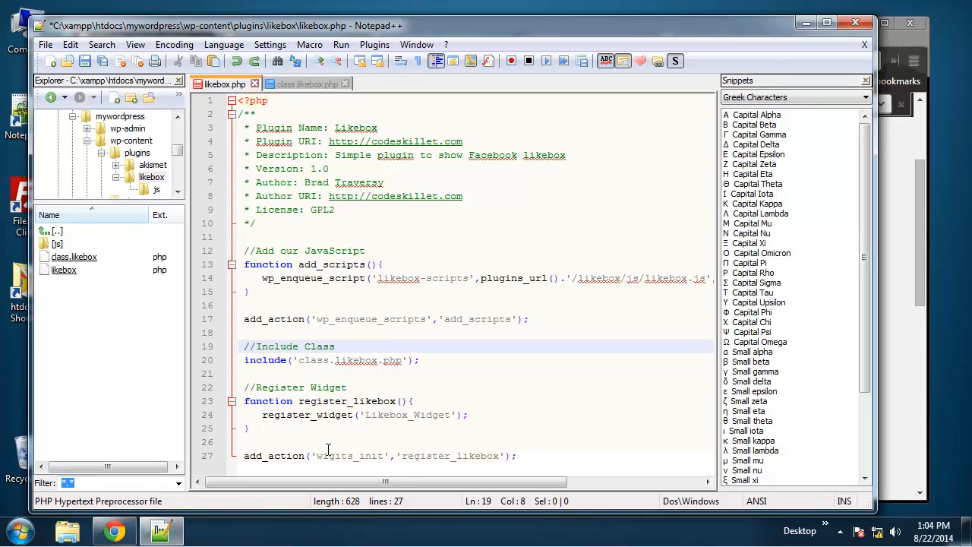
{"action": "double_click", "coordinate": [350, 456]}
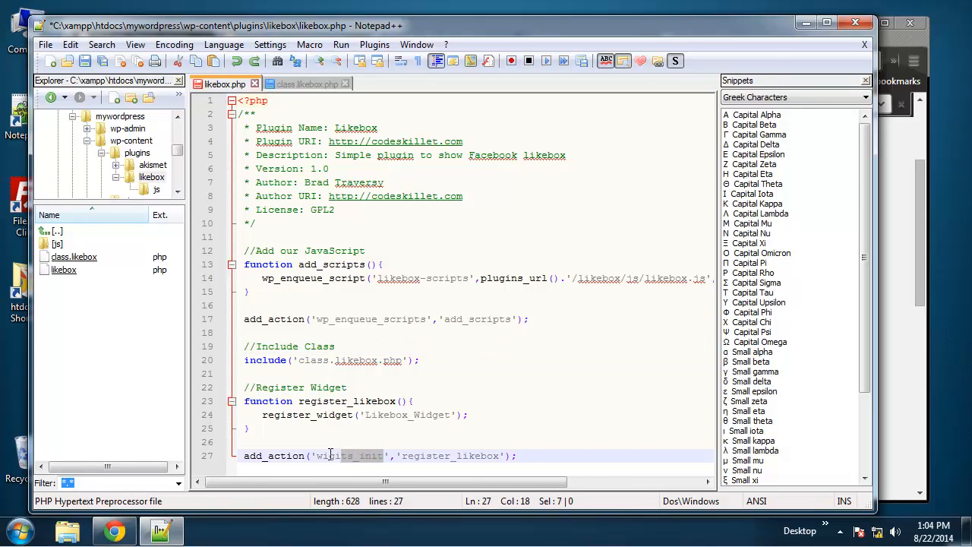
{"action": "left_click", "coordinate": [311, 456]}
{"action": "type", "text": "dge"}
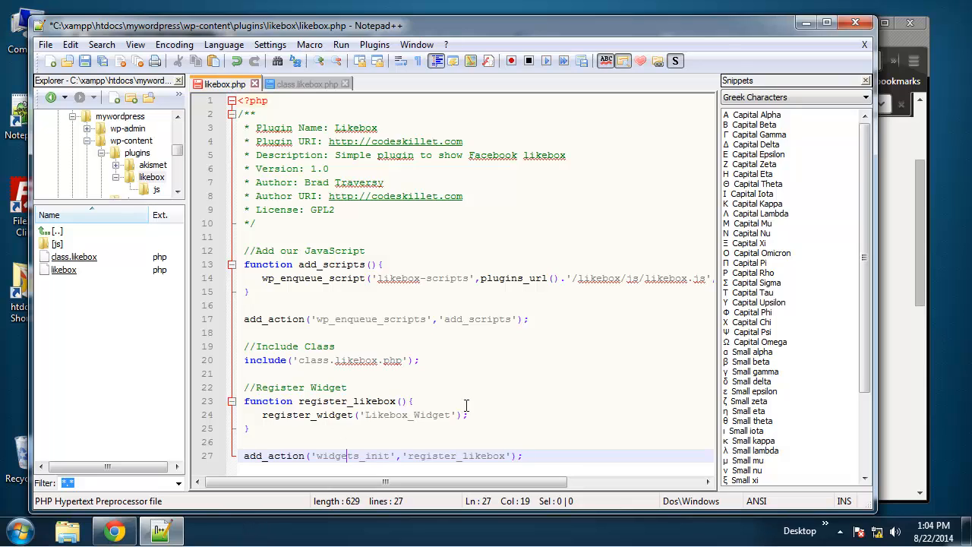
{"action": "left_click", "coordinate": [348, 401]}
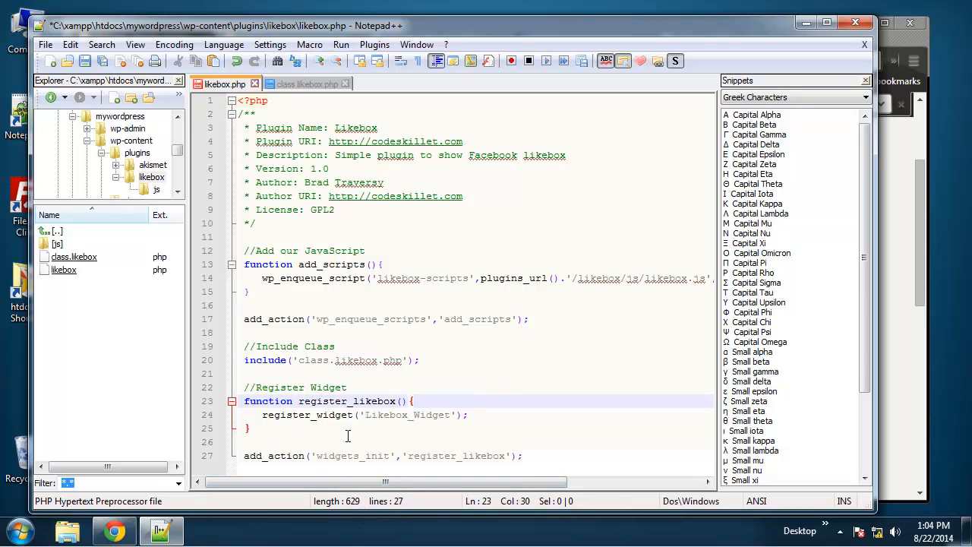
{"action": "mouse_move", "coordinate": [568, 449]}
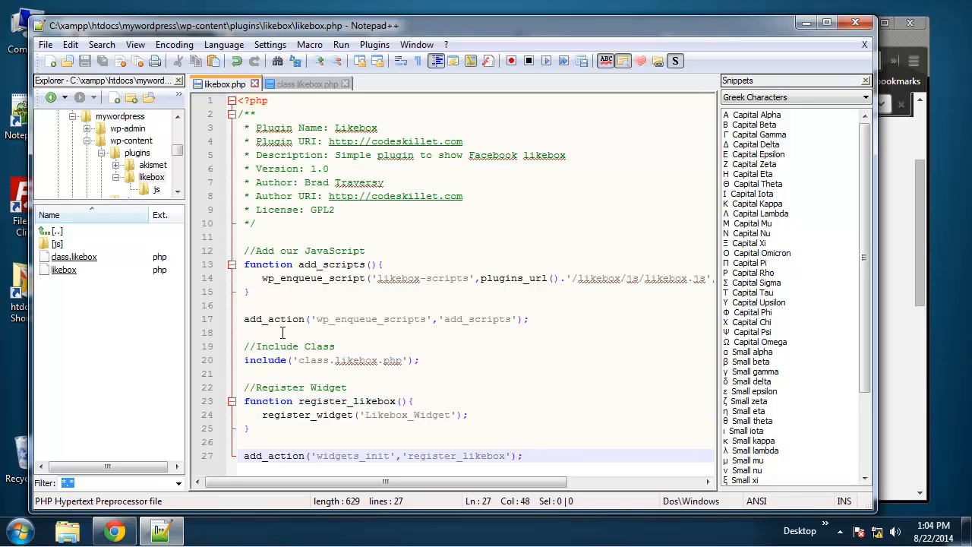
{"action": "left_click", "coordinate": [114, 530]}
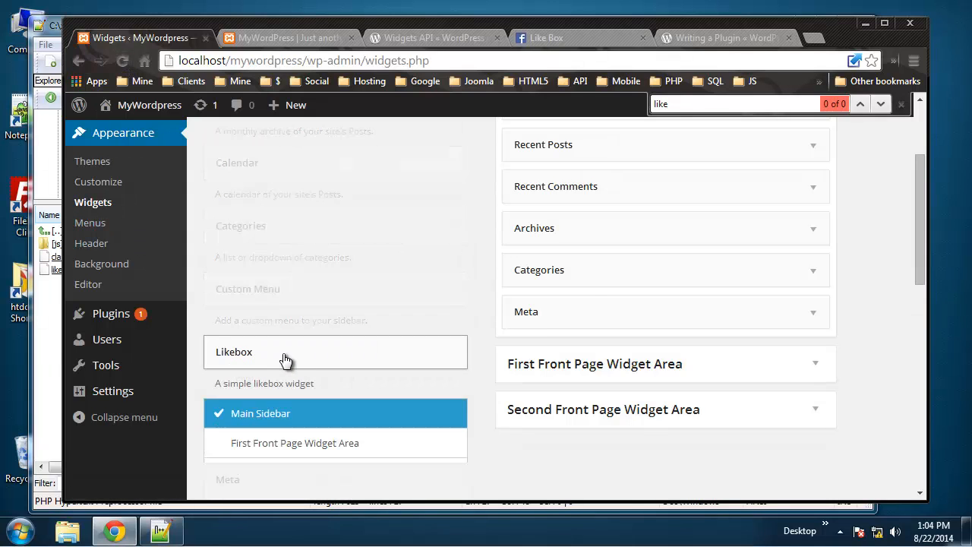
Scroll through the added Likebox widget's form: title, page URL, color, width, height and show options.
{"action": "scroll", "scroll_direction": "down", "scroll_amount": 3}
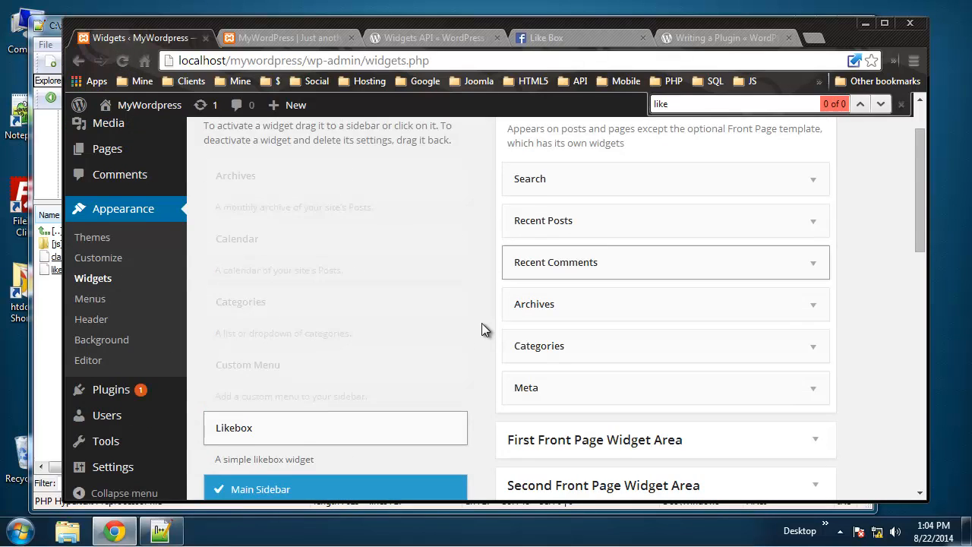
{"action": "mouse_move", "coordinate": [316, 423]}
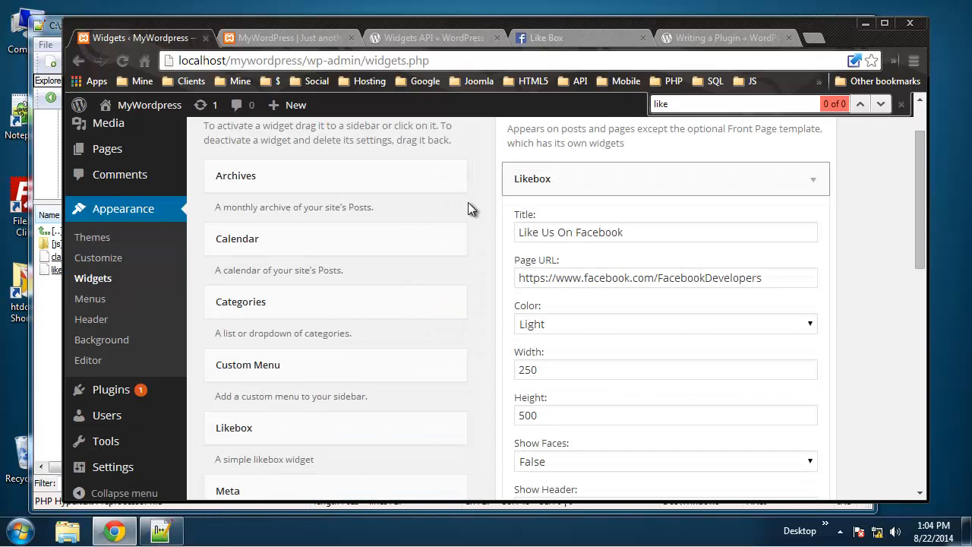
{"action": "scroll", "scroll_direction": "down", "scroll_amount": 3}
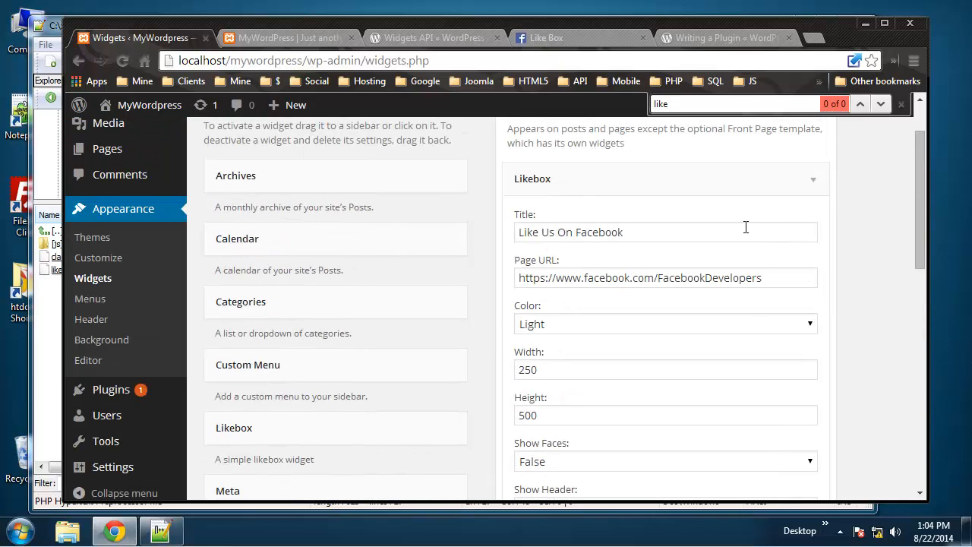
{"action": "mouse_move", "coordinate": [578, 308]}
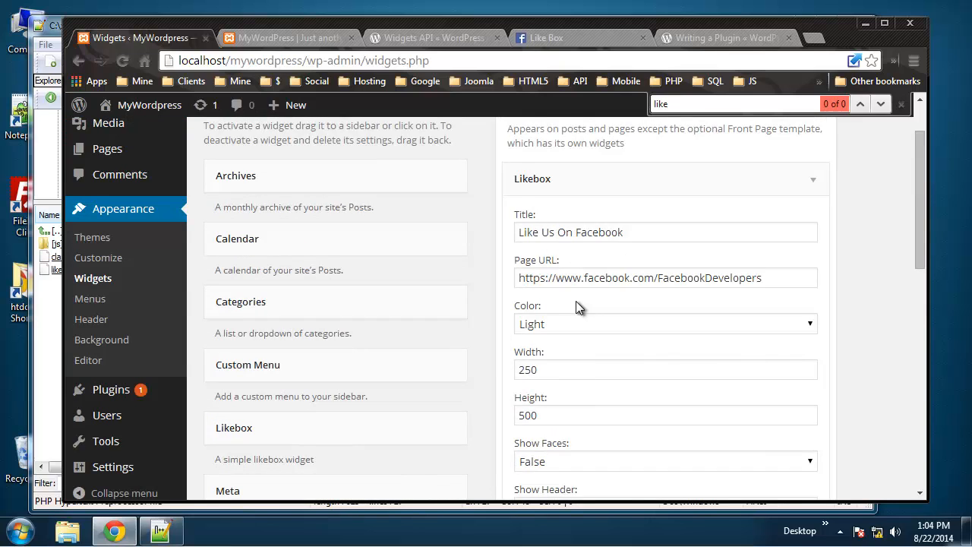
{"action": "scroll", "scroll_direction": "down", "scroll_amount": 3}
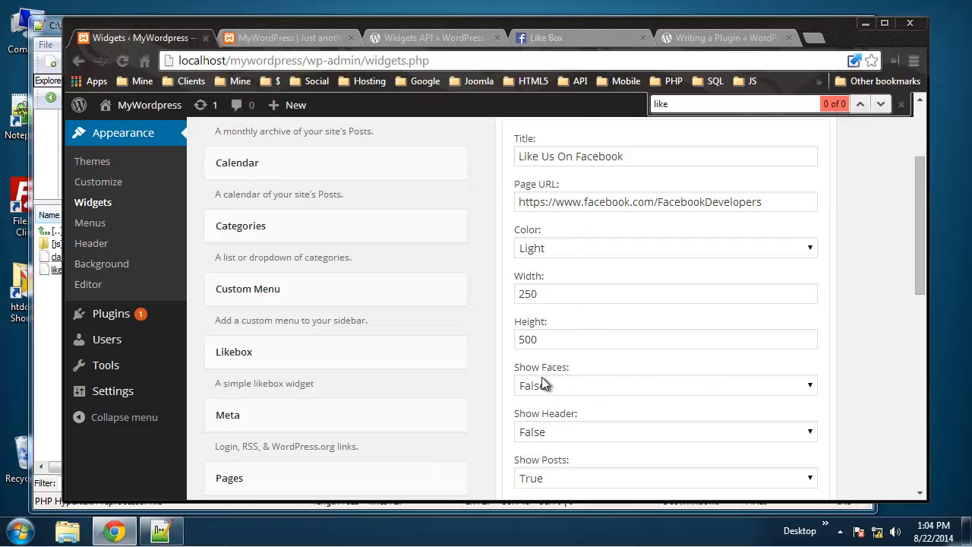
{"action": "scroll", "scroll_direction": "down", "scroll_amount": 3}
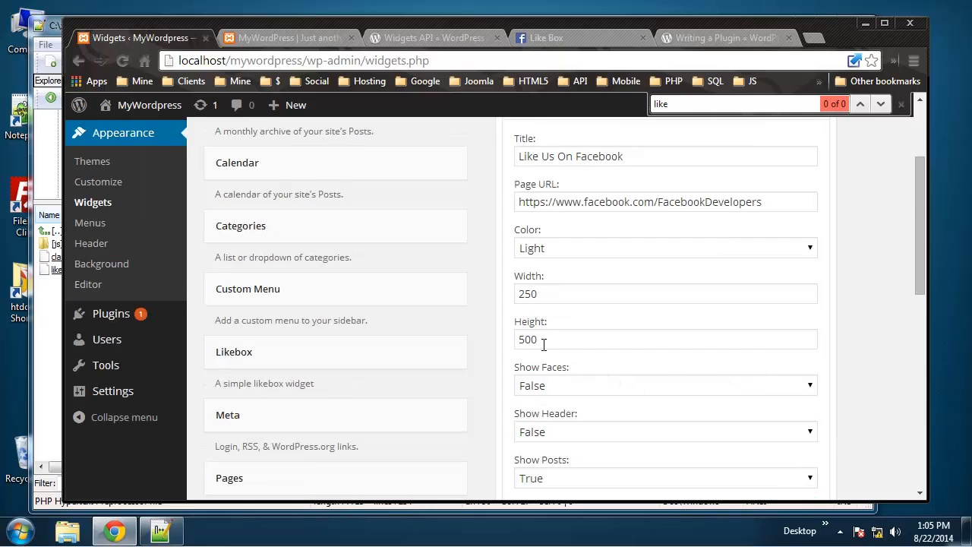
{"action": "scroll", "scroll_direction": "down", "scroll_amount": 3}
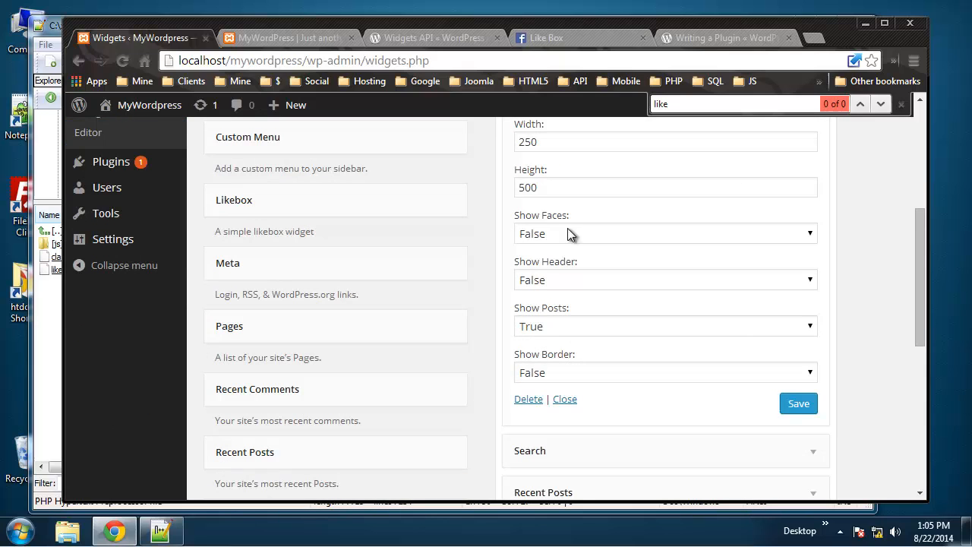
{"action": "mouse_move", "coordinate": [554, 372]}
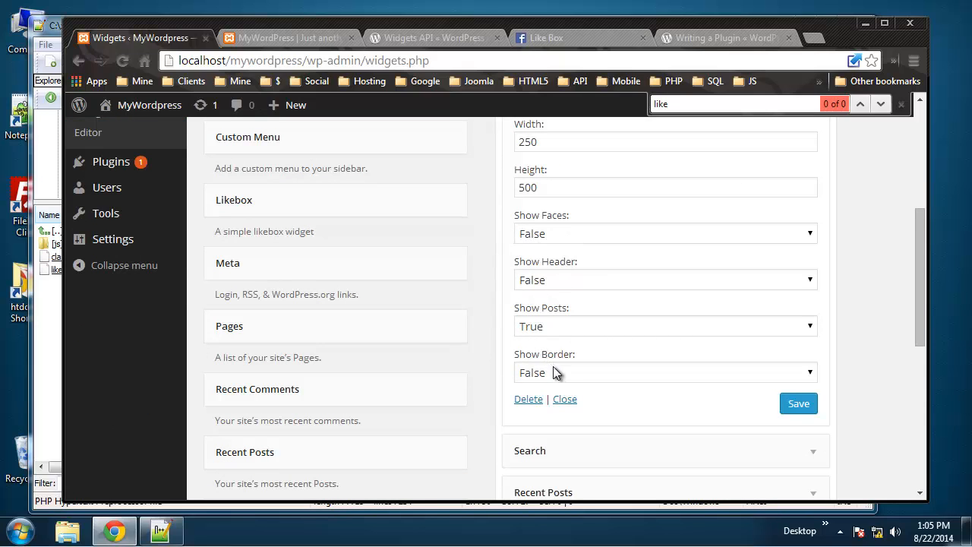
{"action": "mouse_move", "coordinate": [498, 321]}
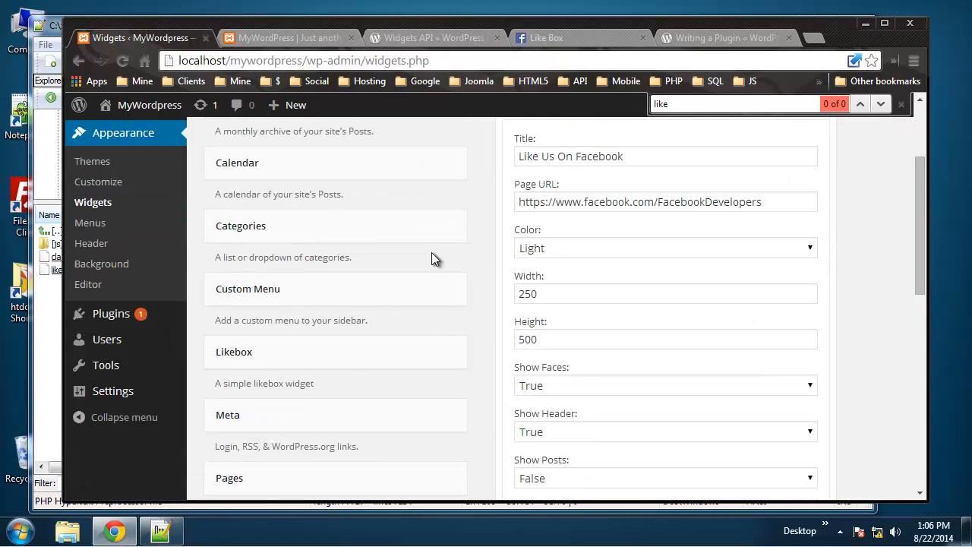
{"action": "scroll", "scroll_direction": "down", "scroll_amount": 3}
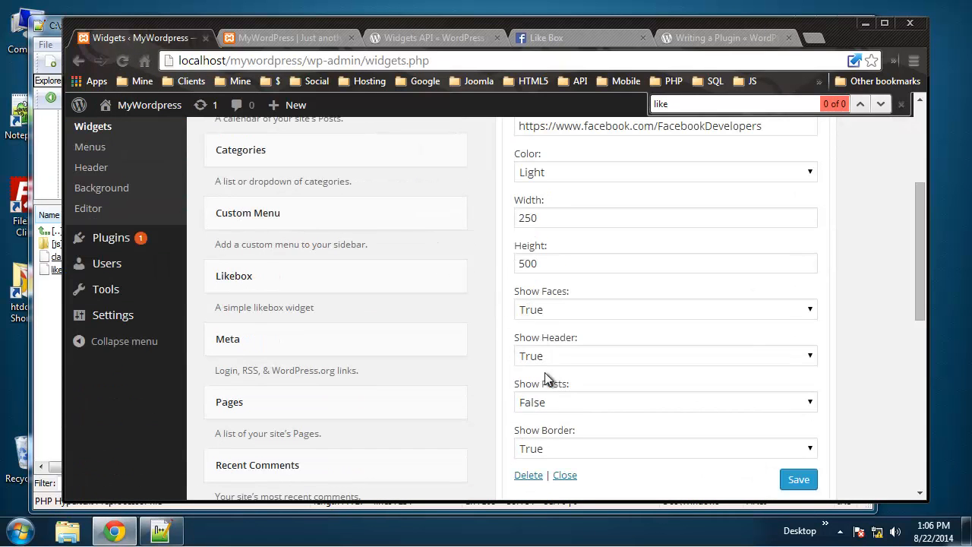
{"action": "scroll", "scroll_direction": "down", "scroll_amount": 3}
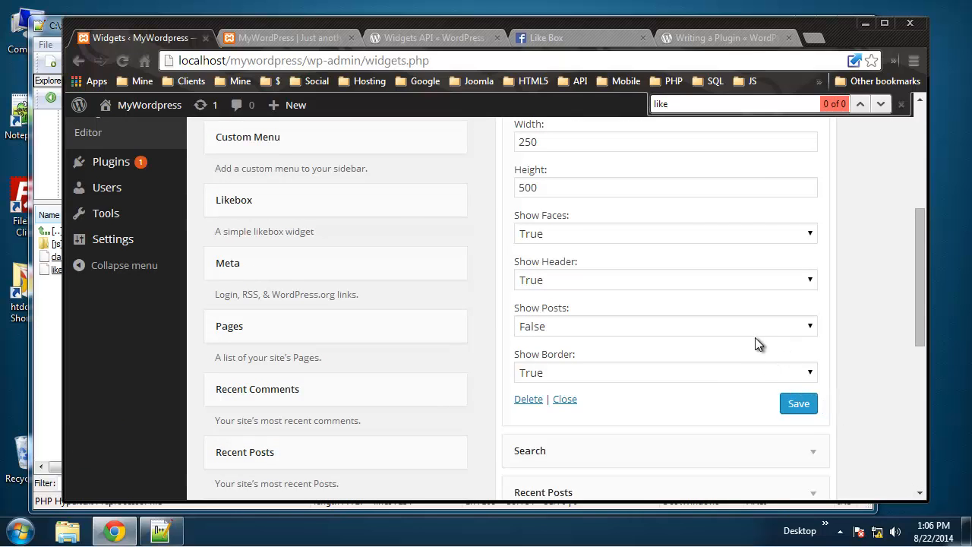
{"action": "mouse_move", "coordinate": [781, 425]}
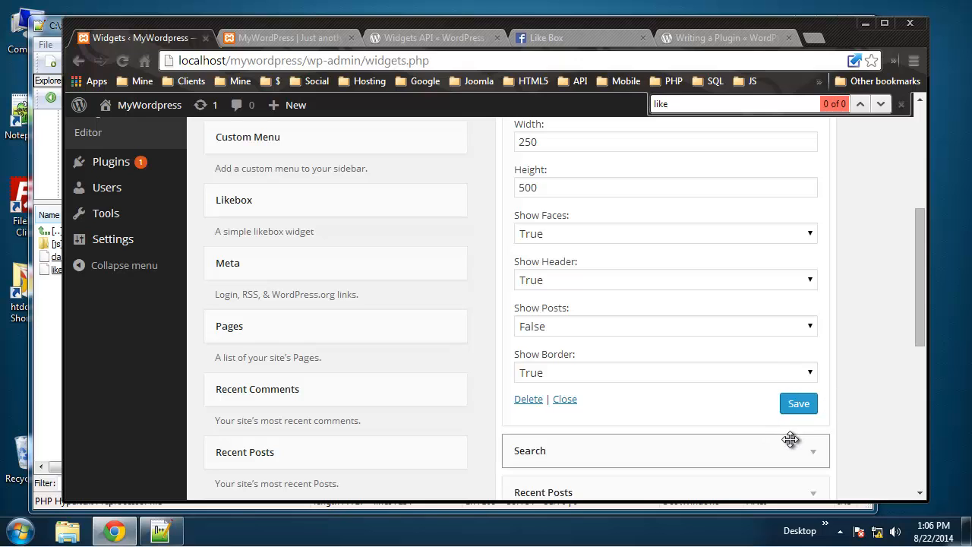
{"action": "mouse_move", "coordinate": [650, 332]}
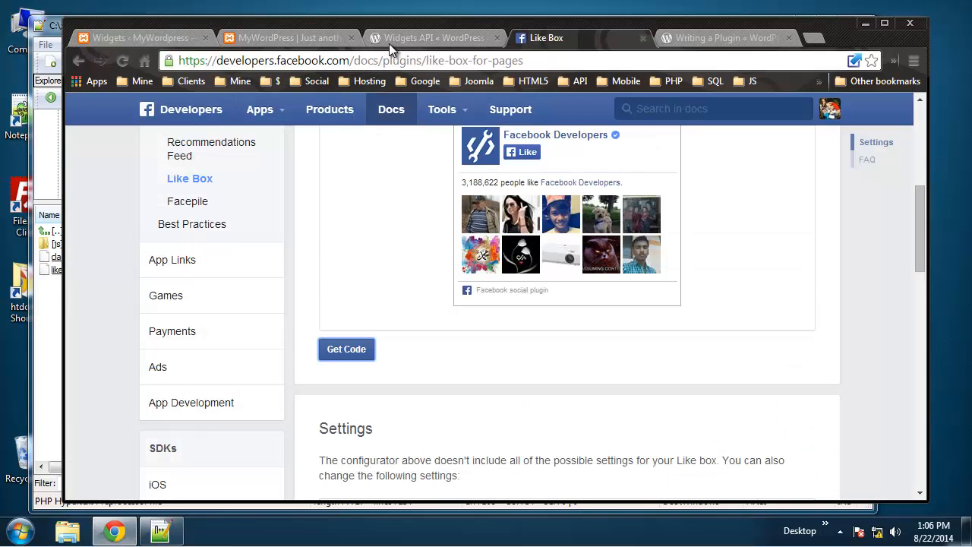
{"action": "left_click", "coordinate": [137, 37]}
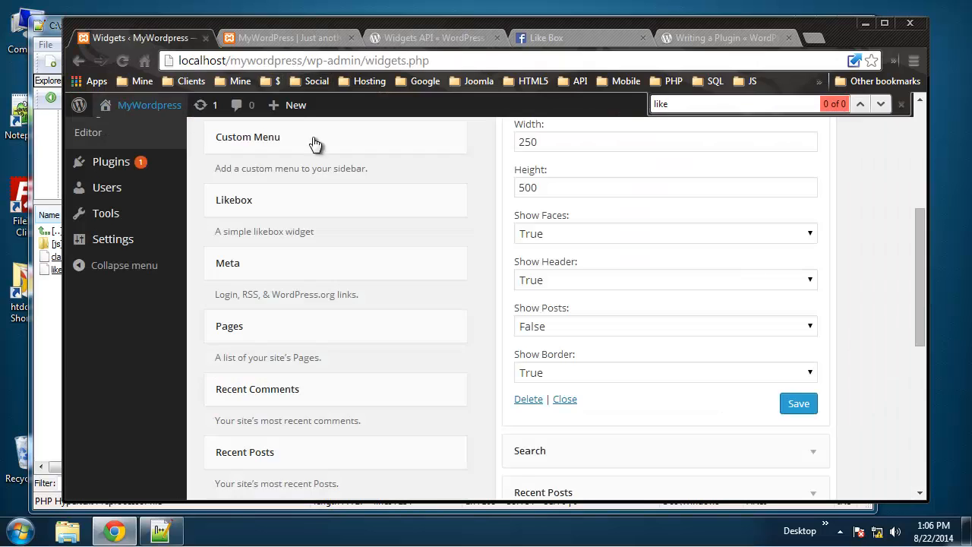
{"action": "left_click", "coordinate": [289, 37]}
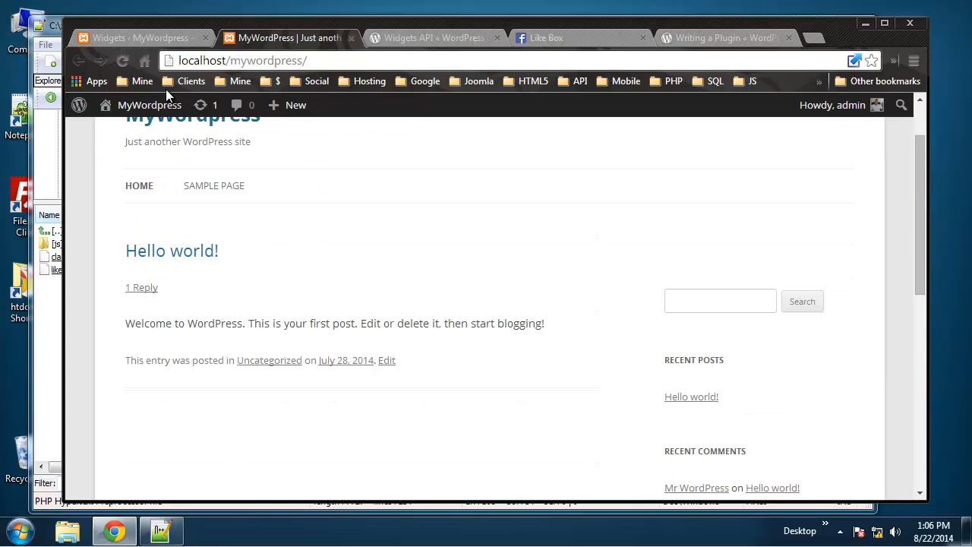
{"action": "mouse_move", "coordinate": [851, 282]}
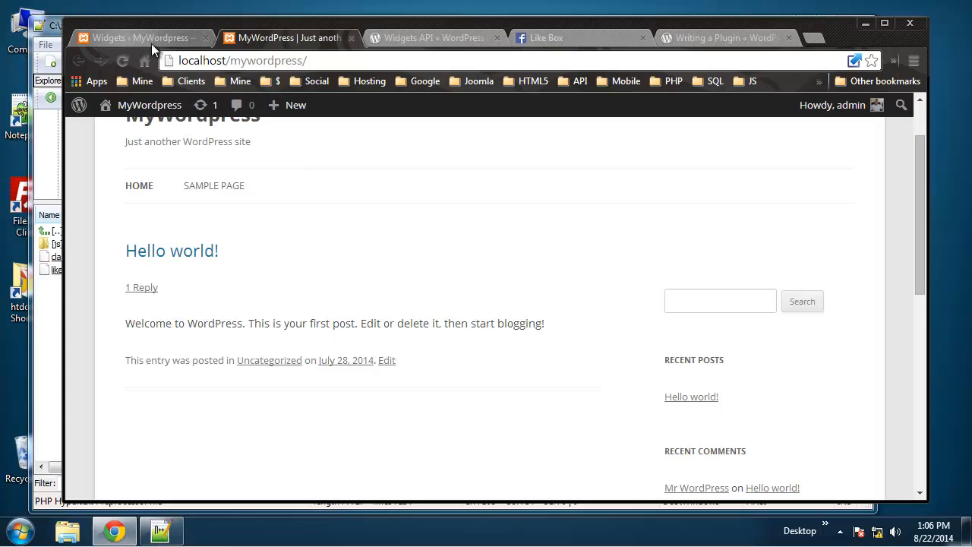
{"action": "left_click", "coordinate": [141, 37]}
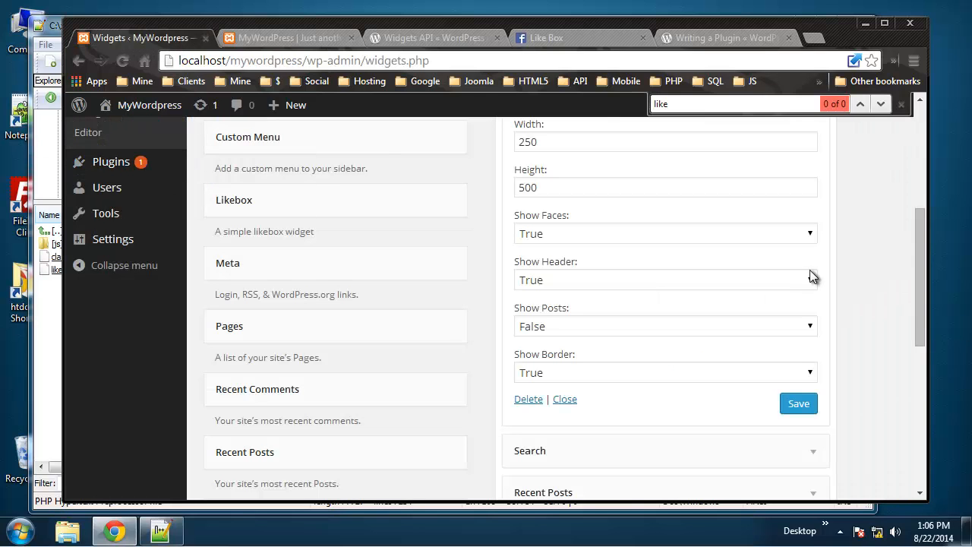
{"action": "scroll", "scroll_direction": "down", "scroll_amount": 3}
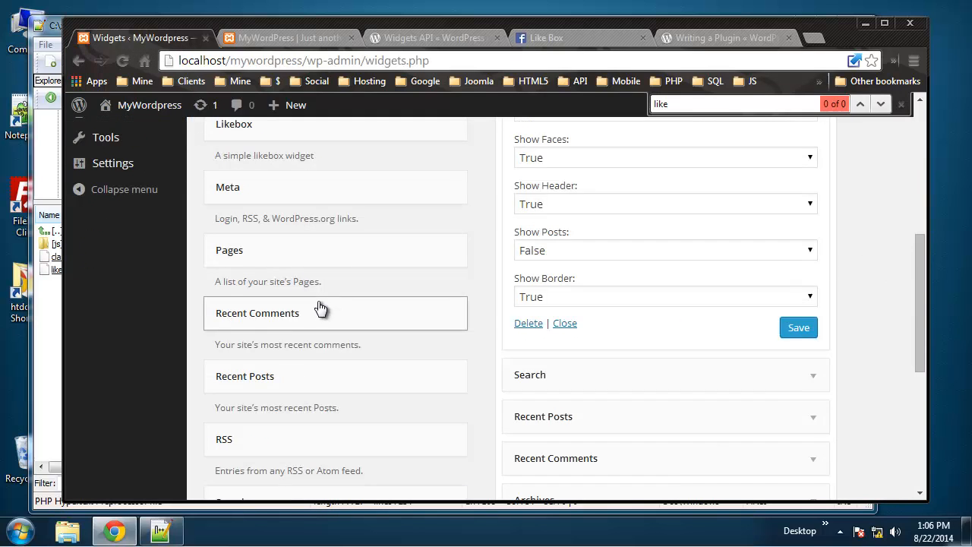